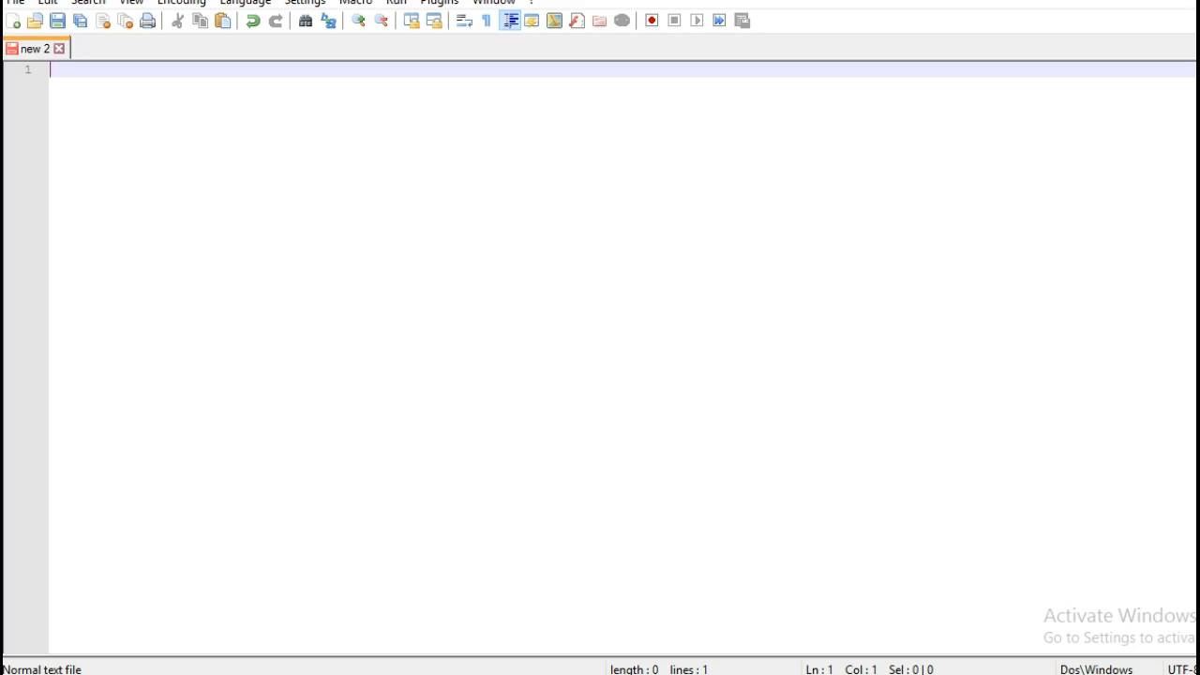
# Replace the mistyped text with the heading "Spring Boot+Gradle" in the new note.
pyautogui.write('sPRI')
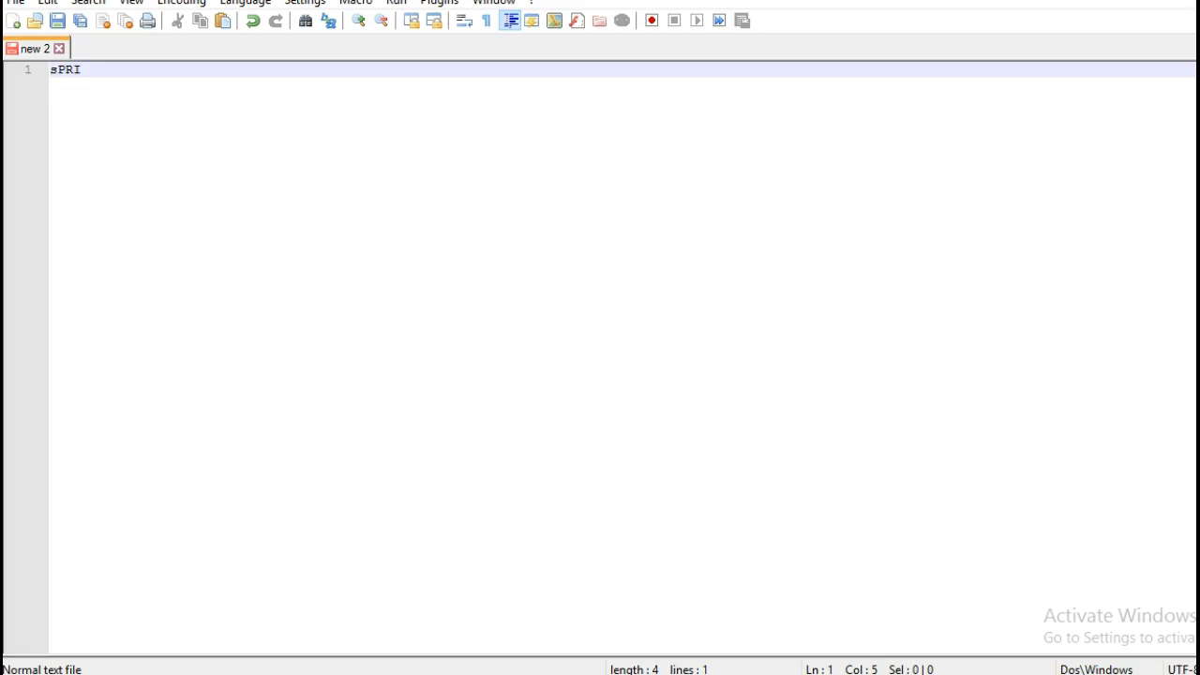
pyautogui.press('Ctrl+a')
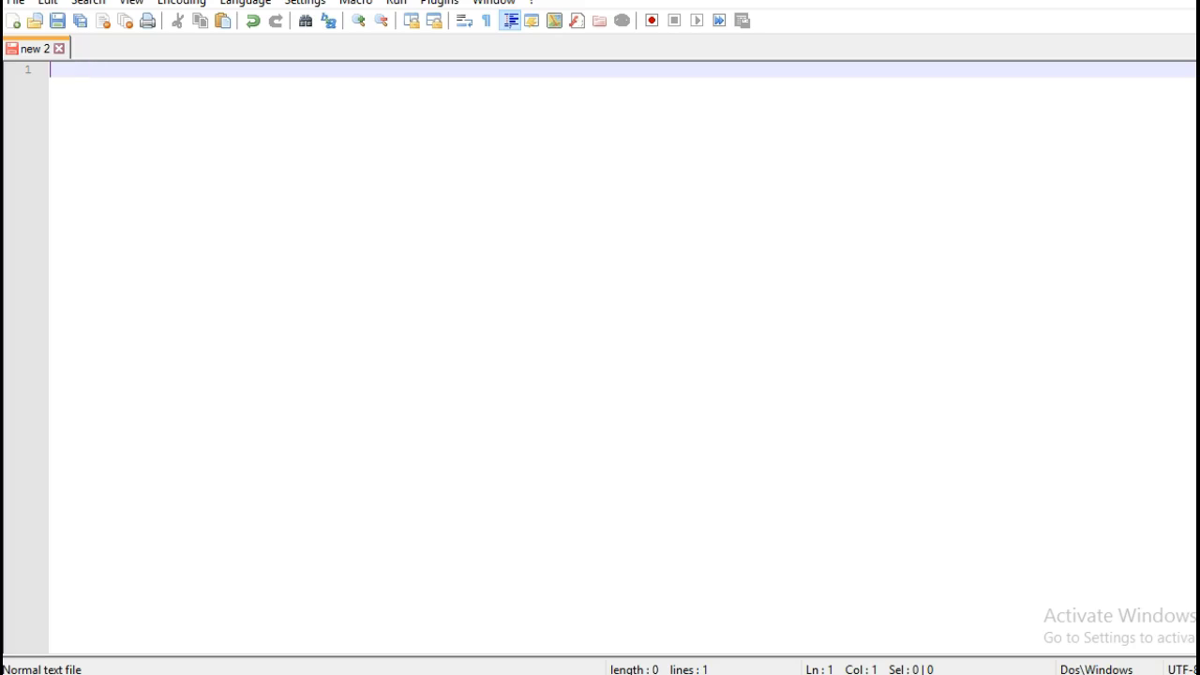
pyautogui.write('Spri')
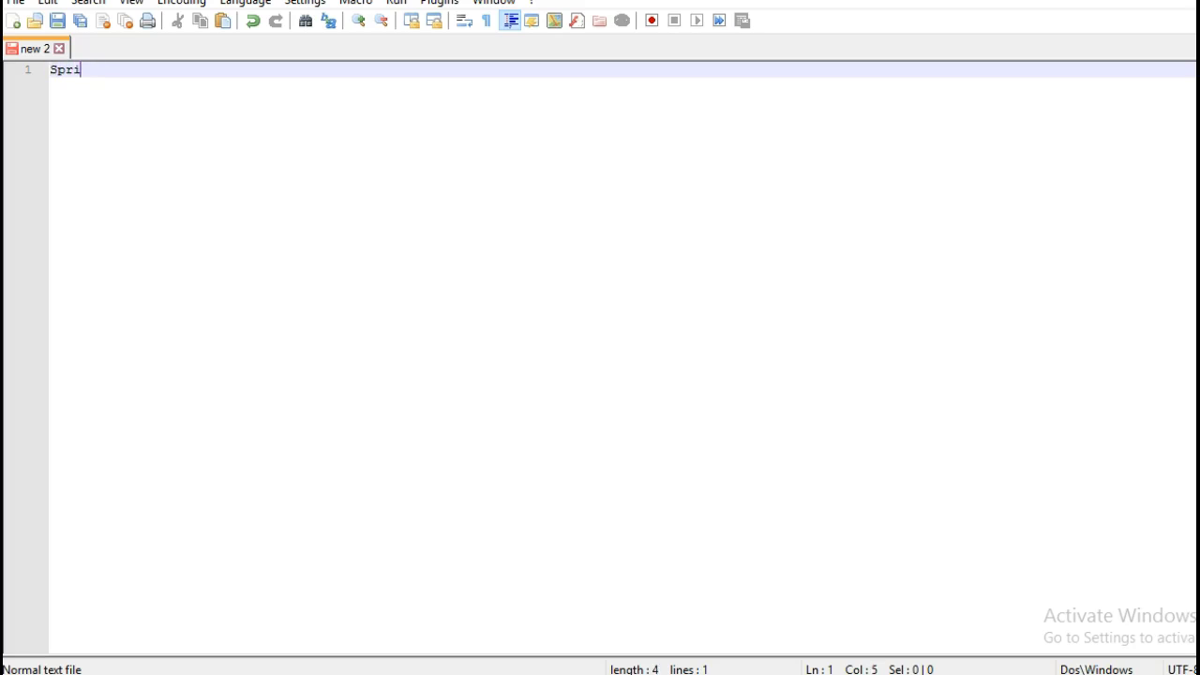
pyautogui.write('ng Bo')
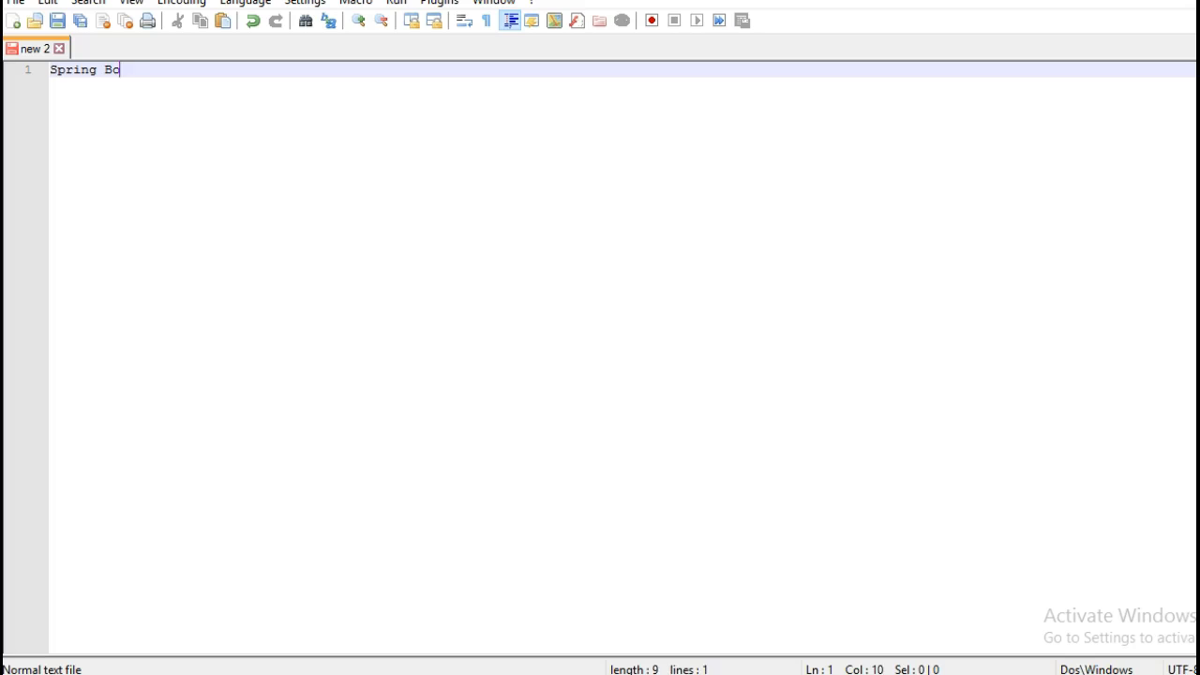
pyautogui.write('ot+Gra')
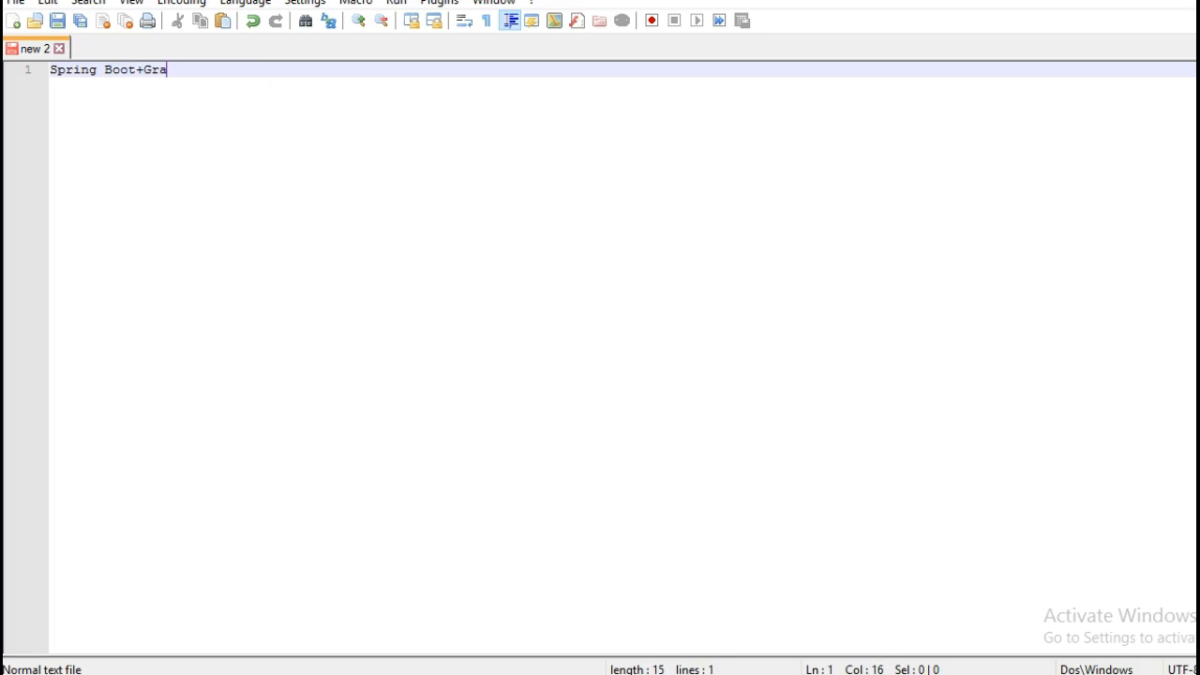
pyautogui.write('dle')
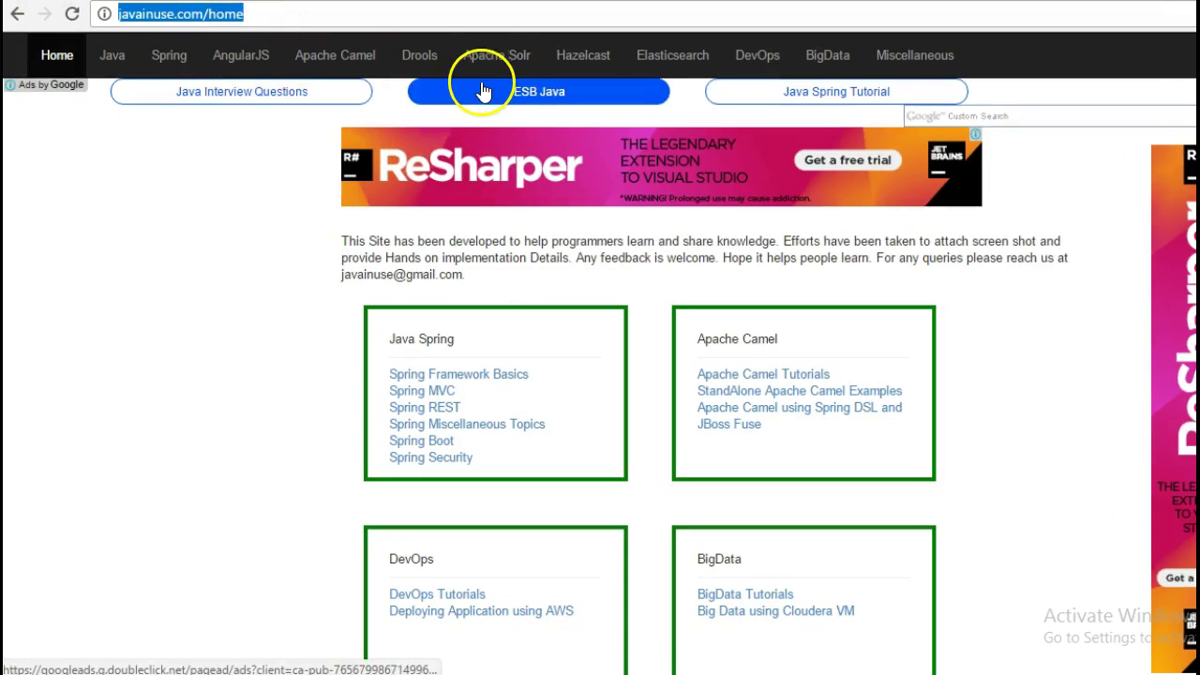
# Navigate from the Spring Boot tutorials list to the Gradle hello world tutorial and highlight 'Gradle plugin'.
pyautogui.click(169, 54)
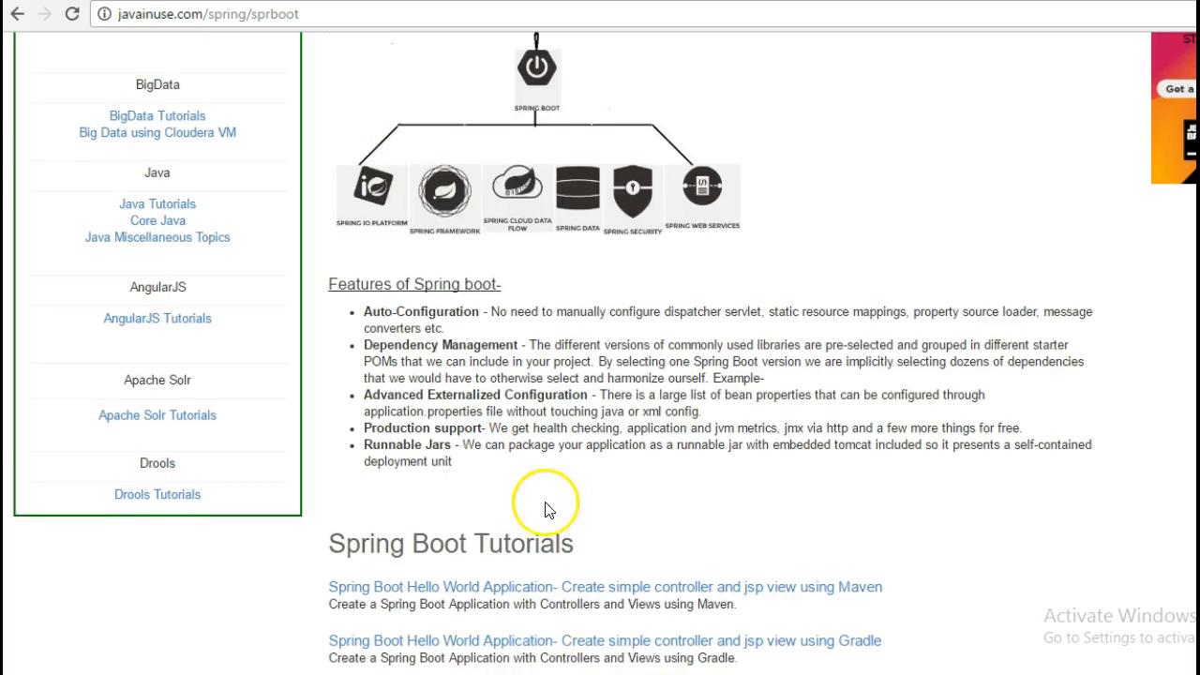
pyautogui.scroll(-3)
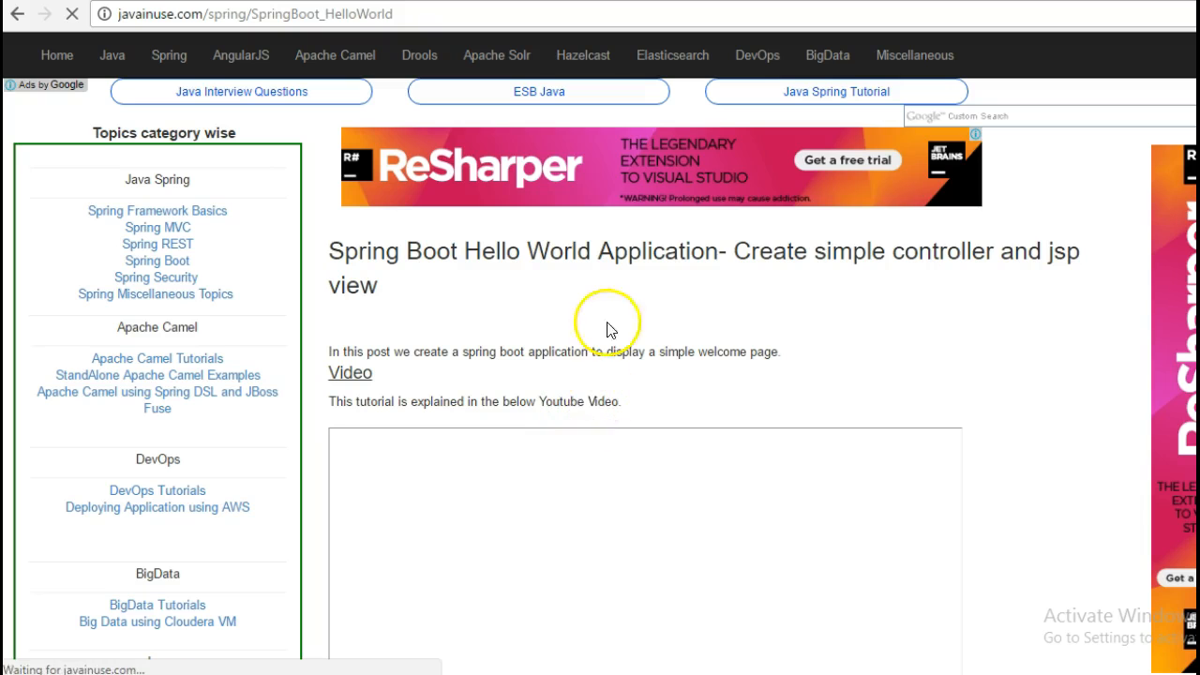
pyautogui.scroll(-3)
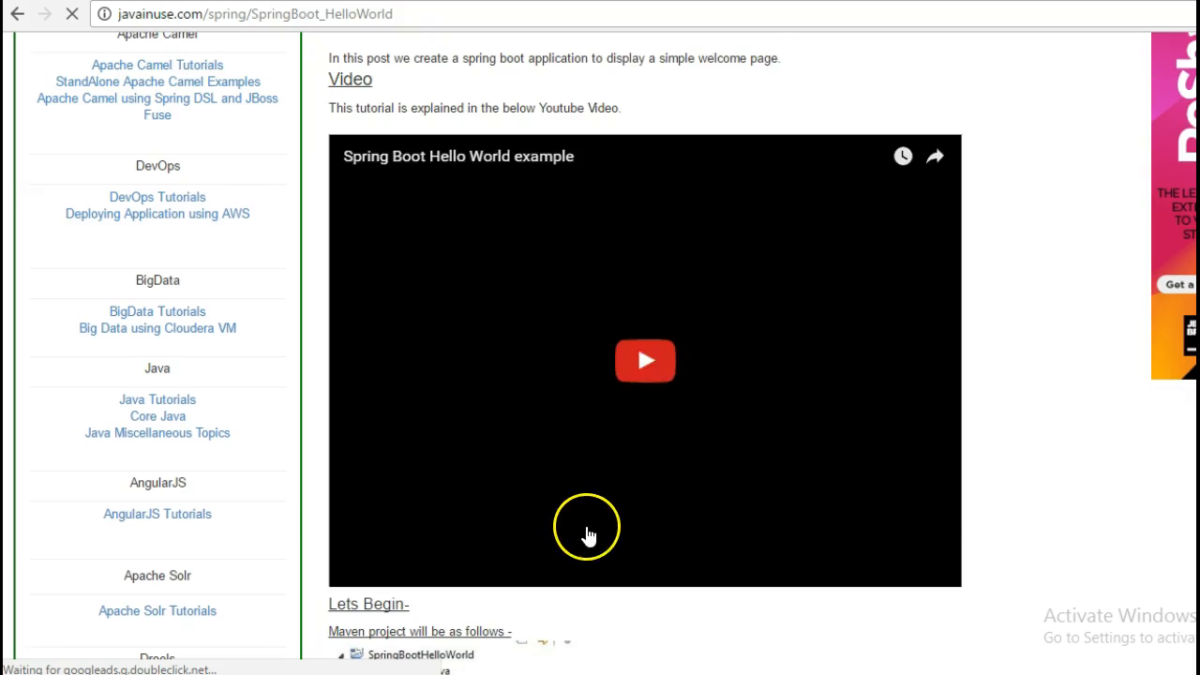
pyautogui.scroll(-3)
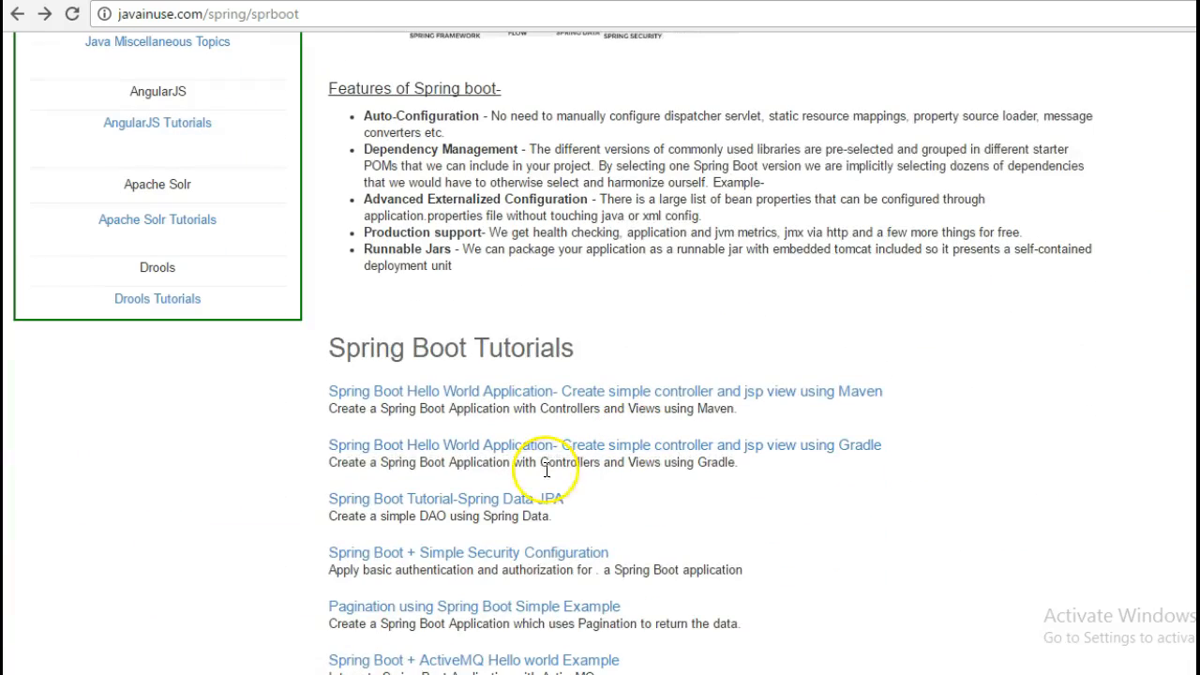
pyautogui.moveTo(602, 450)
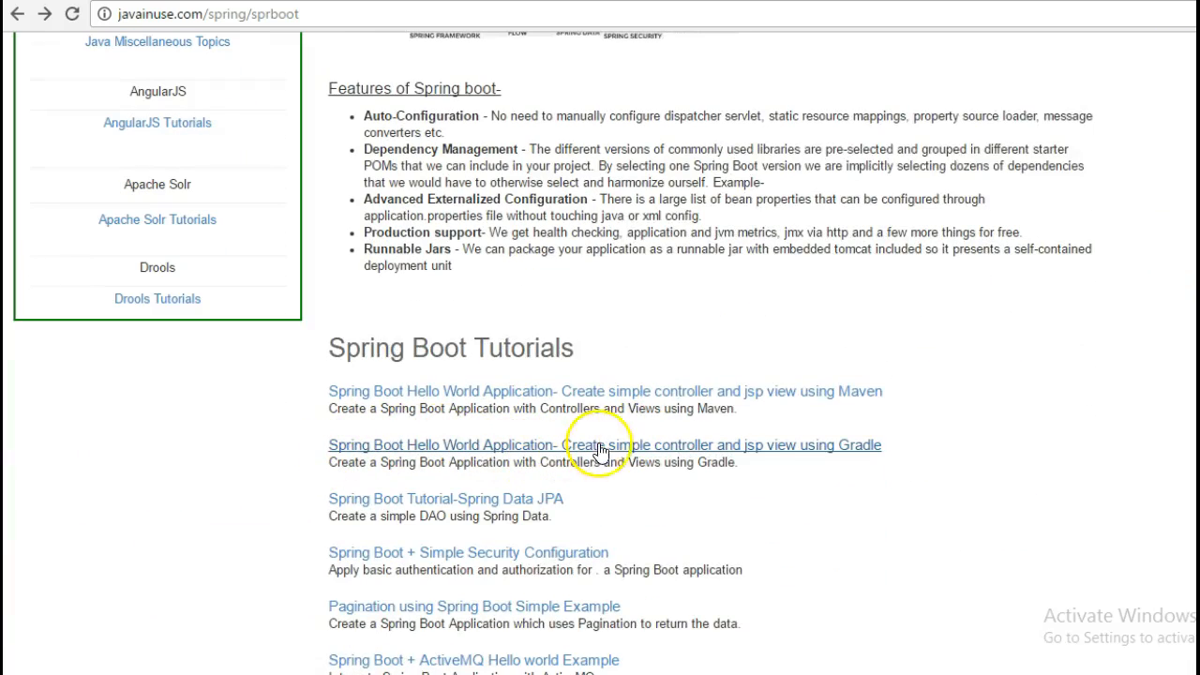
pyautogui.click(603, 450)
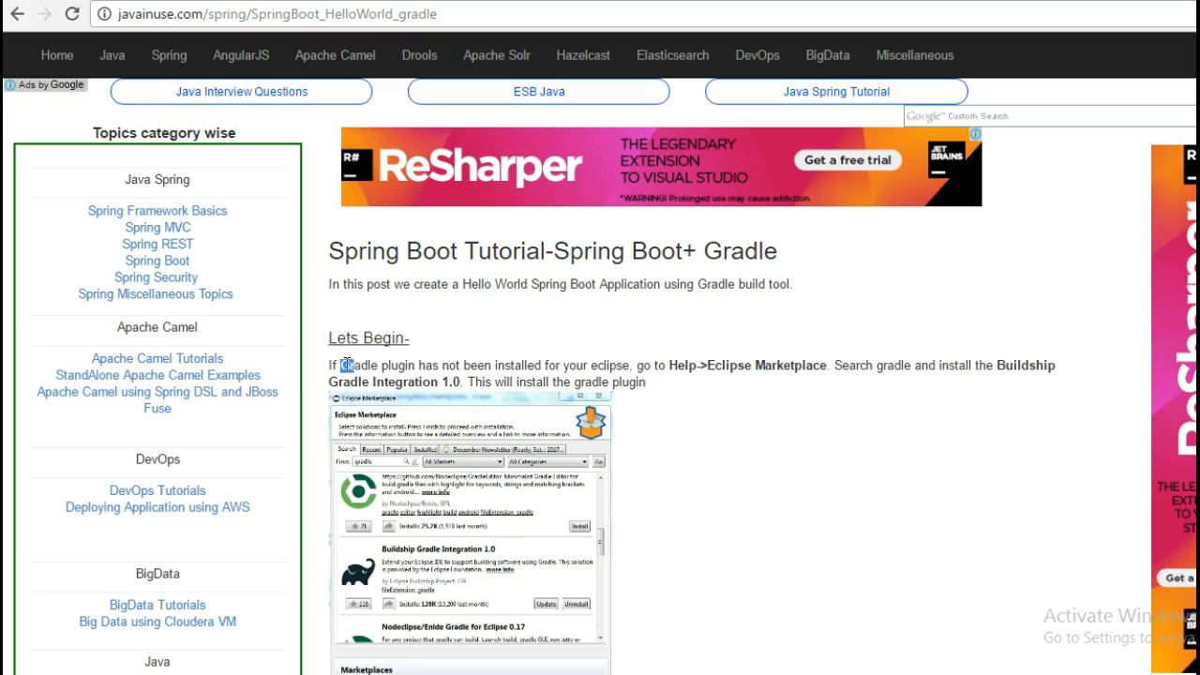
pyautogui.doubleClick(358, 362)
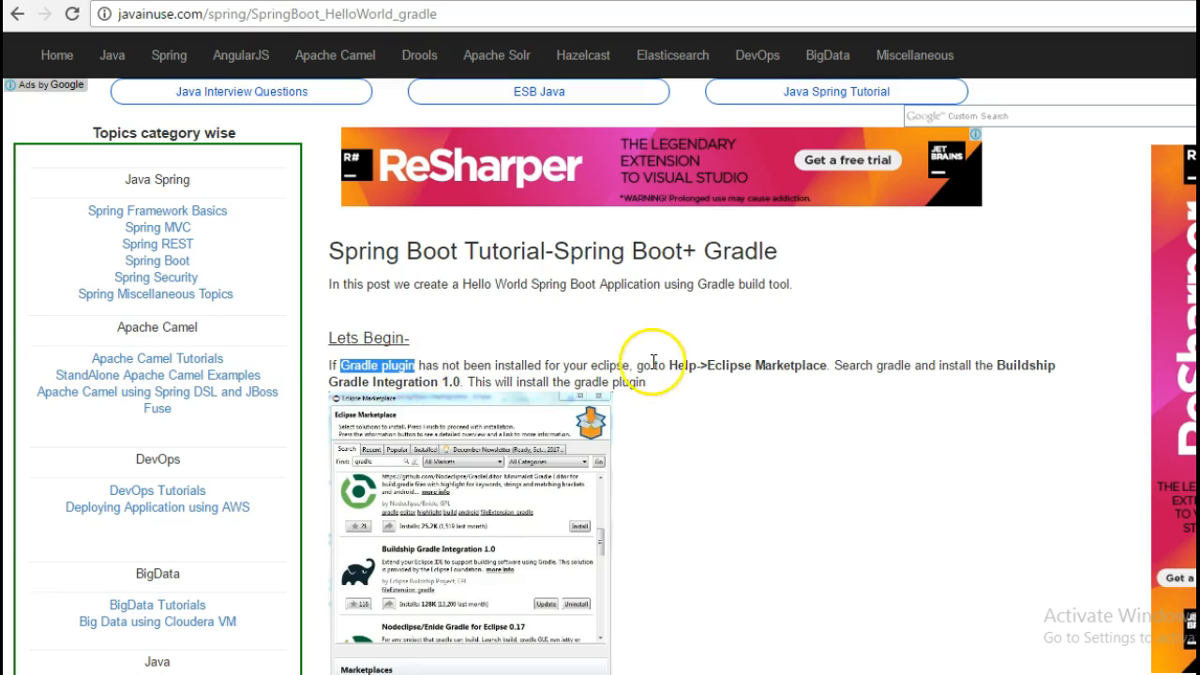
pyautogui.moveTo(535, 366)
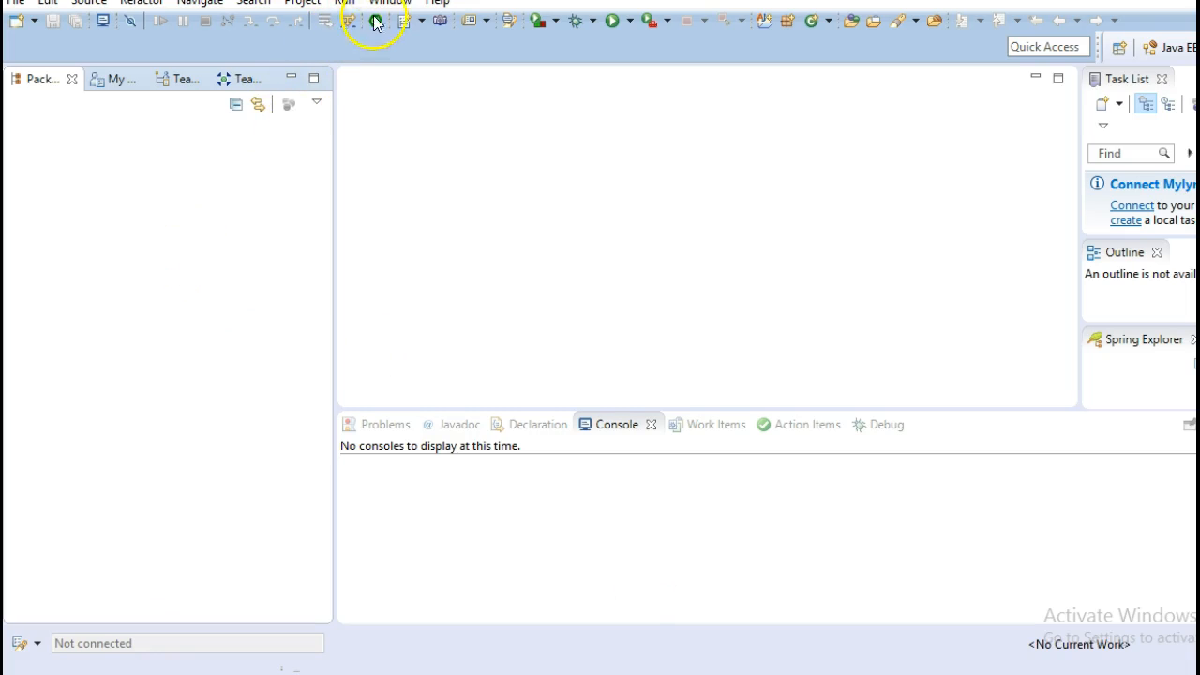
# Search the Eclipse Marketplace for 'gradle' and choose Buildship Gradle Integration 1.0 to install.
pyautogui.click(446, 4)
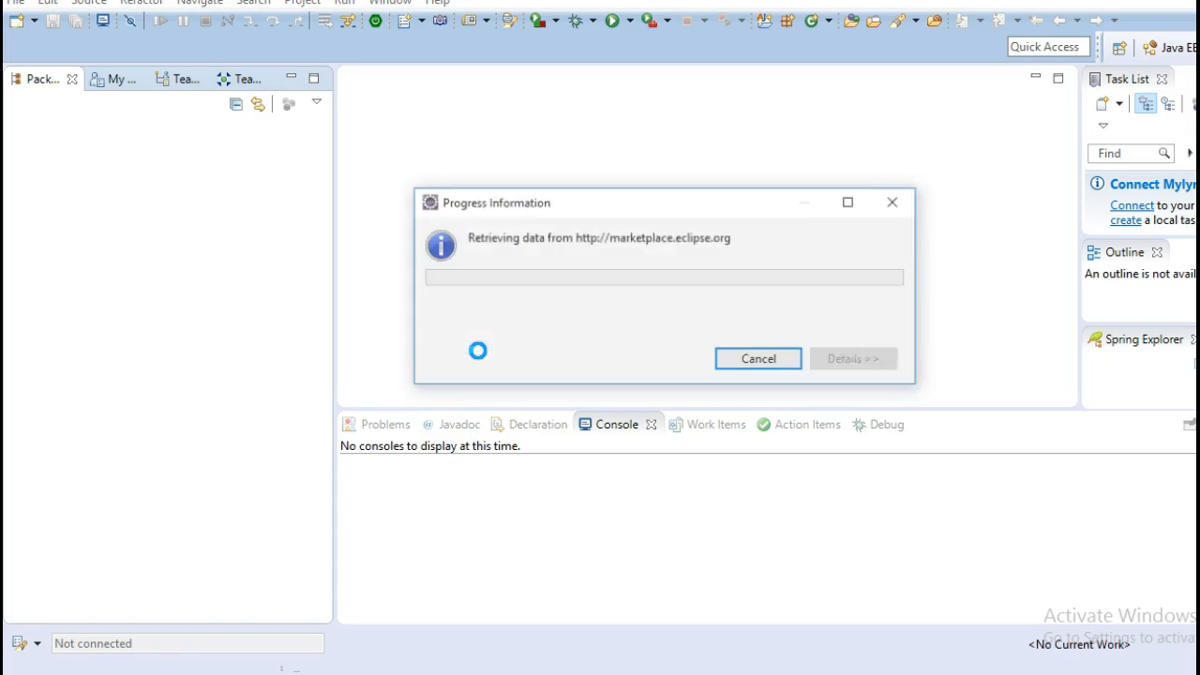
pyautogui.click(757, 358)
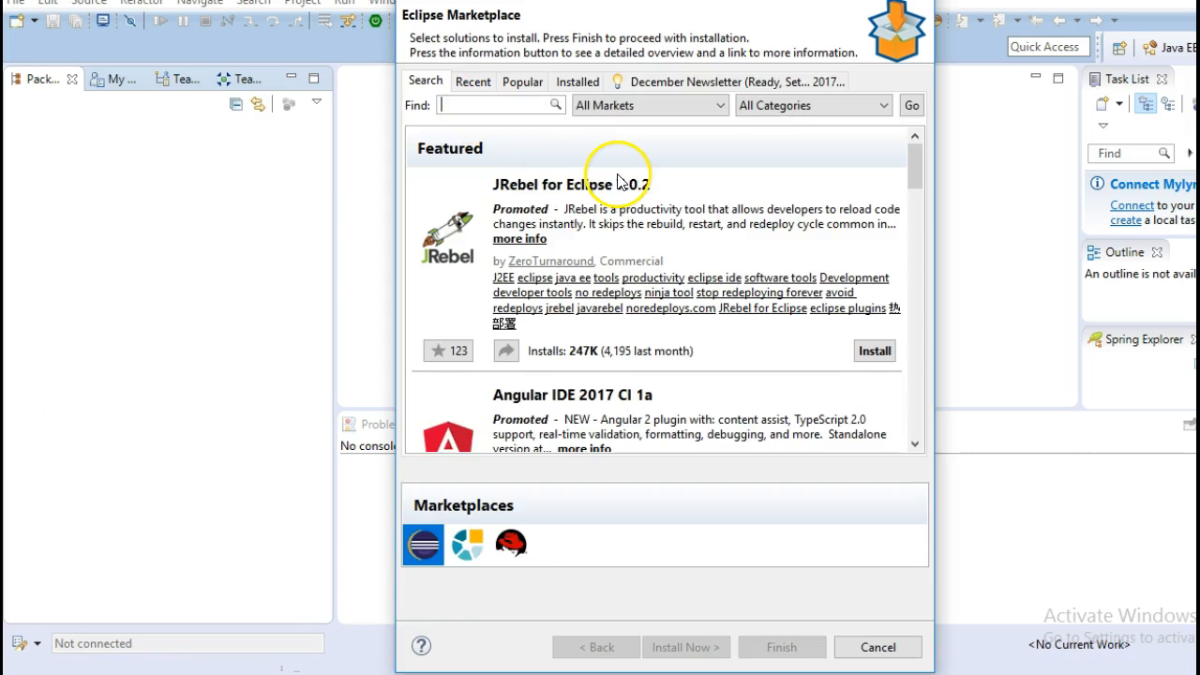
pyautogui.write('gradle')
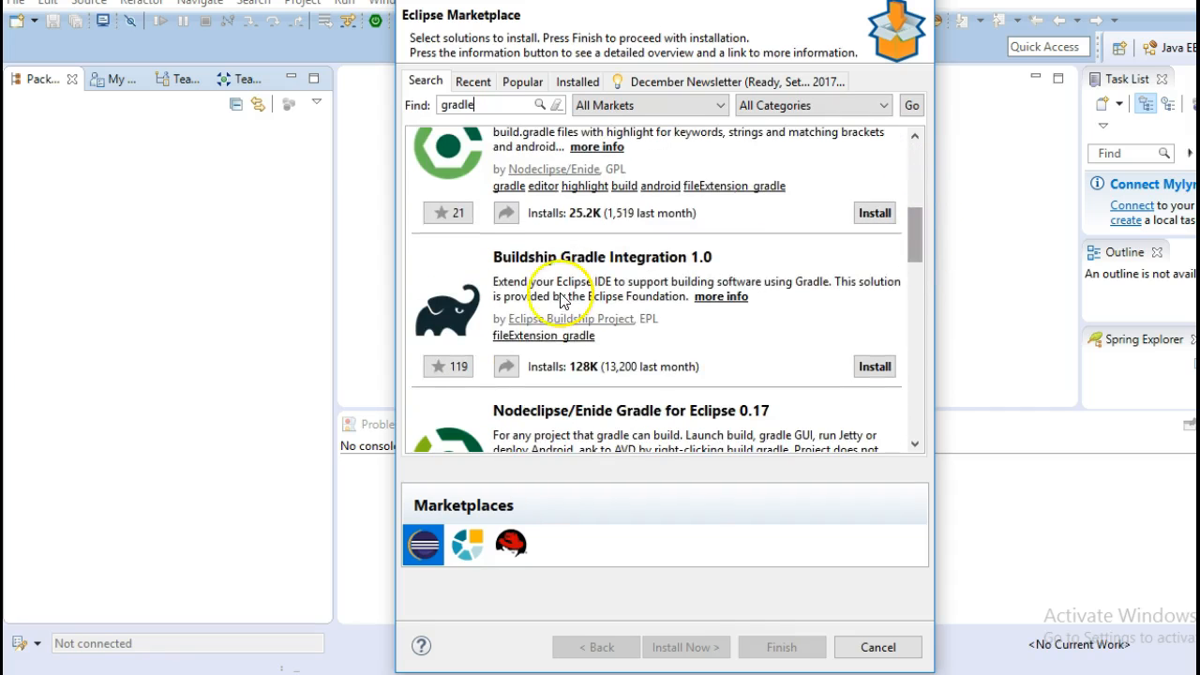
pyautogui.moveTo(675, 262)
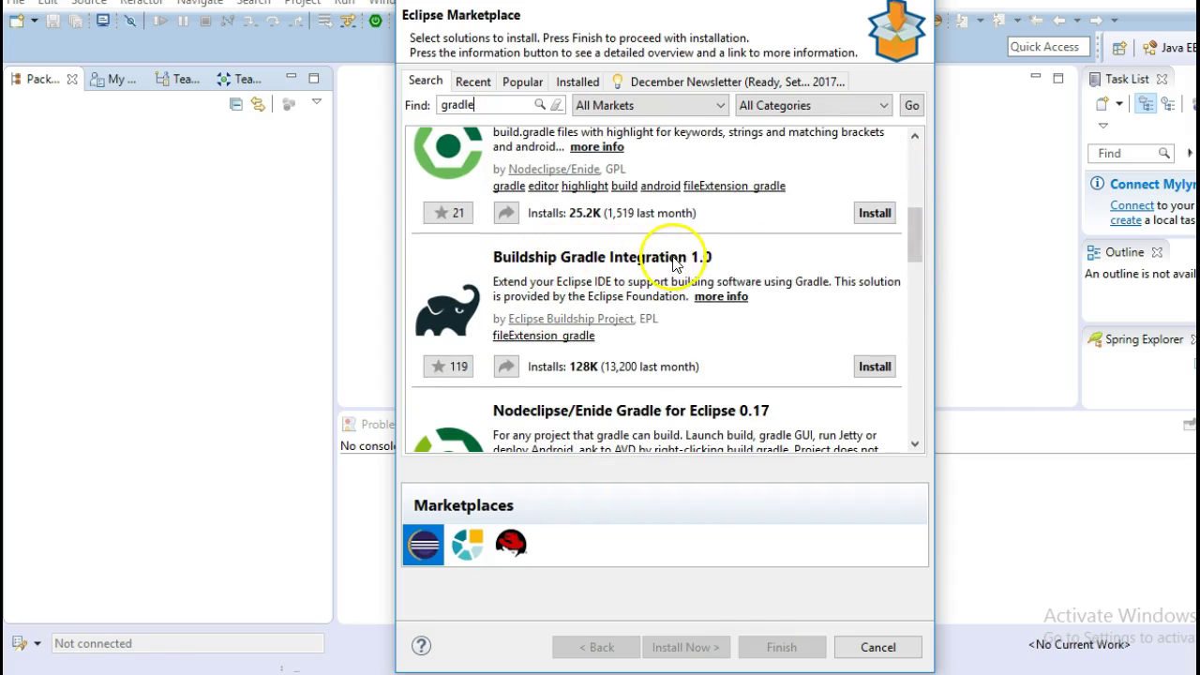
pyautogui.click(873, 366)
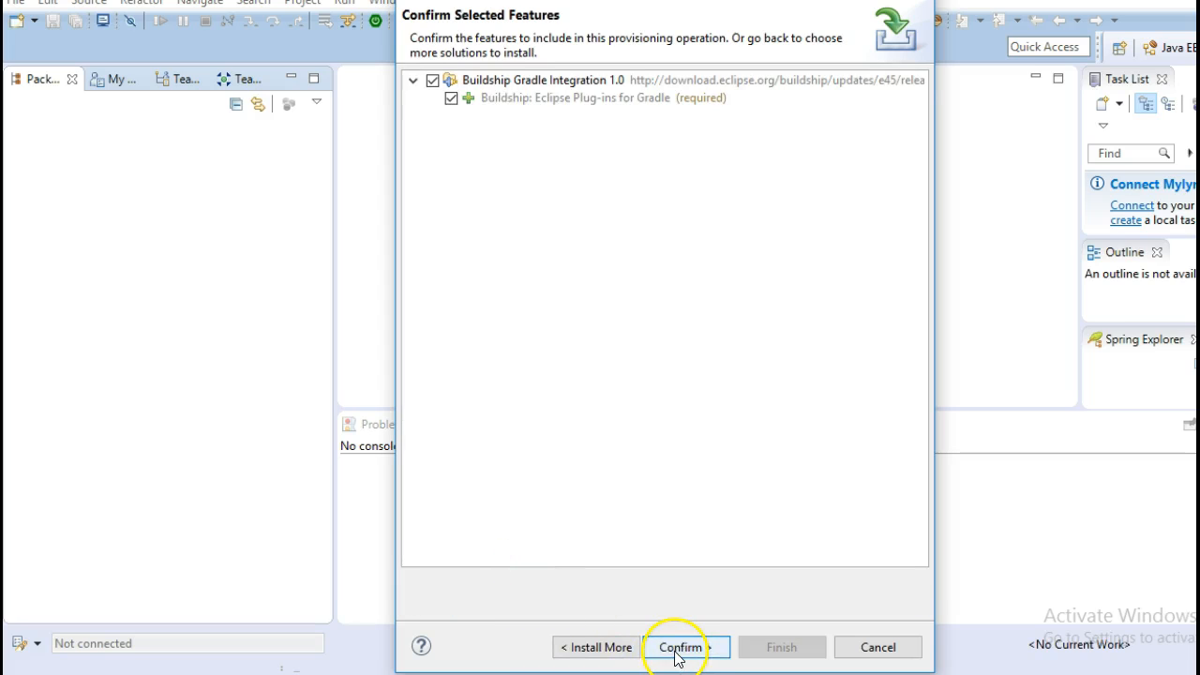
# Confirm the Buildship features, accept the license, finish installing and dismiss the migration notice.
pyautogui.click(688, 647)
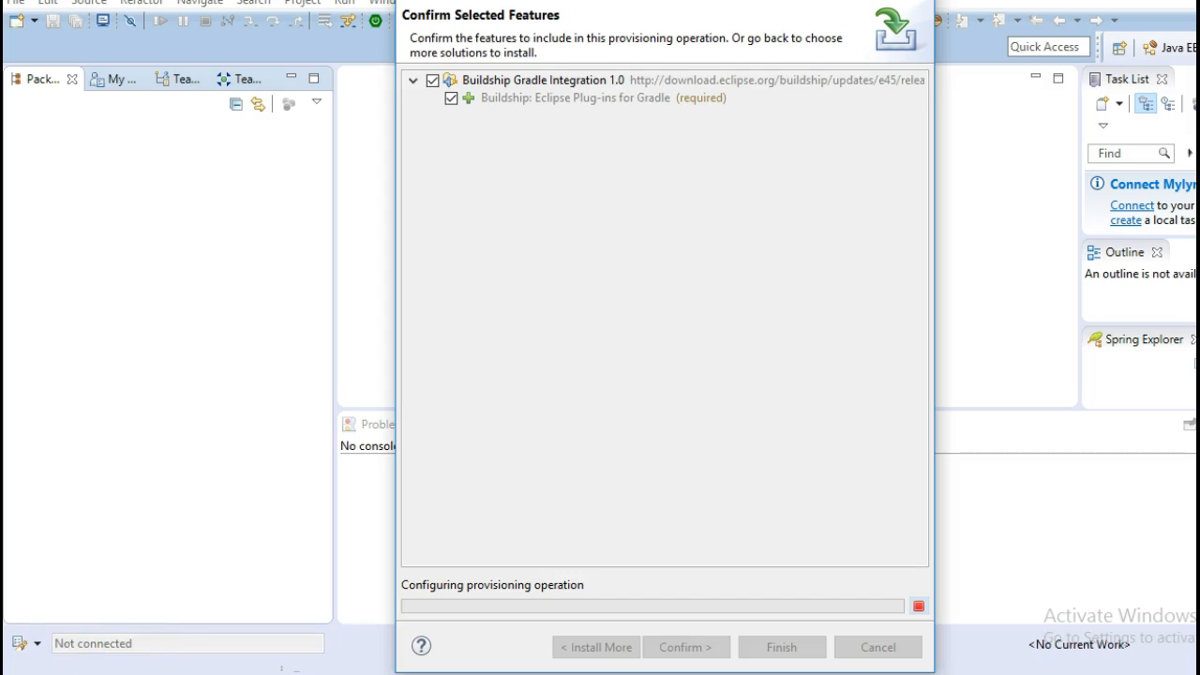
pyautogui.click(686, 647)
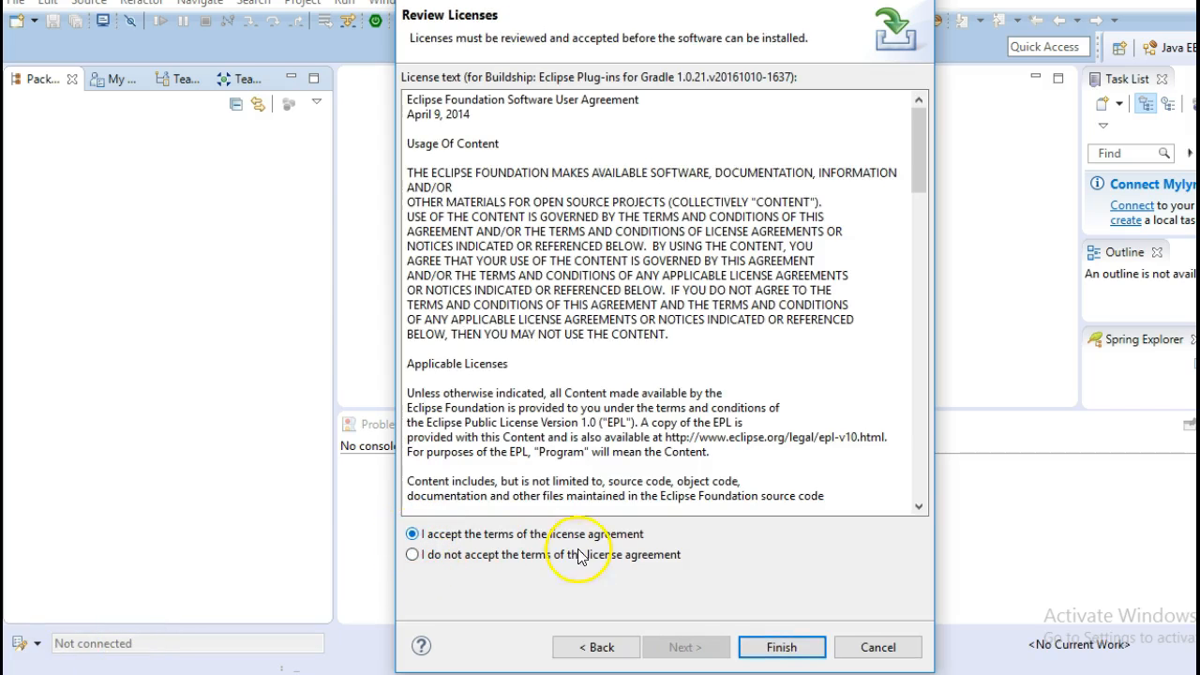
pyautogui.click(782, 645)
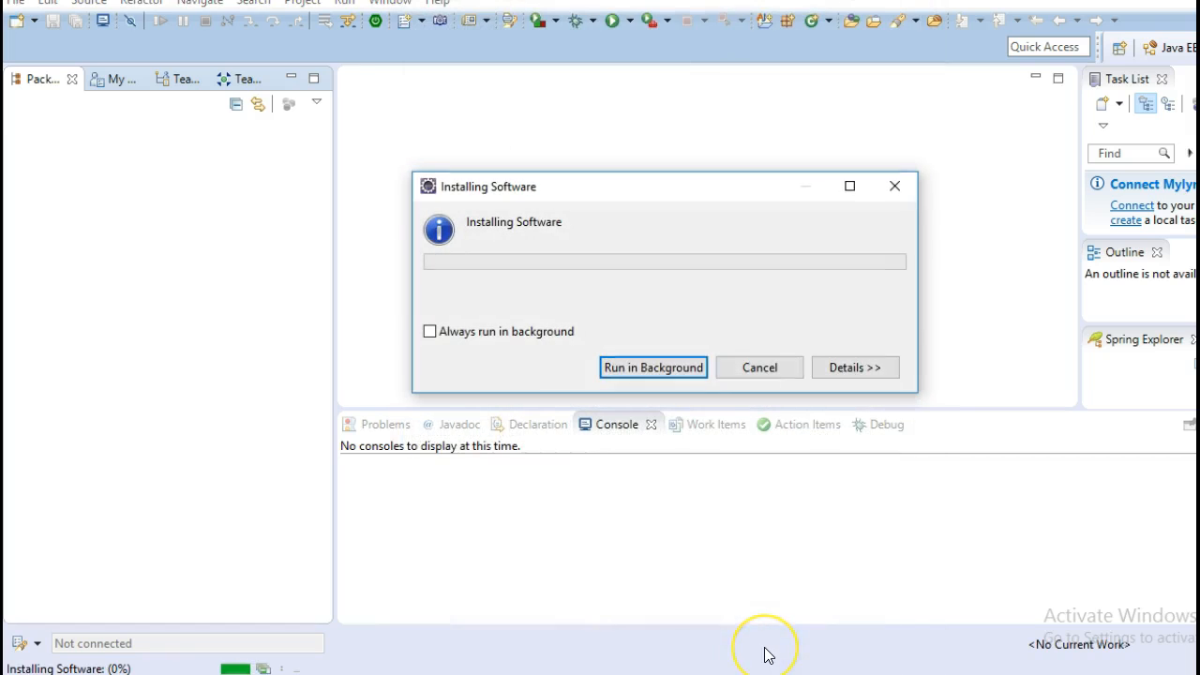
pyautogui.moveTo(460, 516)
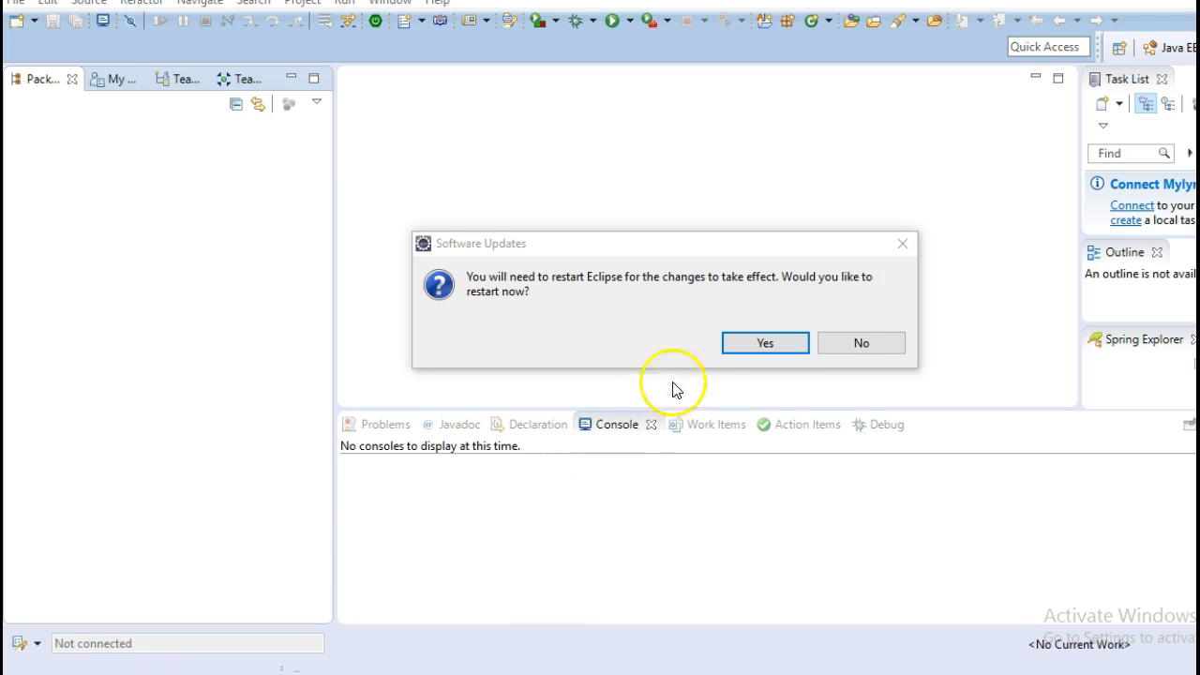
pyautogui.moveTo(768, 345)
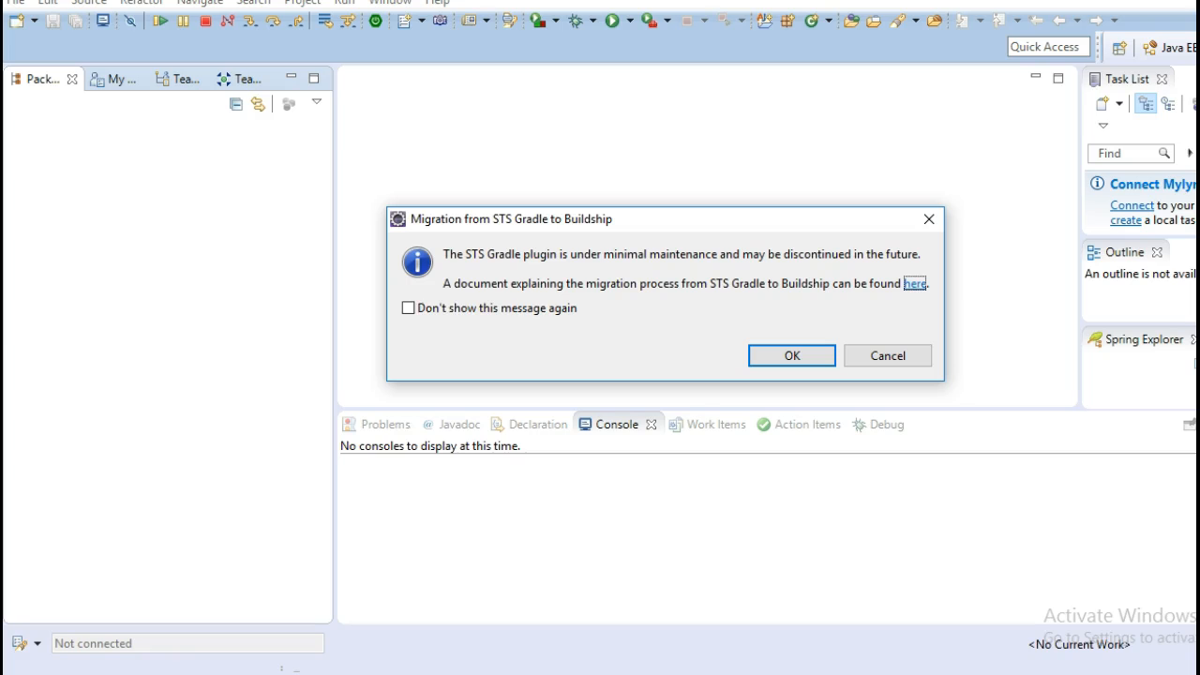
pyautogui.click(791, 357)
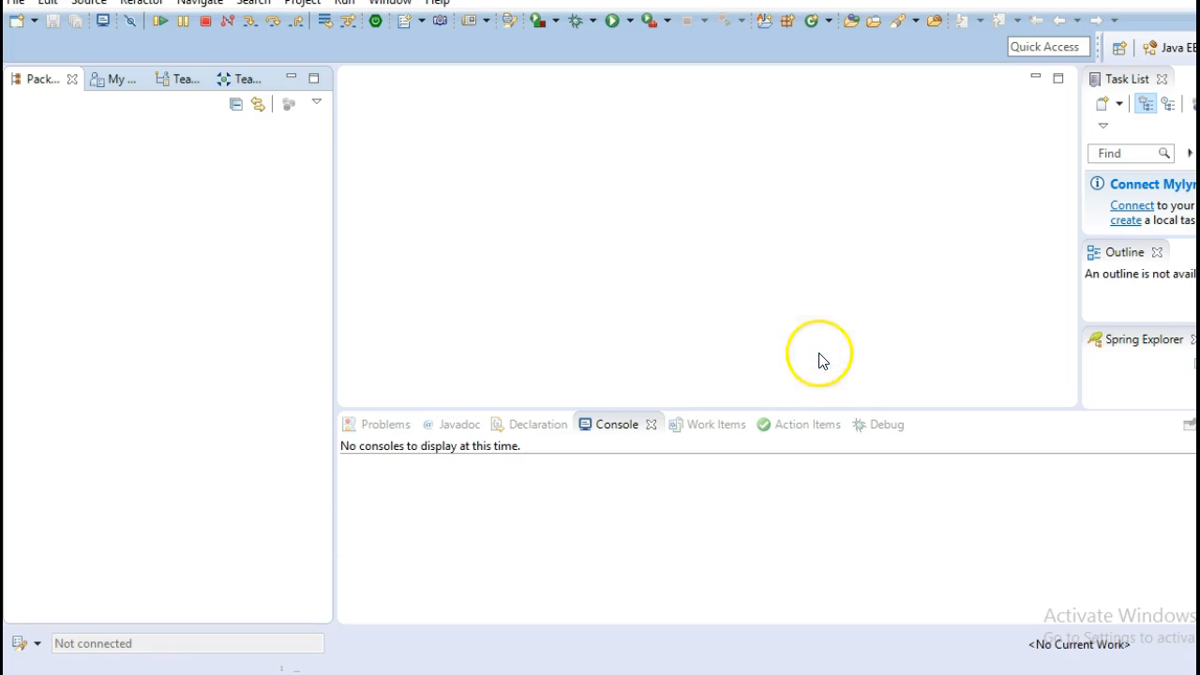
pyautogui.moveTo(194, 166)
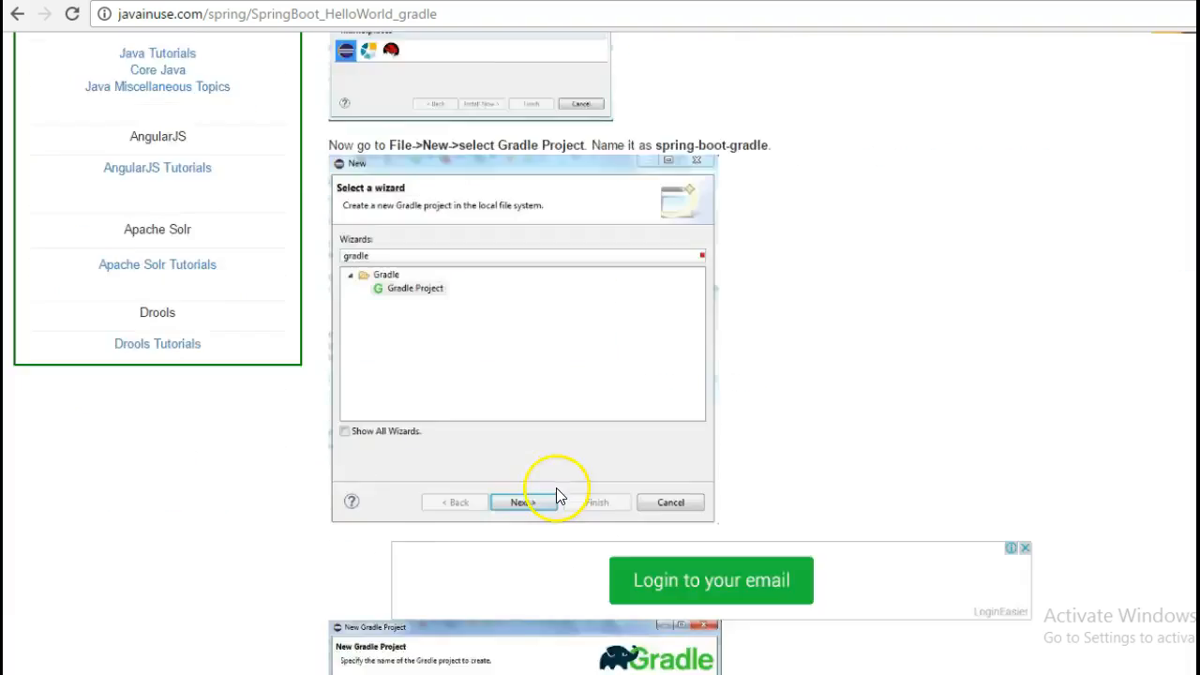
# Scroll the tutorial to the step for creating the spring-boot-gradle Gradle project.
pyautogui.scroll(-3)
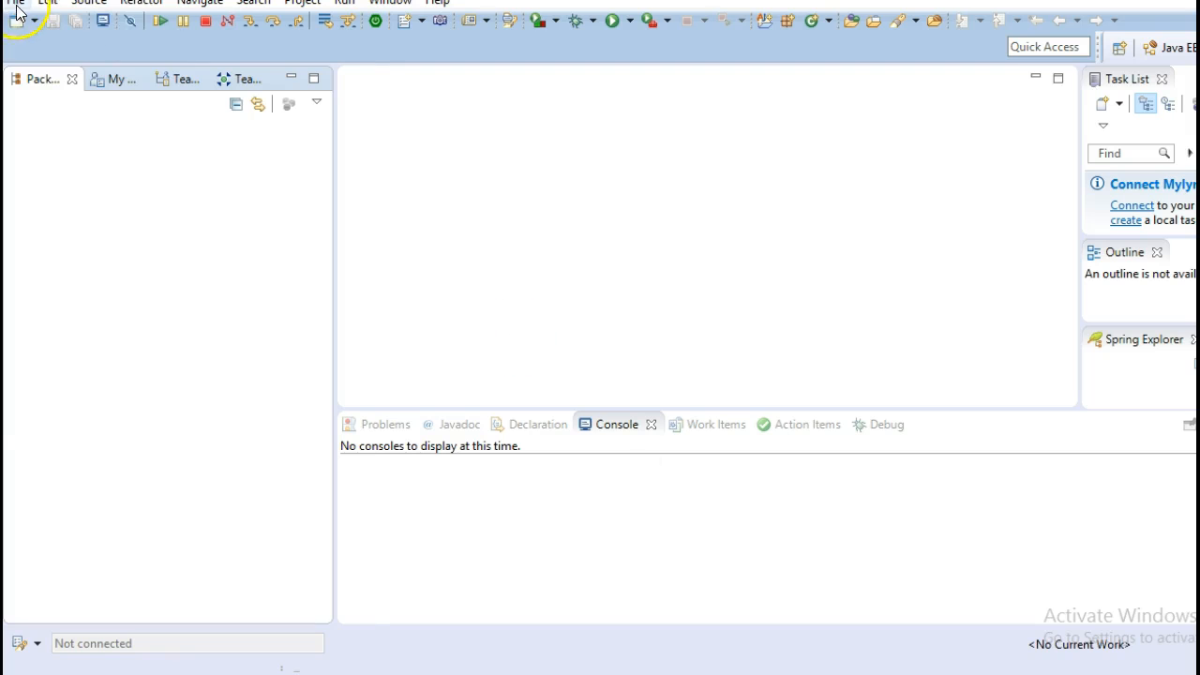
# Start the New wizard, filter for Gradle Project and proceed to its project-name page.
pyautogui.click(15, 4)
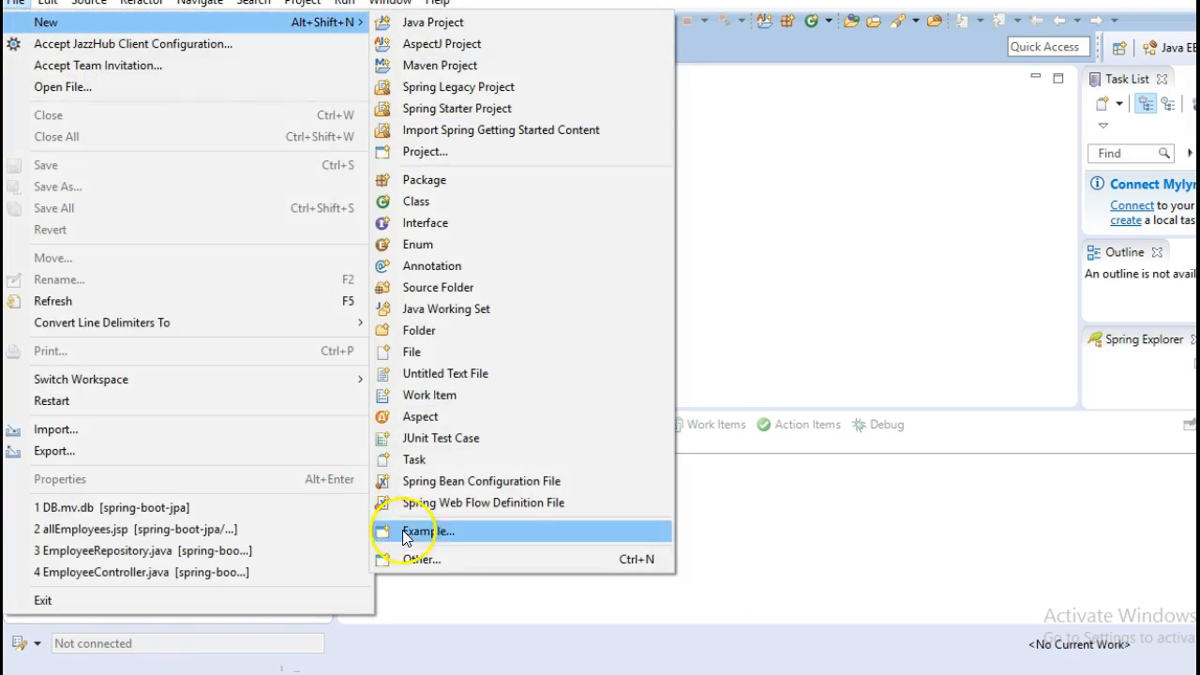
pyautogui.click(422, 558)
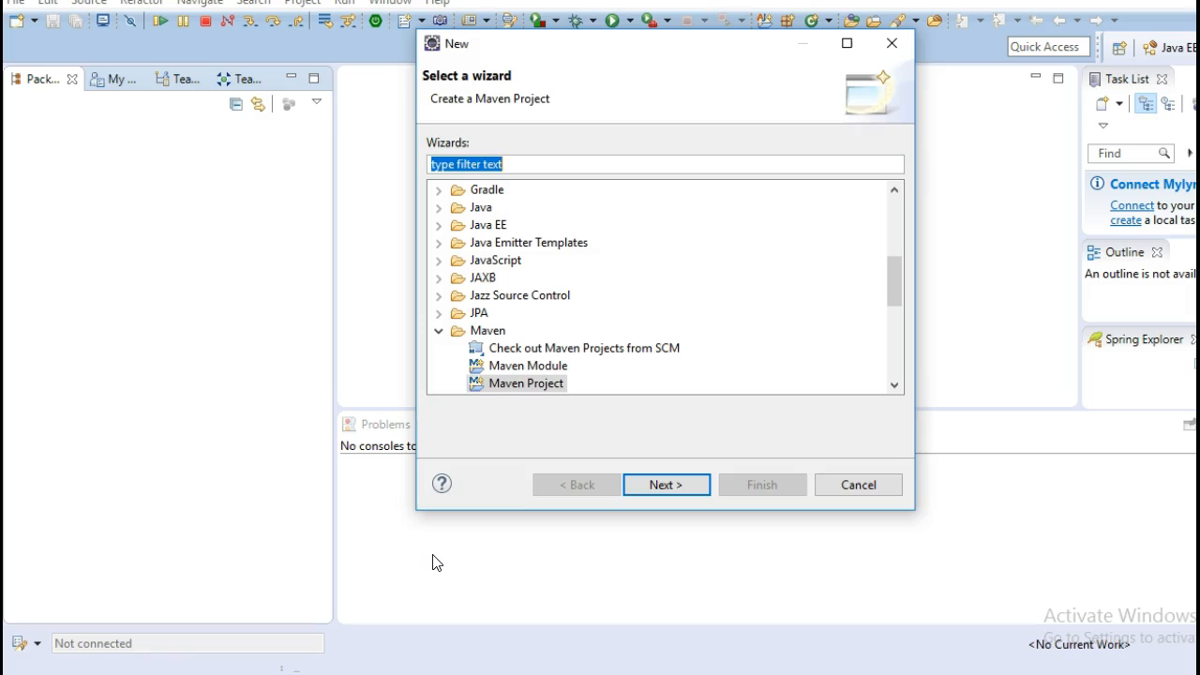
pyautogui.write('grdal')
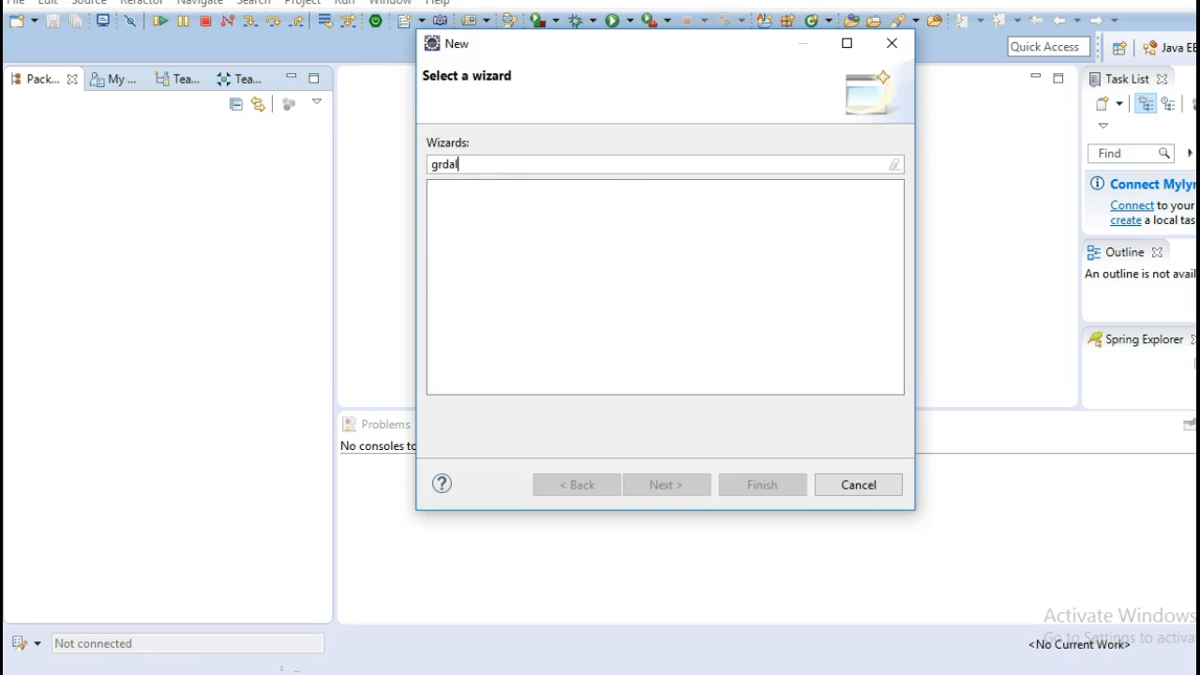
pyautogui.press('BackSpace')
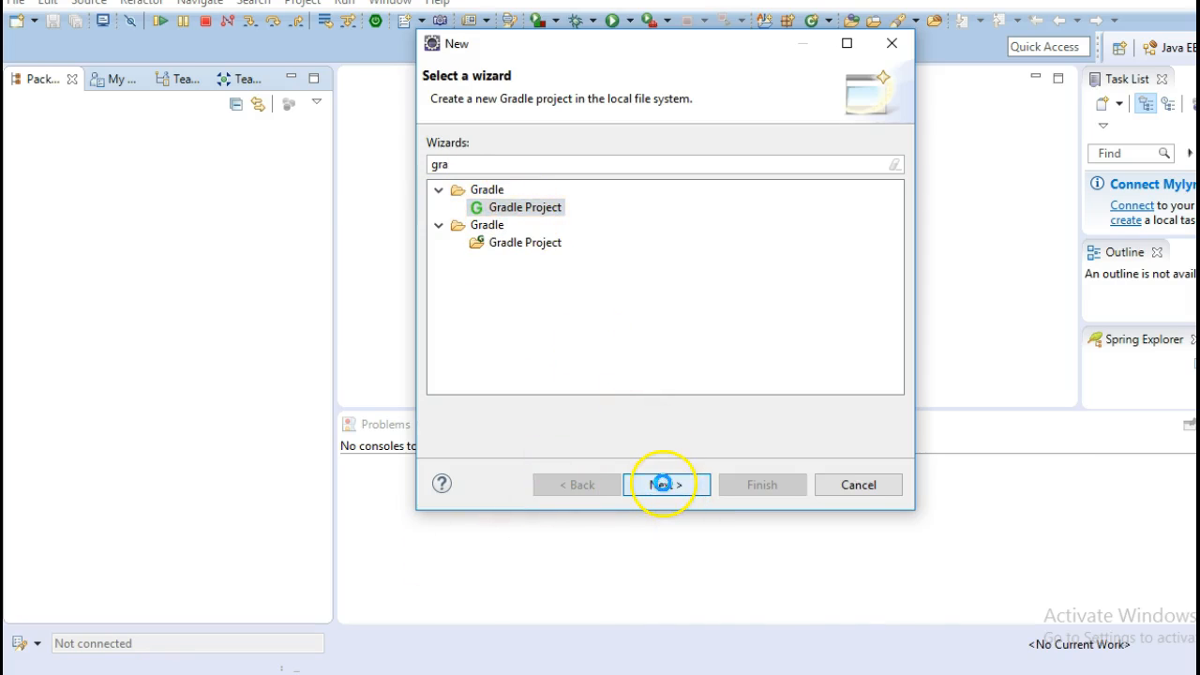
pyautogui.click(664, 484)
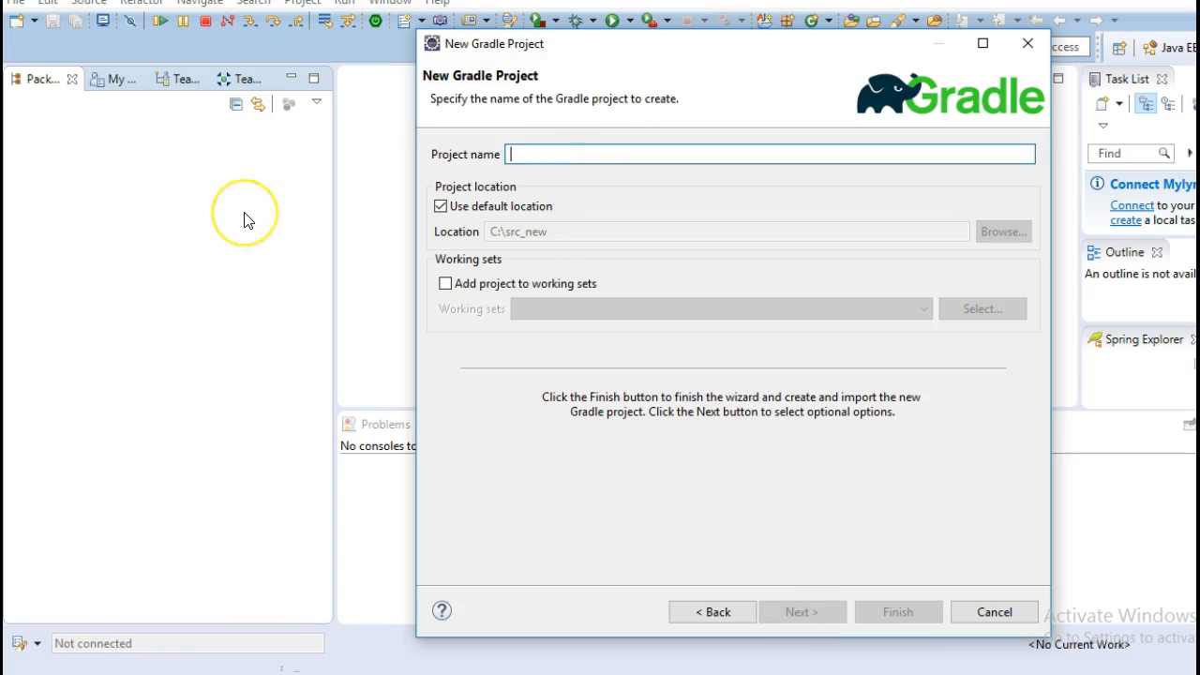
# Create the Gradle project named spring-boot-gradle with the default location.
pyautogui.write('sprin')
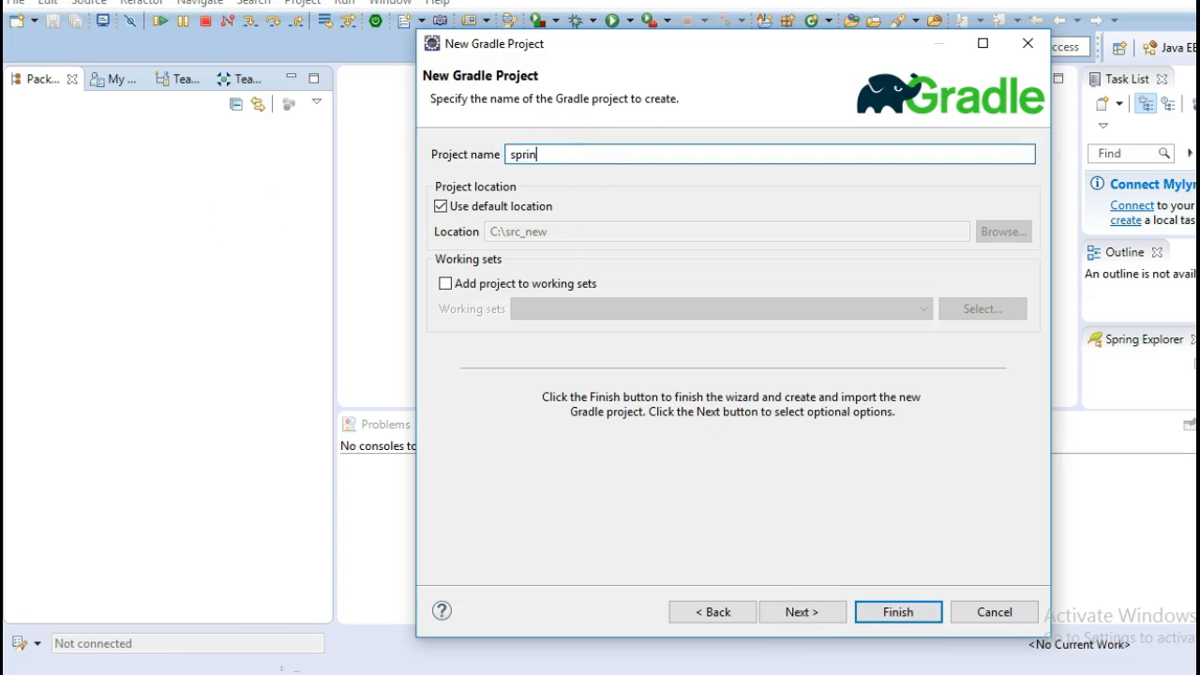
pyautogui.write('g-boot-gradle')
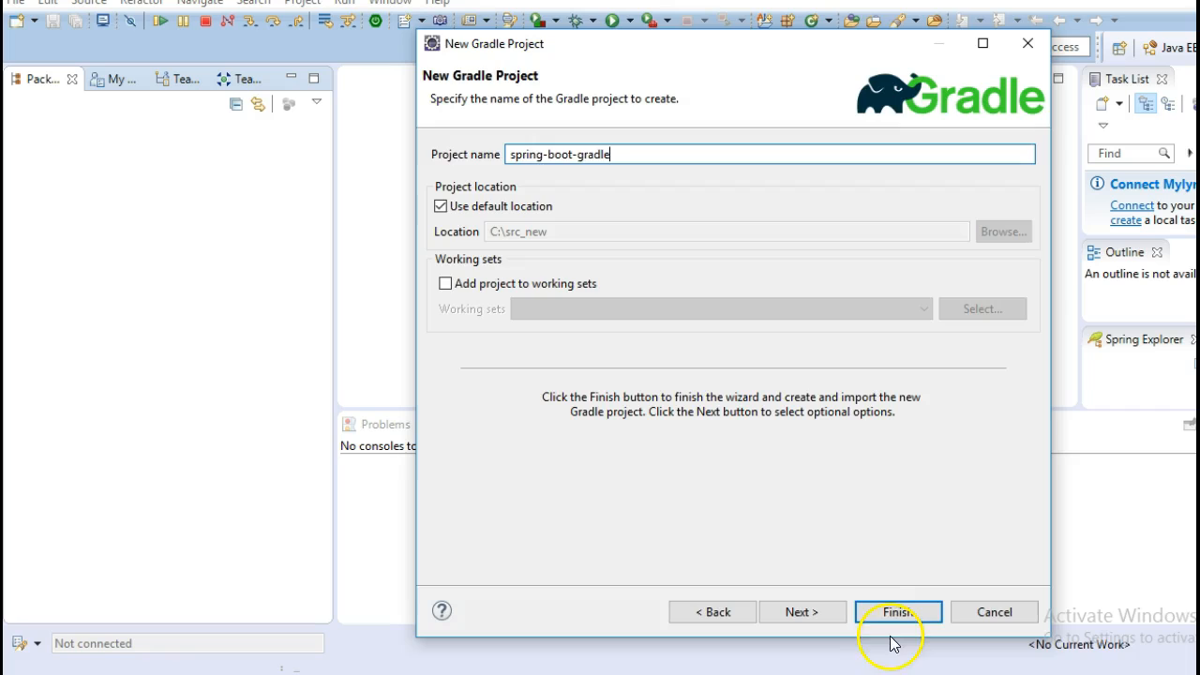
pyautogui.click(901, 611)
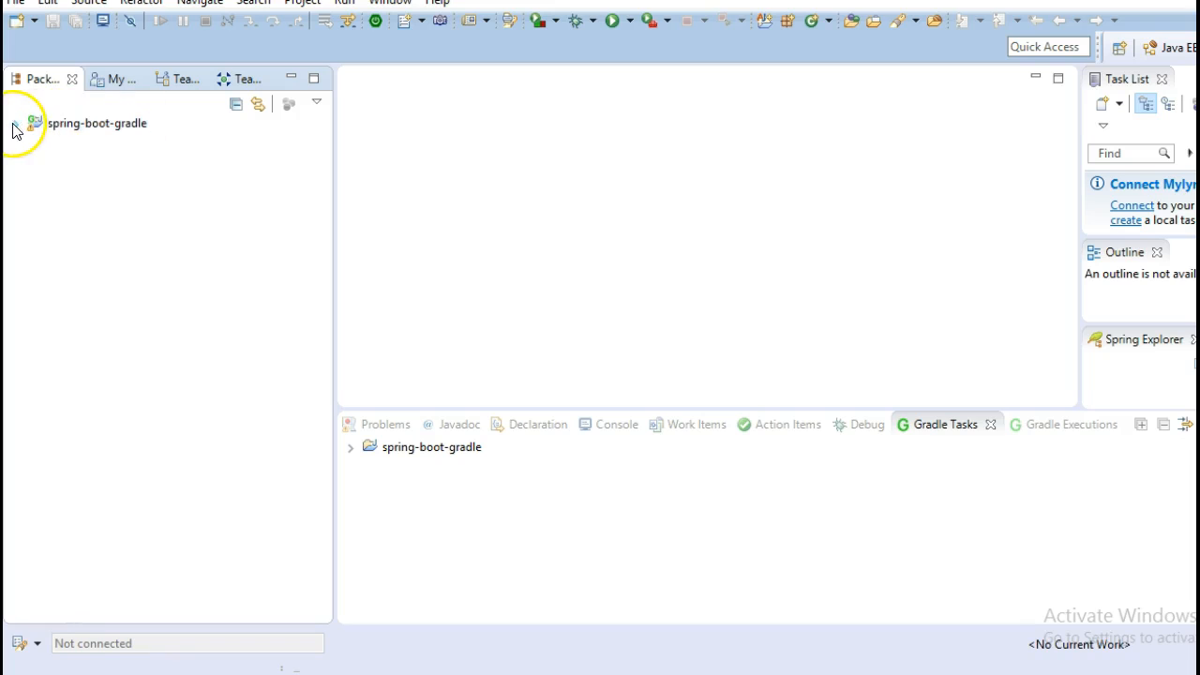
# Expand the new project and scroll the tutorial to its build.gradle listing for copying.
pyautogui.click(15, 122)
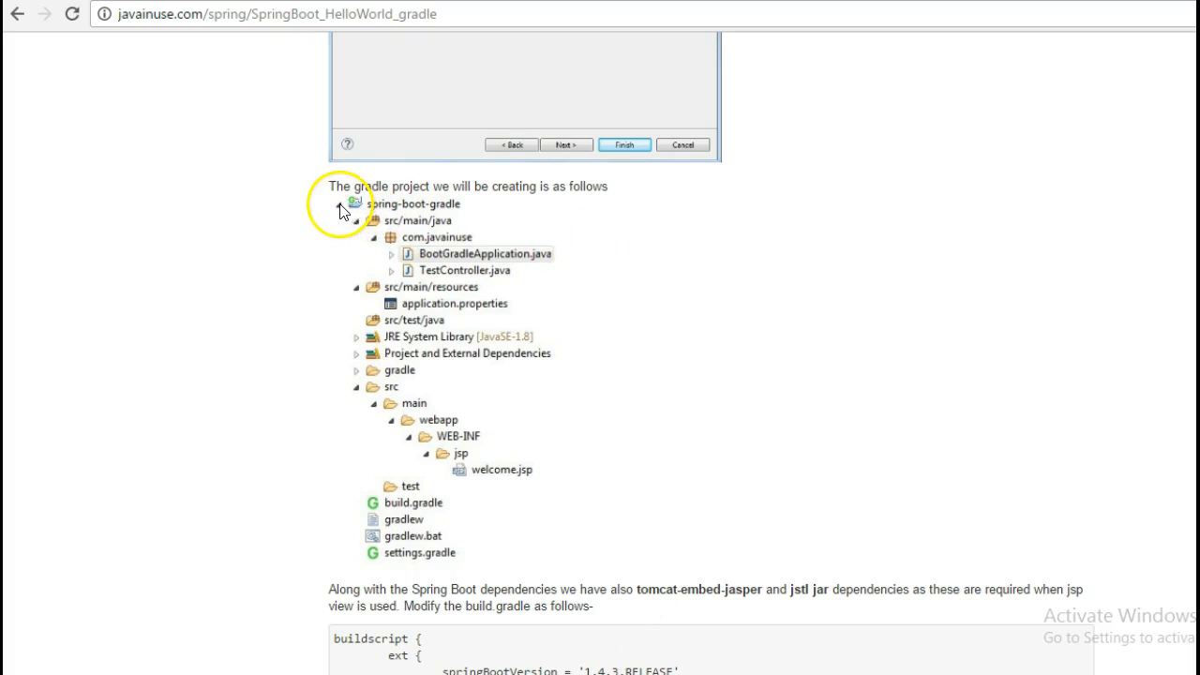
pyautogui.moveTo(365, 611)
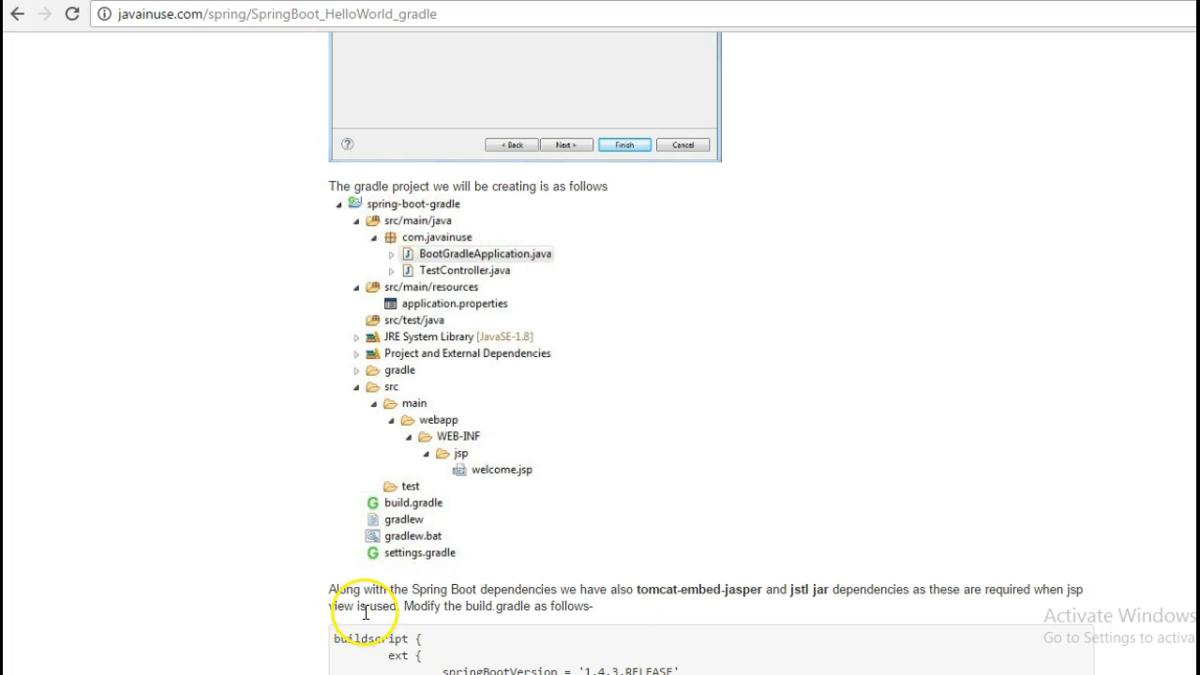
pyautogui.scroll(-3)
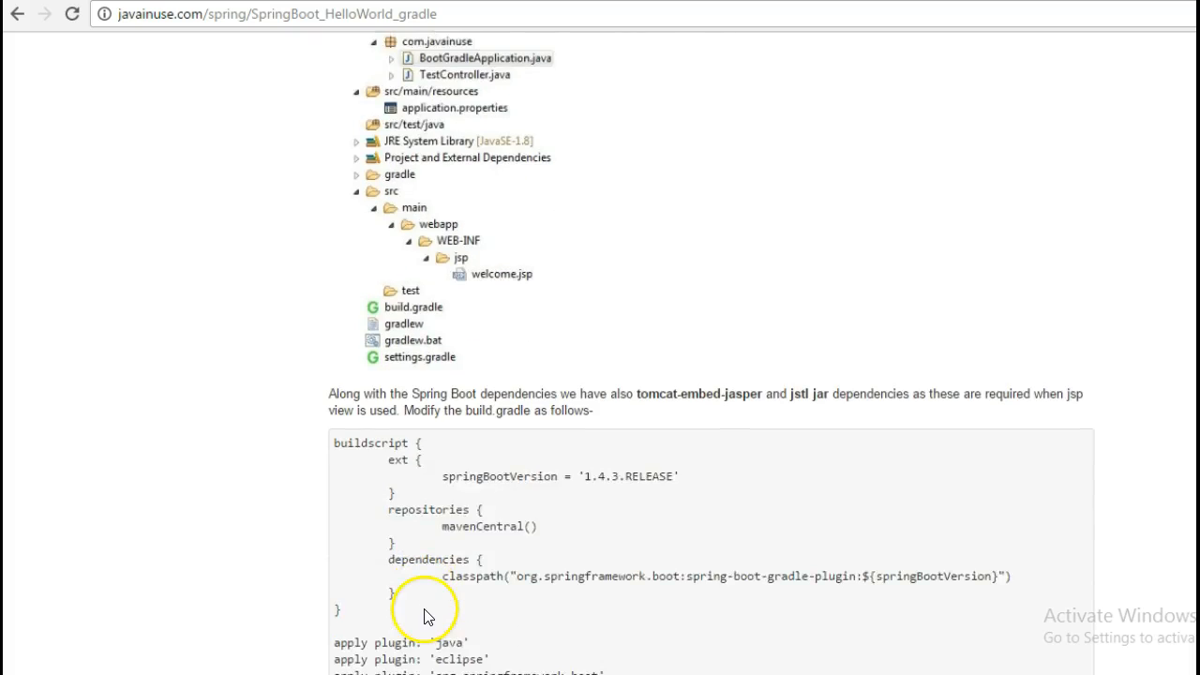
pyautogui.scroll(-3)
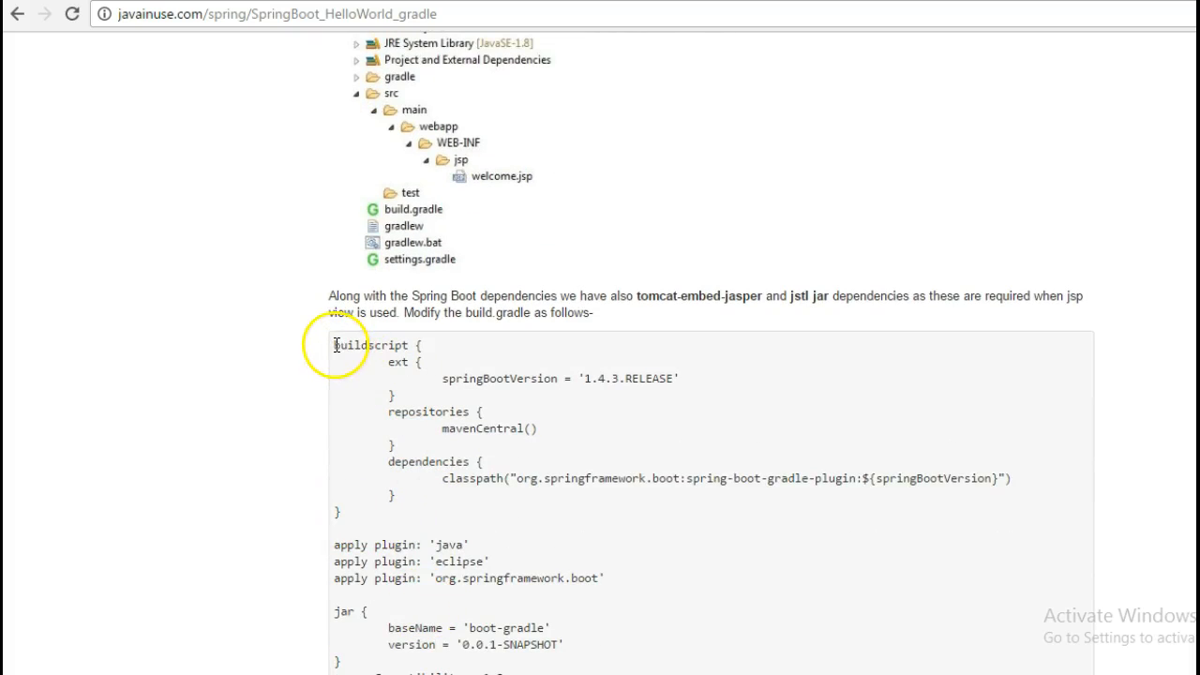
pyautogui.scroll(-3)
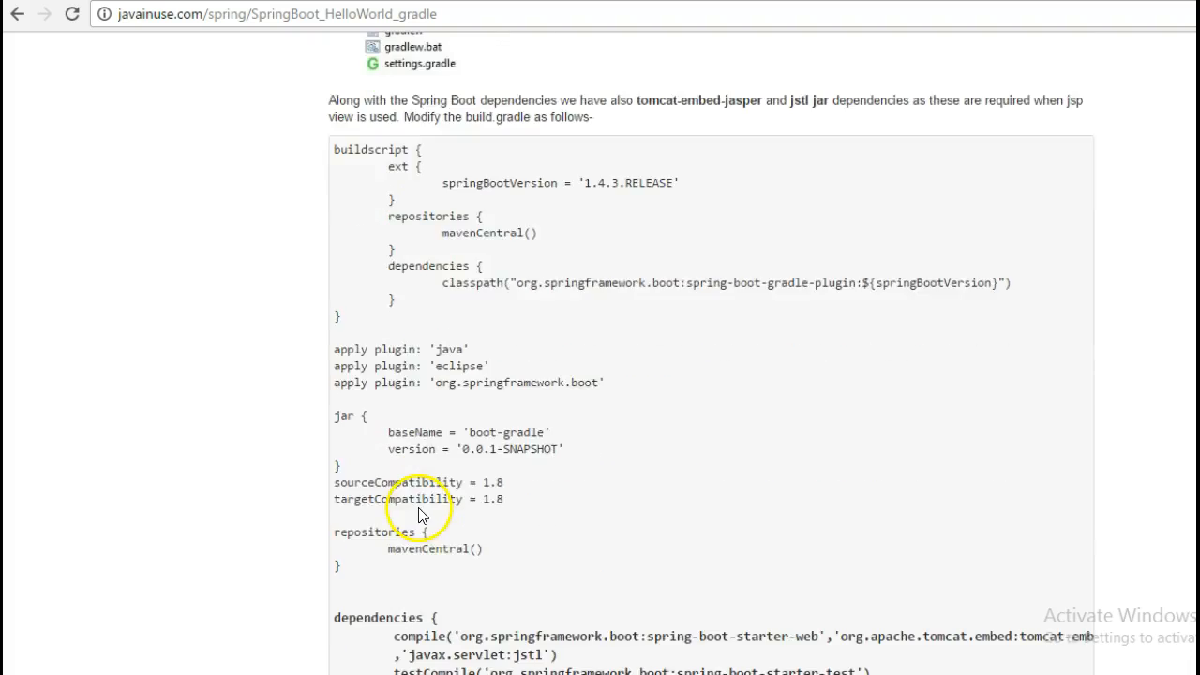
pyautogui.scroll(-3)
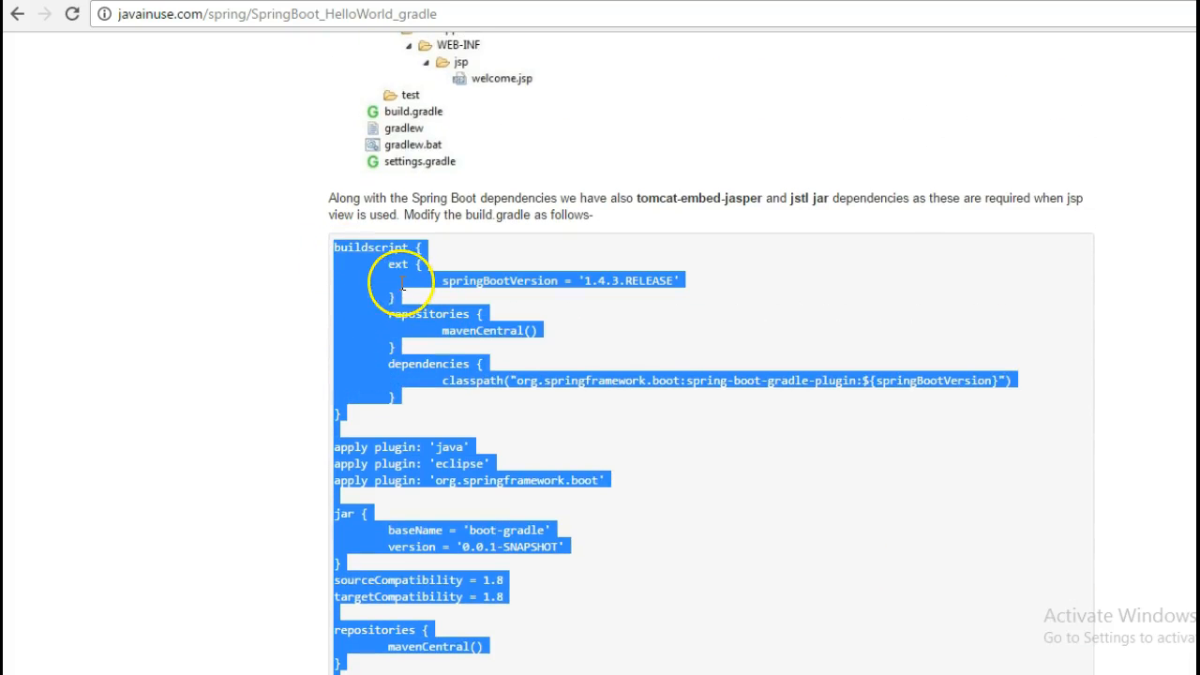
pyautogui.moveTo(562, 660)
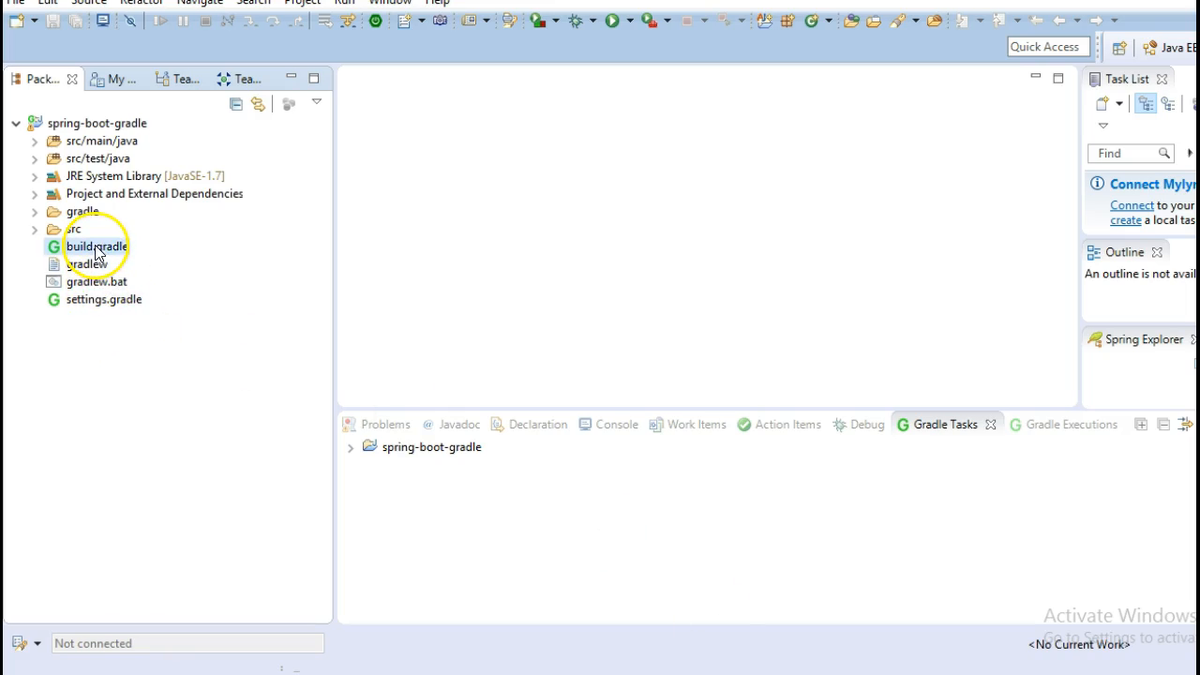
# Put the tutorial's build script into build.gradle and save it.
pyautogui.doubleClick(90, 245)
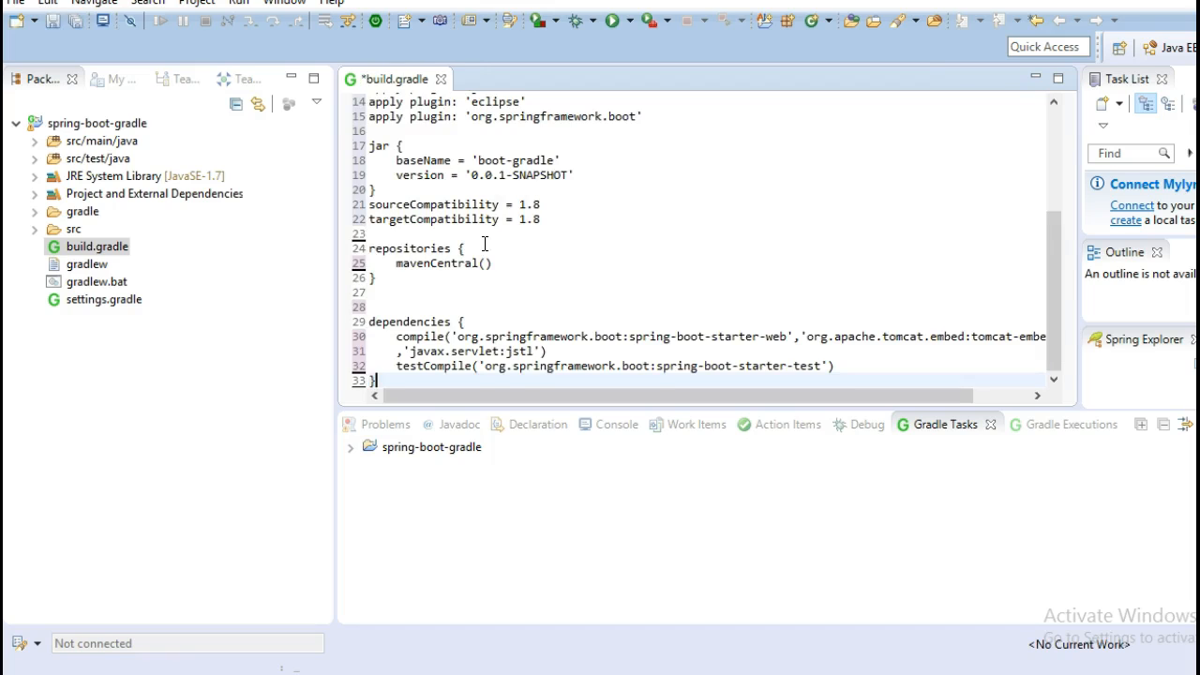
pyautogui.press('ctrl+s')
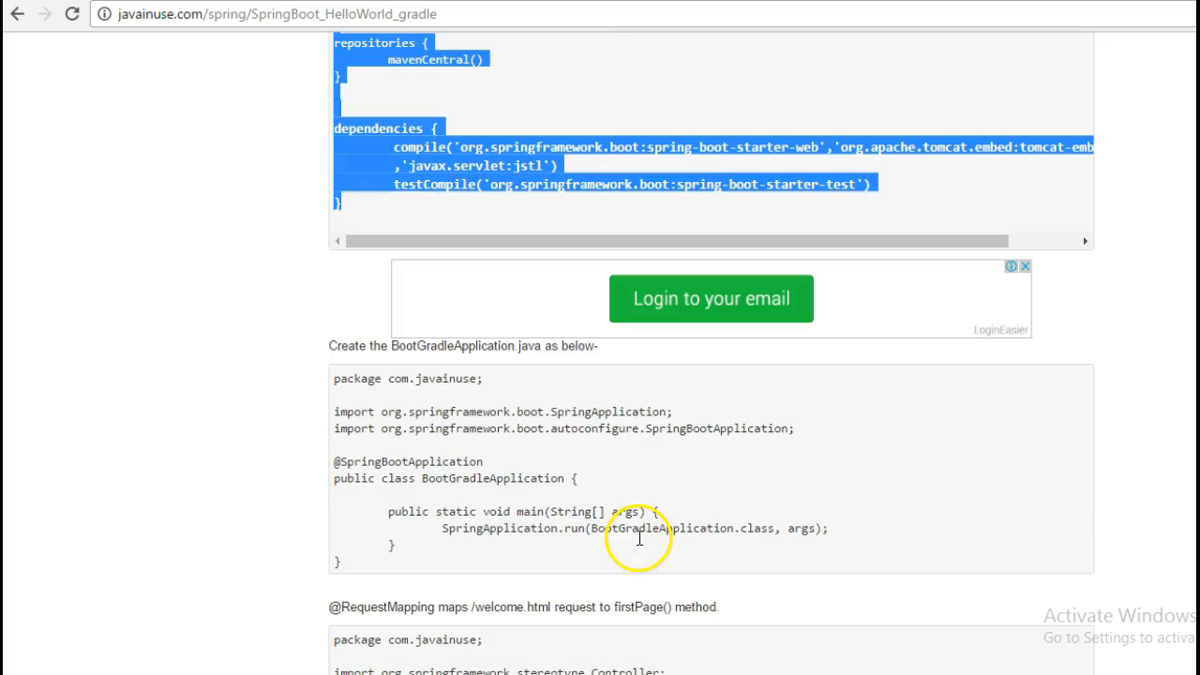
pyautogui.moveTo(413, 350)
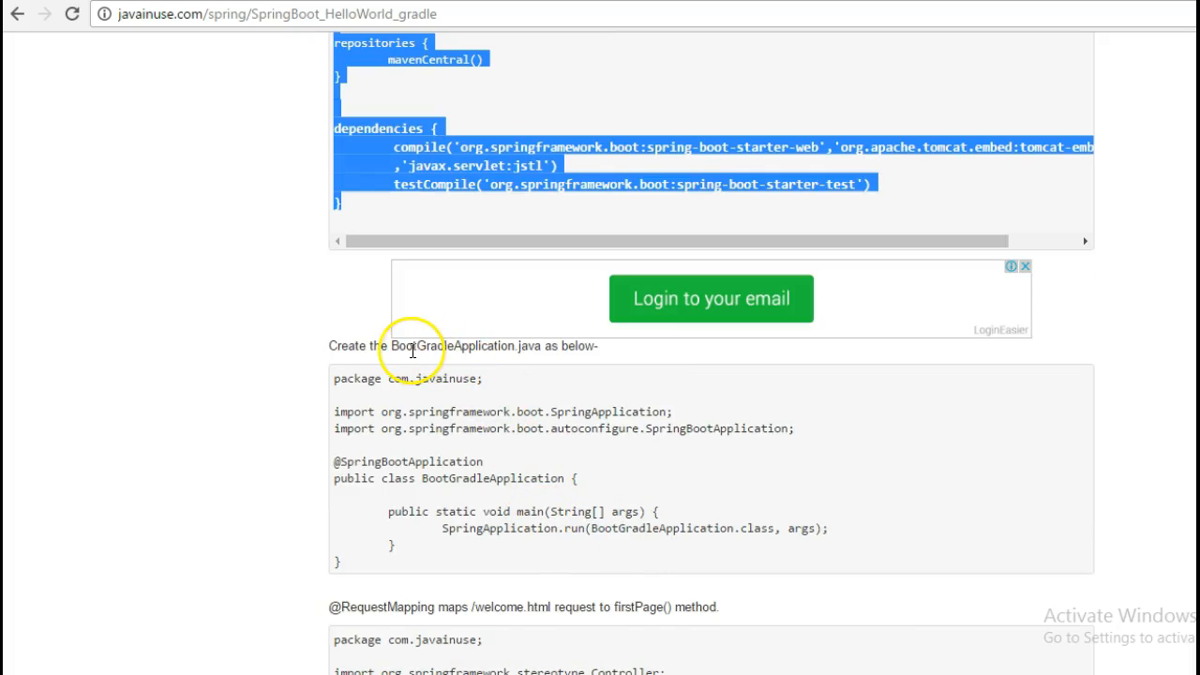
# Deselect the script and highlight the class name BootGradleApplication in the tutorial.
pyautogui.click(435, 346)
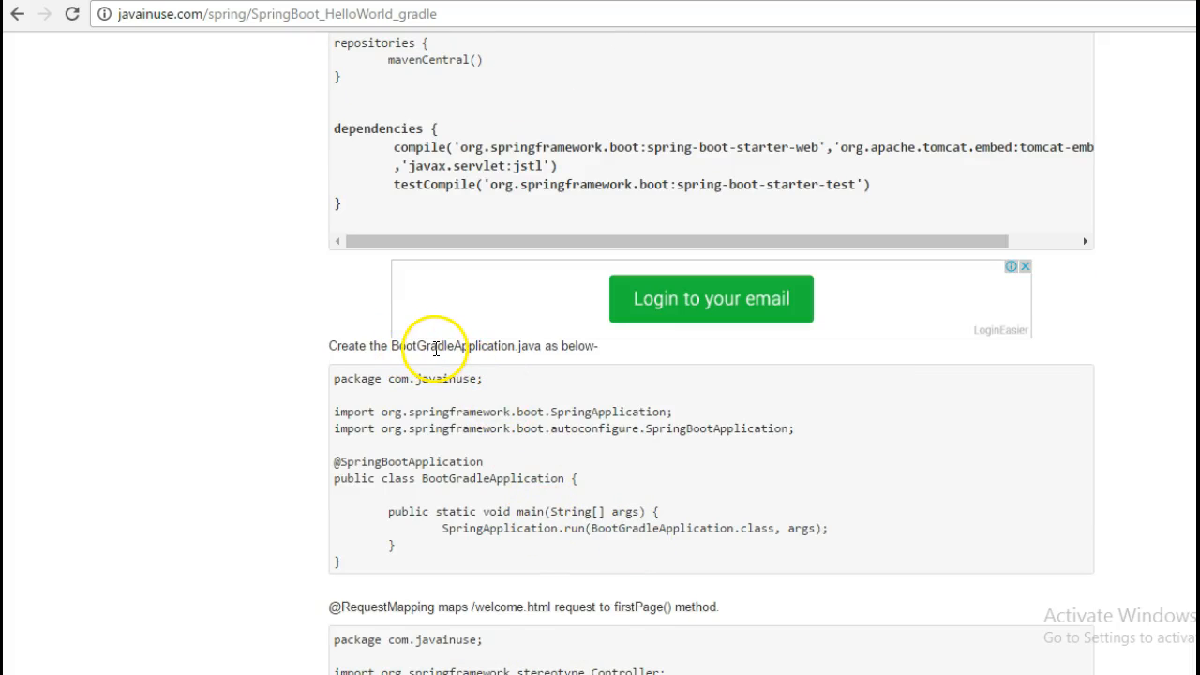
pyautogui.doubleClick(453, 345)
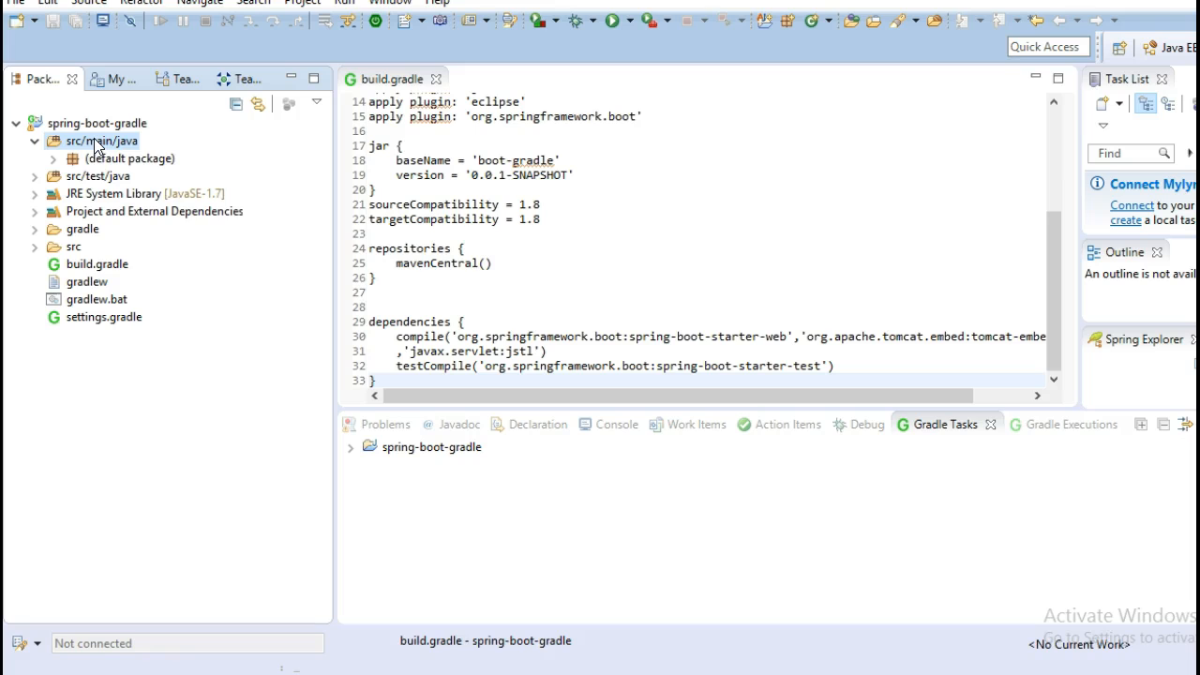
# Create a new Java class BootGradleApplication in package com.javainuse under src/main/java.
pyautogui.rightClick(101, 141)
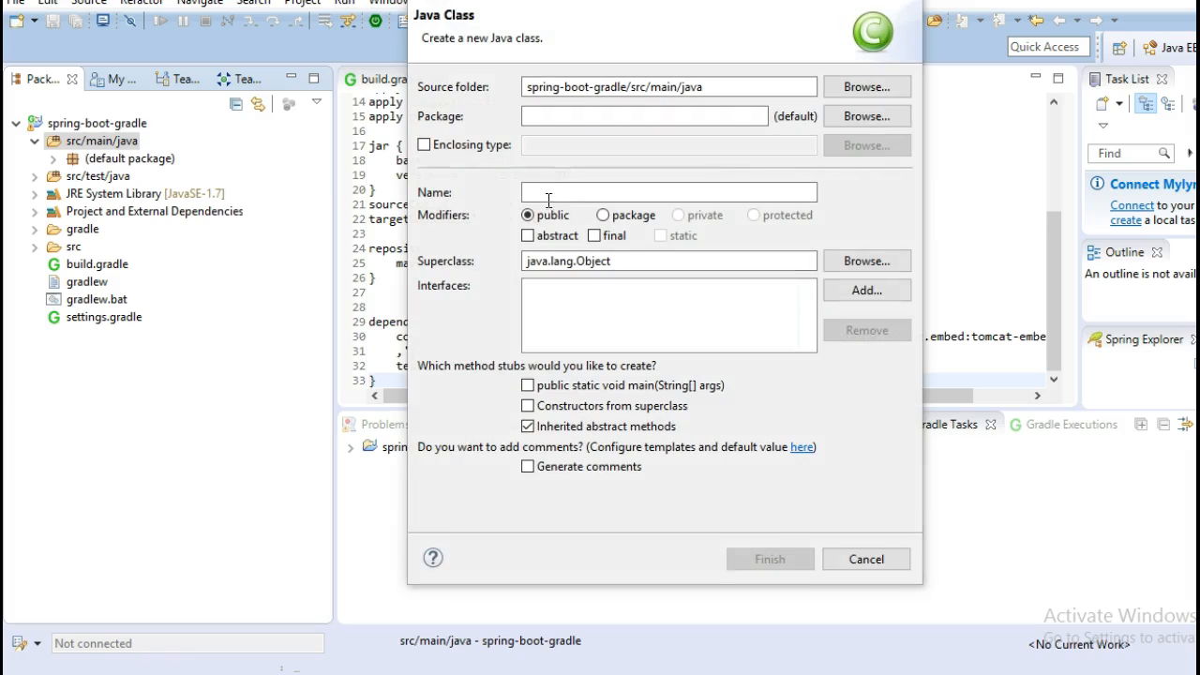
pyautogui.write('BootGradleApplication')
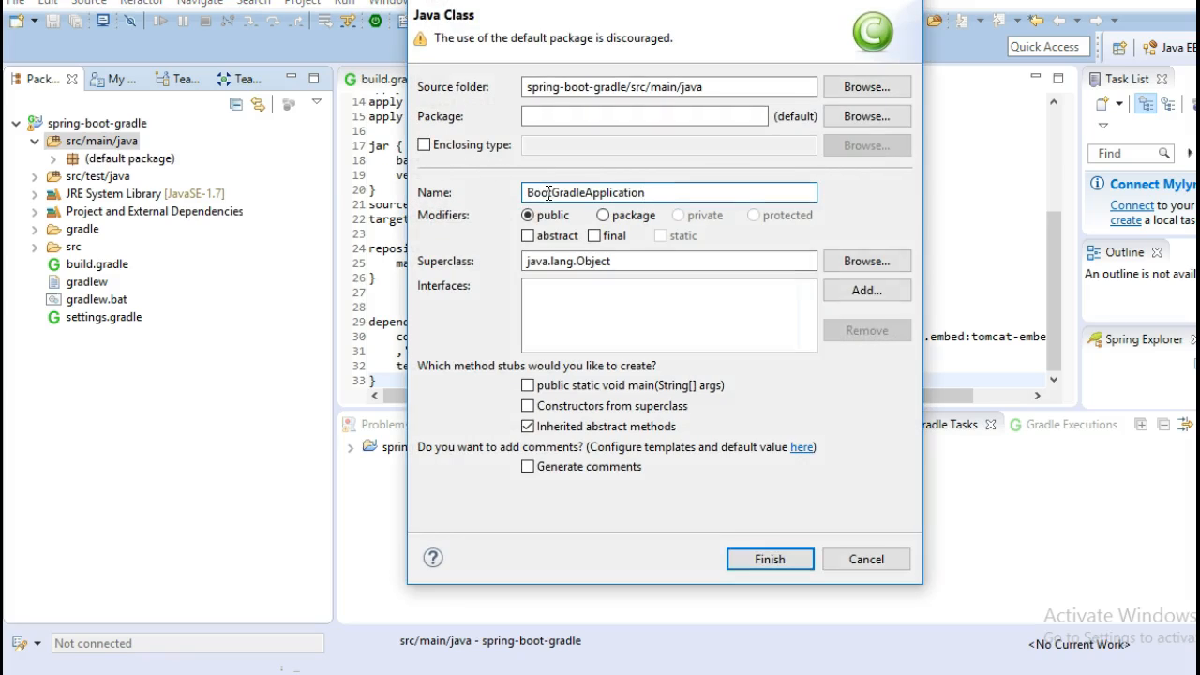
pyautogui.click(645, 116)
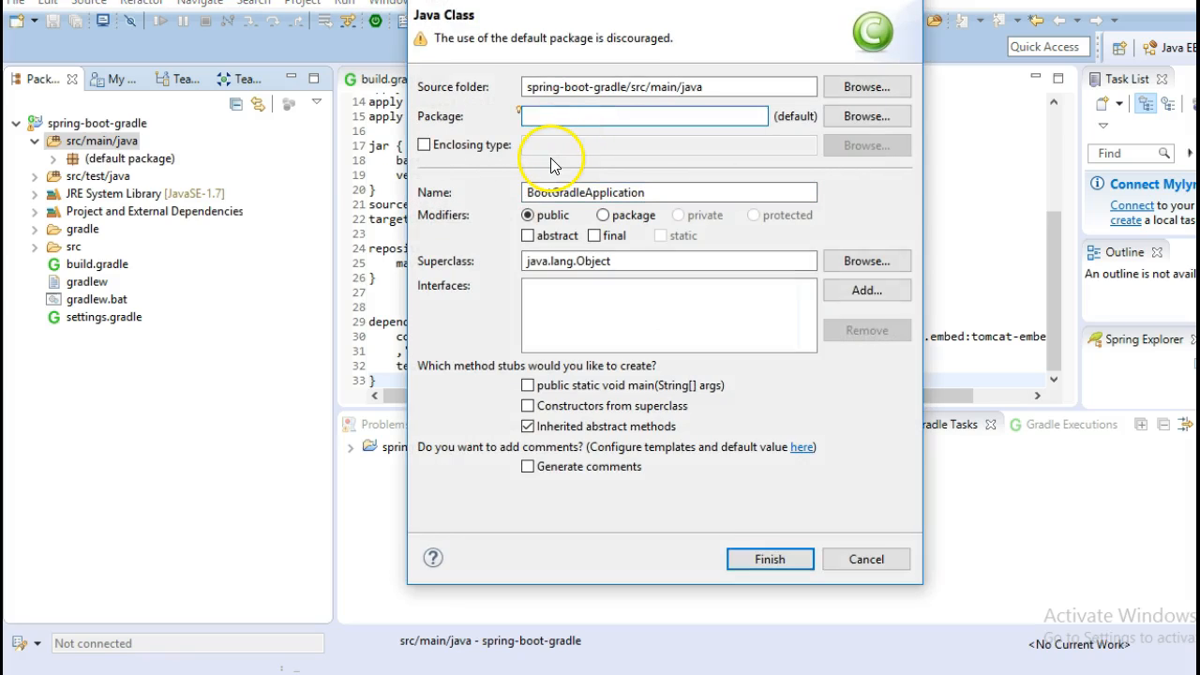
pyautogui.write('com.')
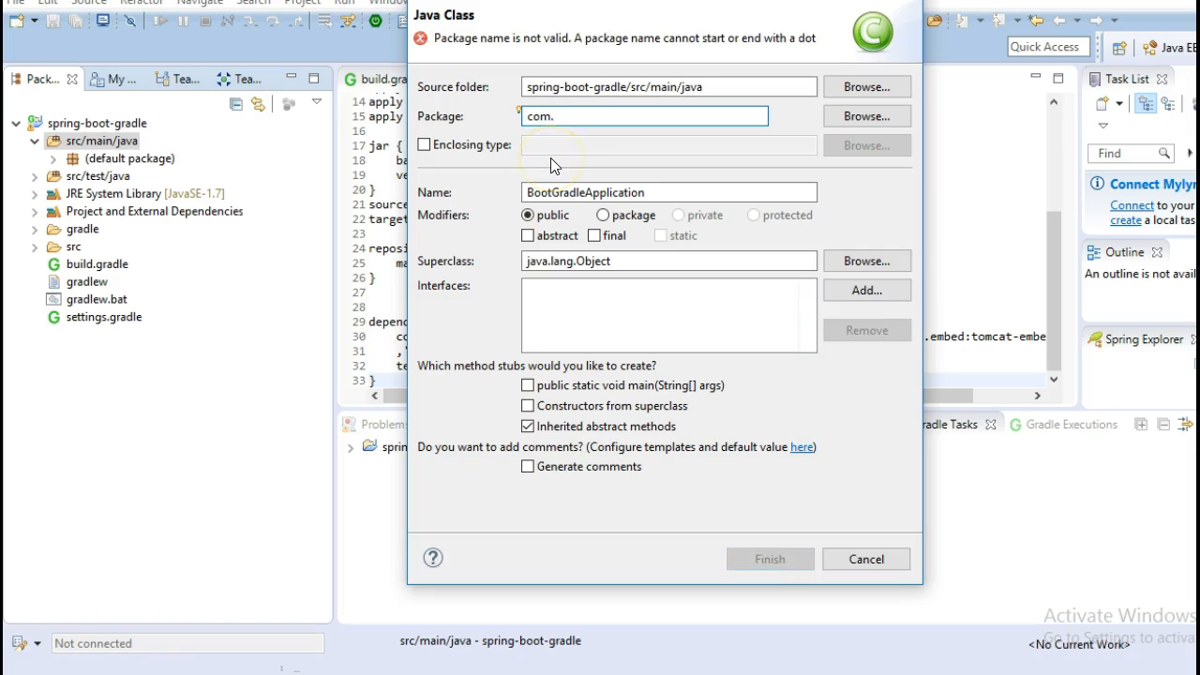
pyautogui.write('javainuse')
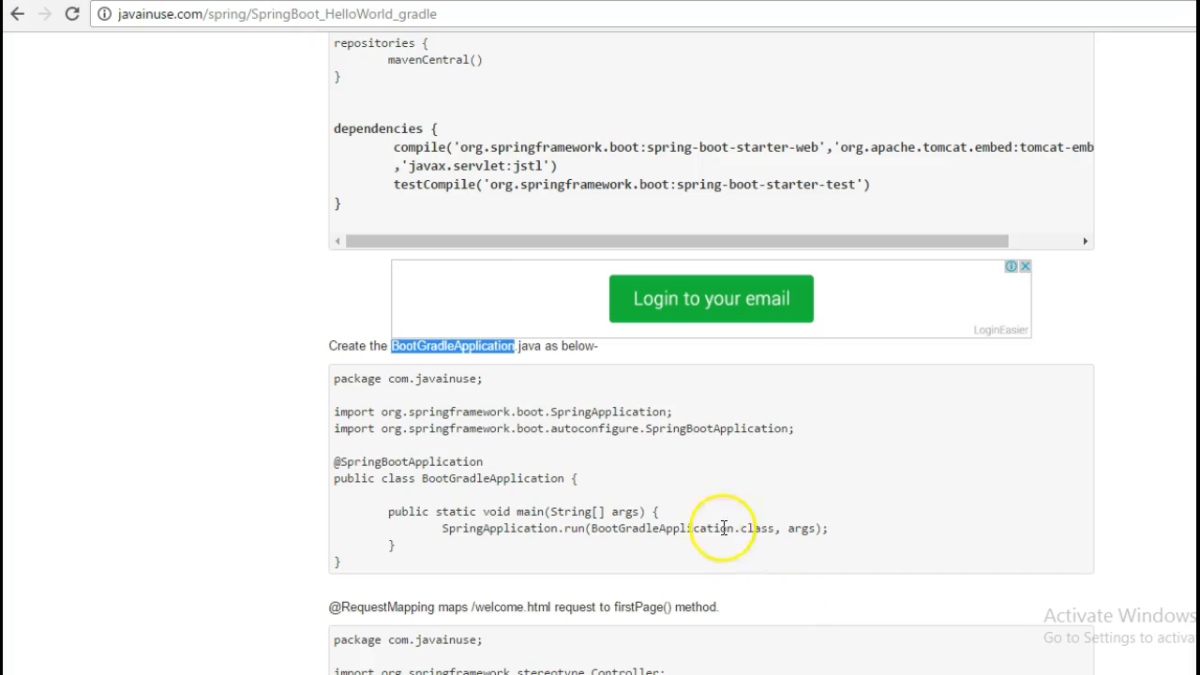
# Select the BootGradleApplication code block on the tutorial page to copy it.
pyautogui.moveTo(722, 528); pyautogui.dragTo(364, 506)
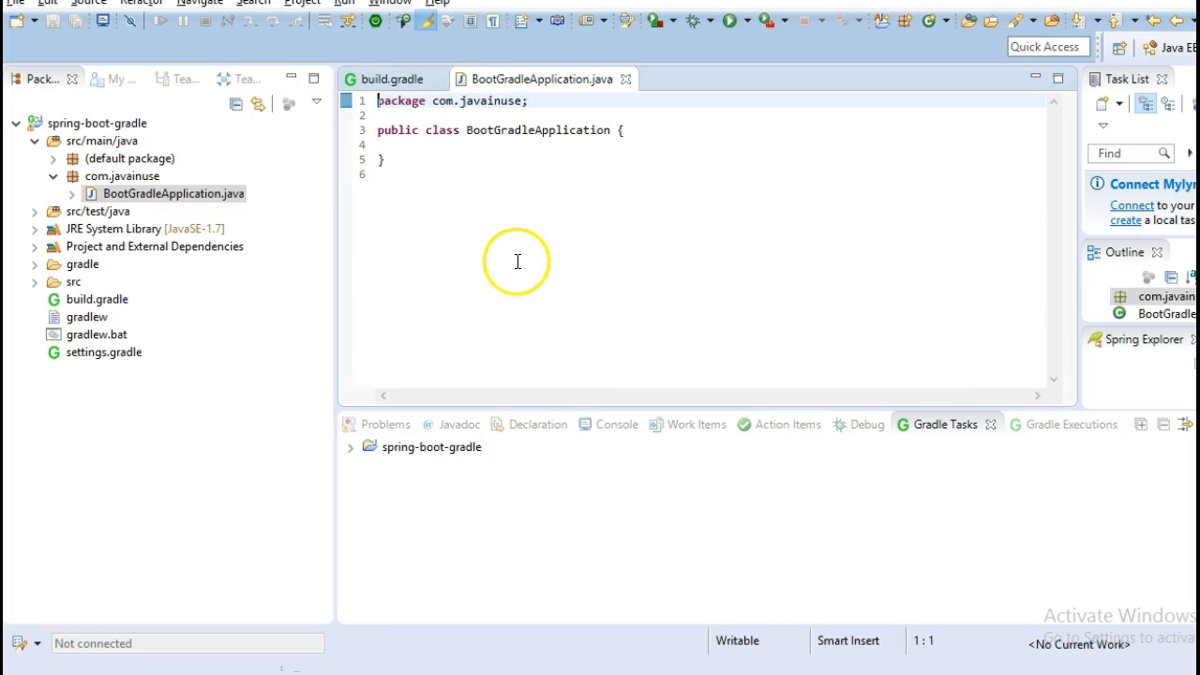
pyautogui.press('ctrl+a')
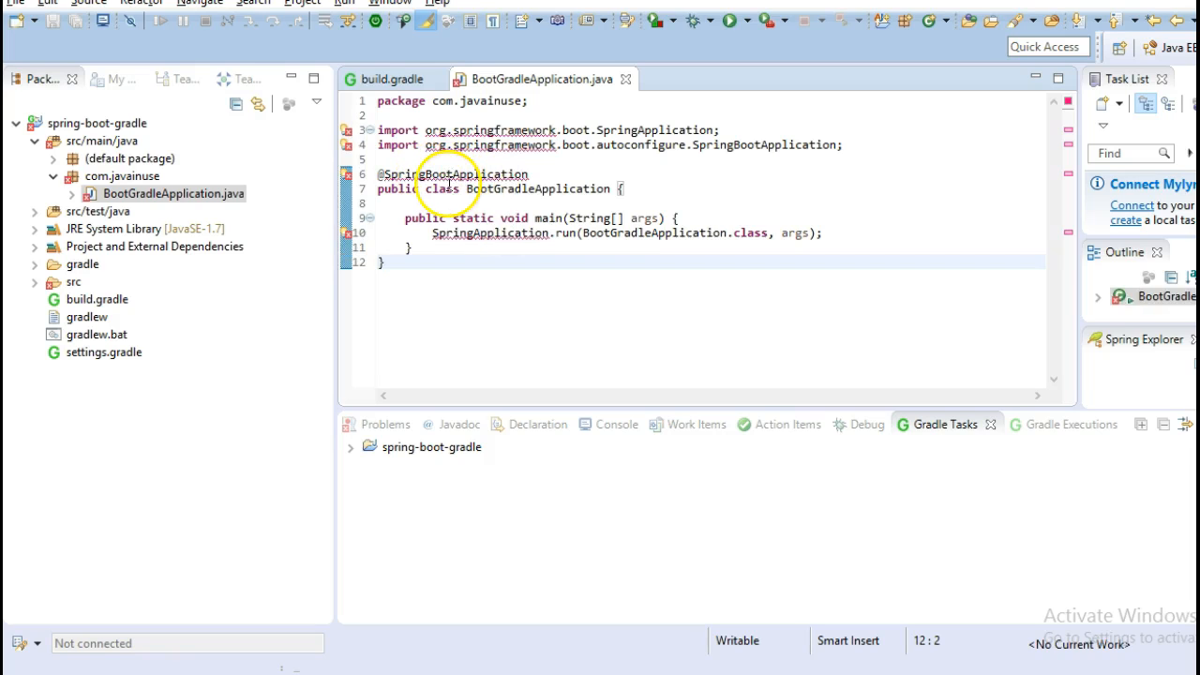
pyautogui.moveTo(454, 174)
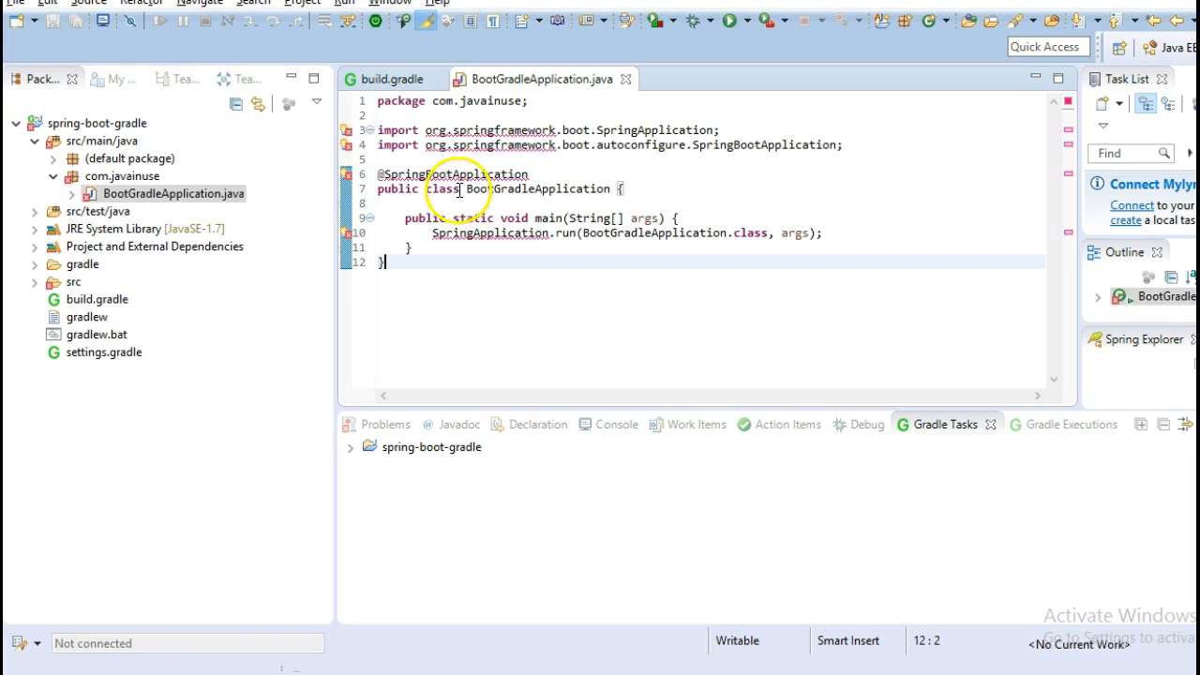
pyautogui.moveTo(454, 174)
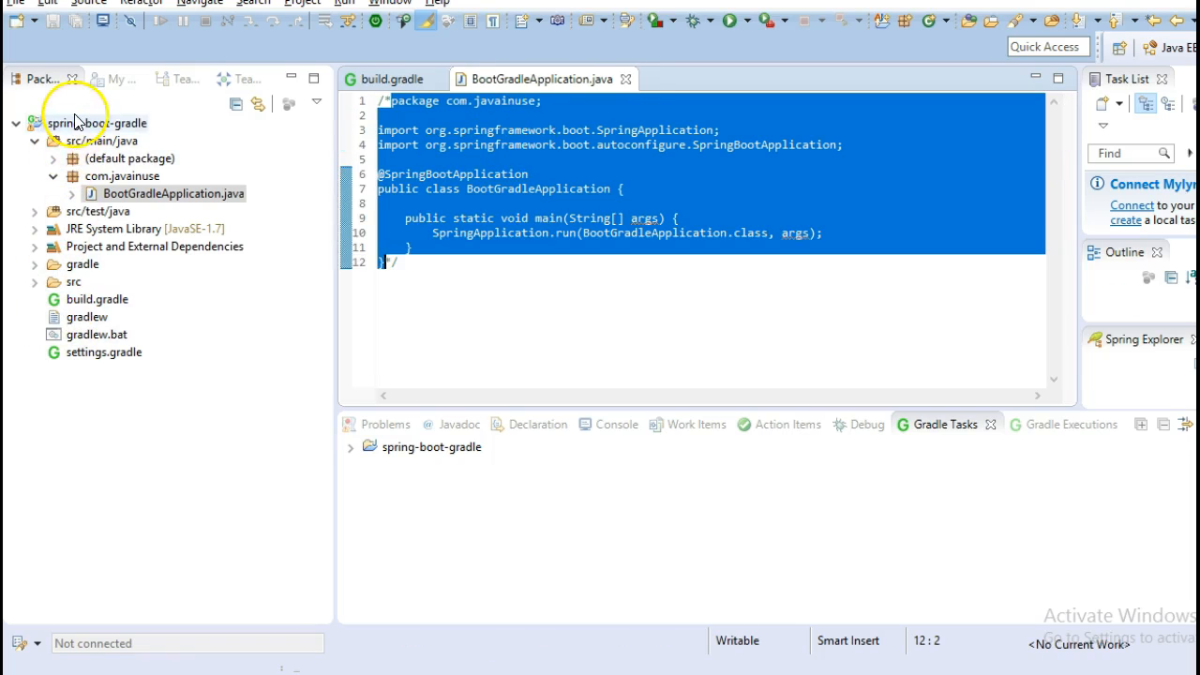
# Refresh the spring-boot-gradle Gradle project to download the Spring Boot dependencies.
pyautogui.rightClick(94, 124)
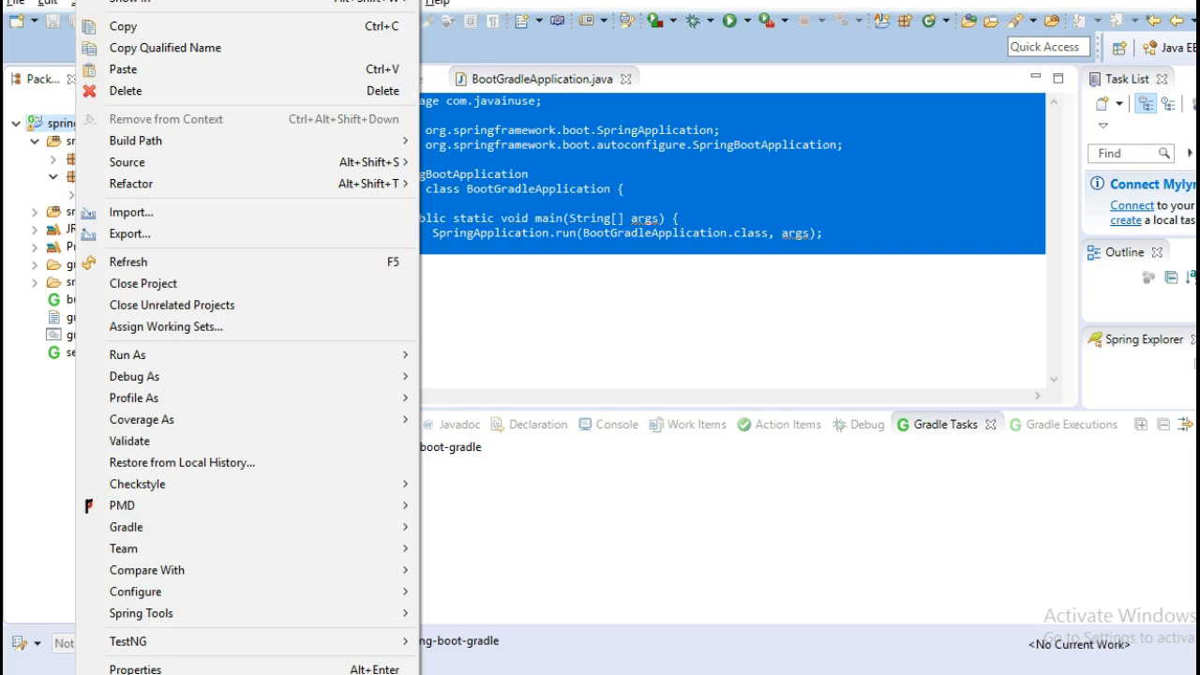
pyautogui.moveTo(229, 527)
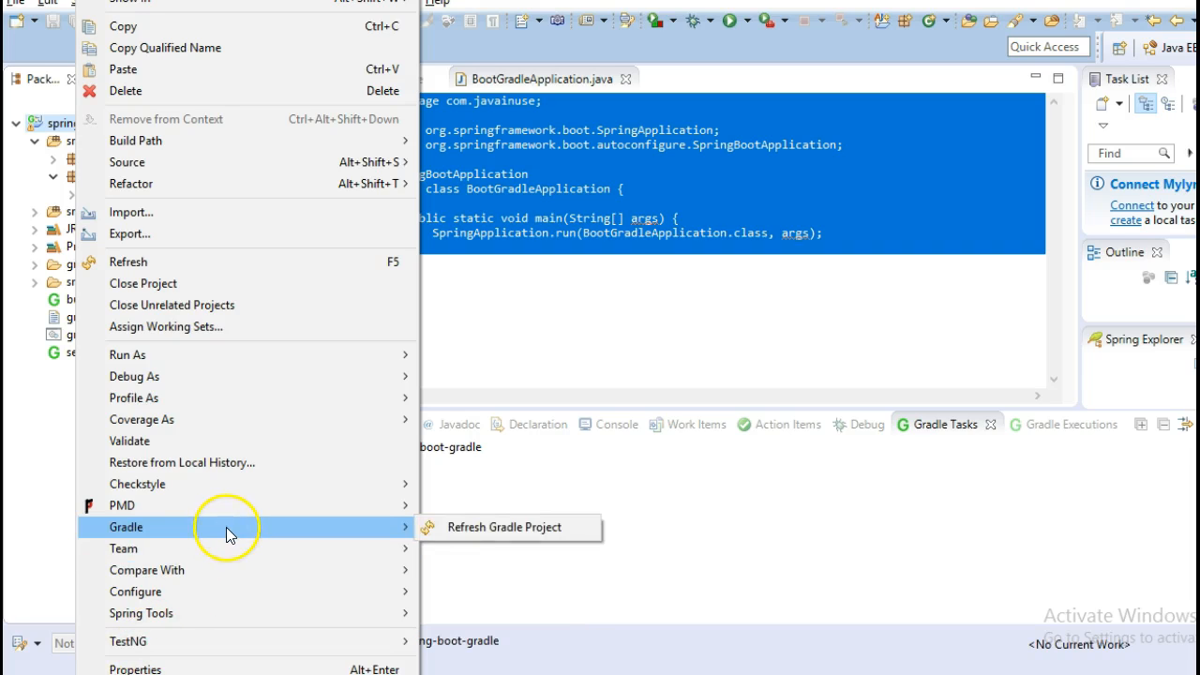
pyautogui.click(506, 527)
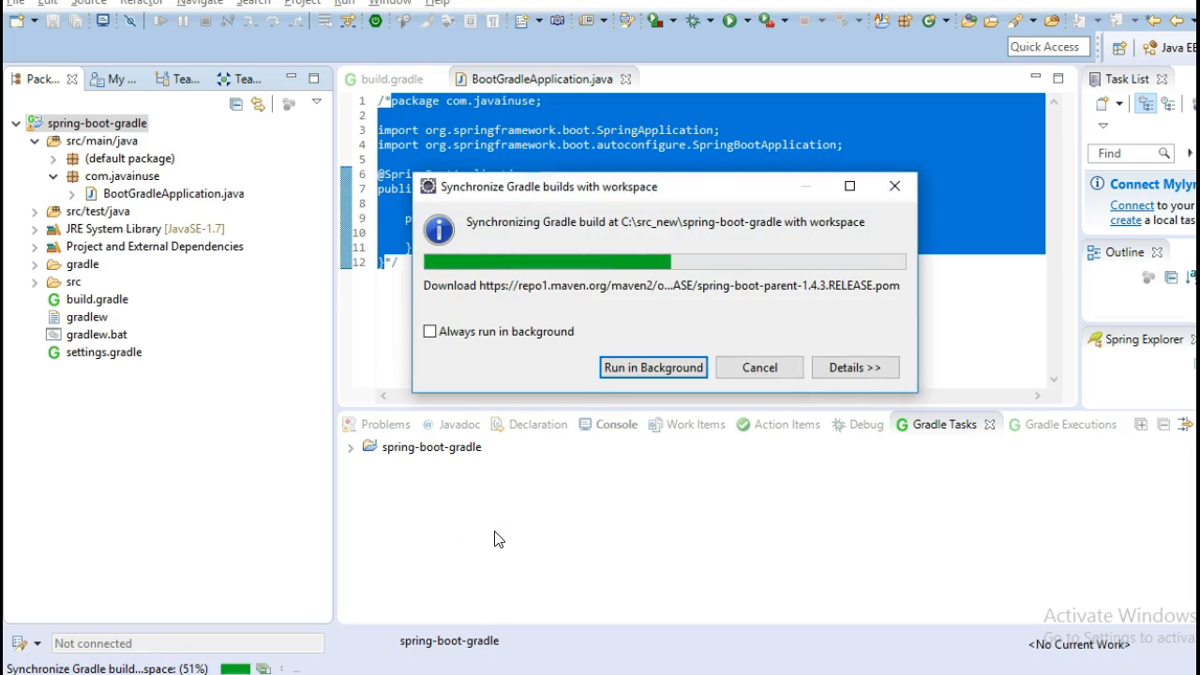
pyautogui.moveTo(79, 307)
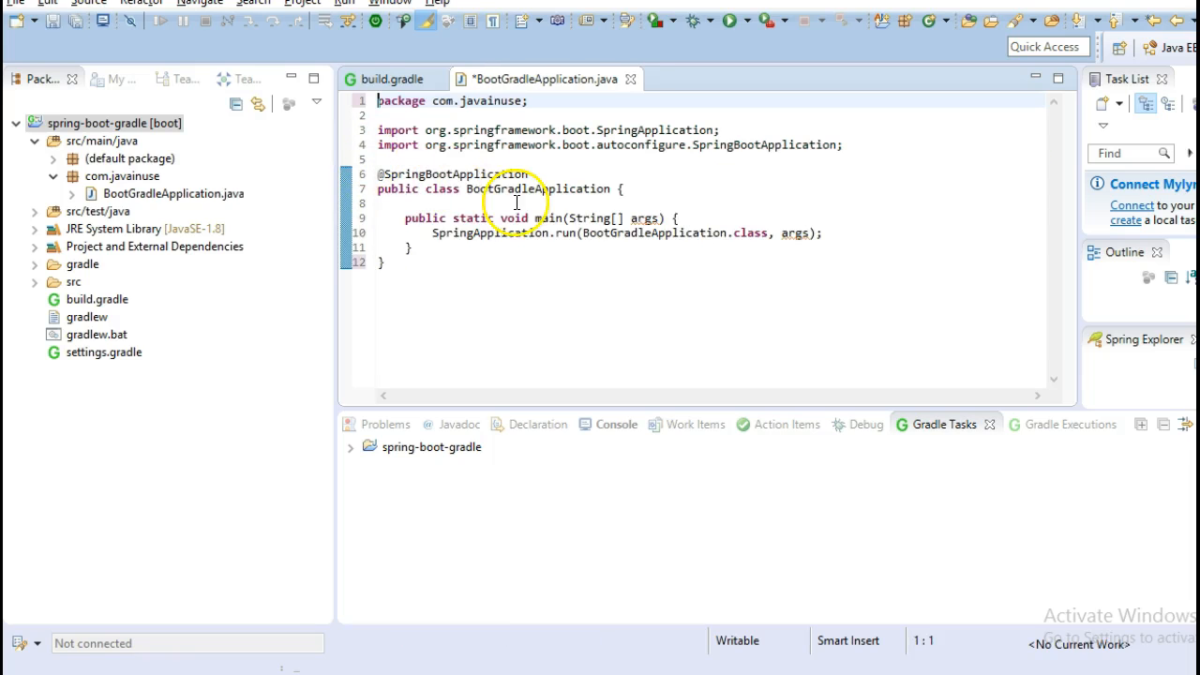
# Save BootGradleApplication.java with Ctrl+S.
pyautogui.press('ctrl+s')
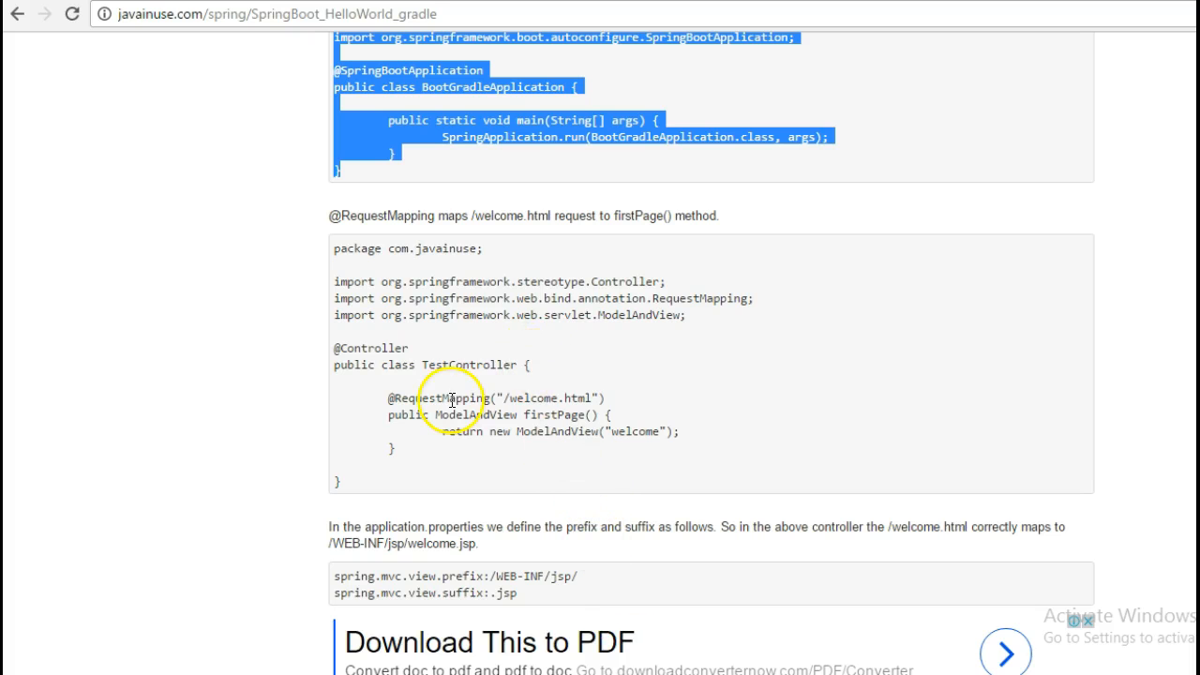
# Scroll to the tutorial's TestController example and begin a new Java class in Eclipse.
pyautogui.scroll(-3)
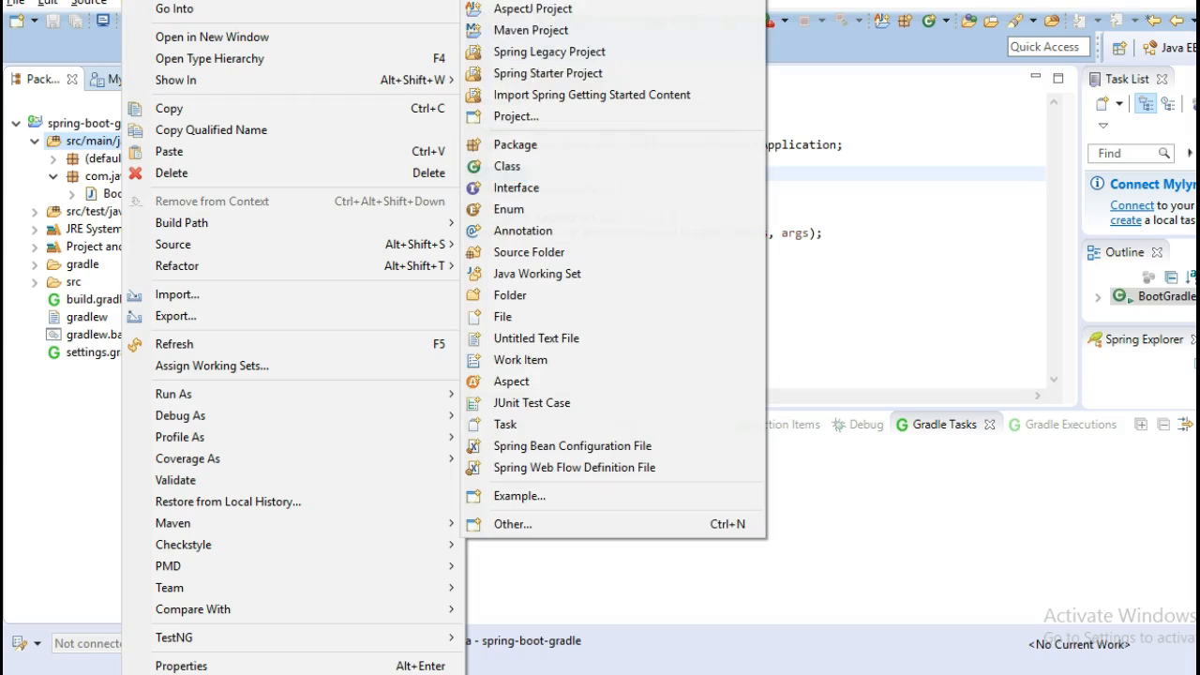
pyautogui.click(506, 165)
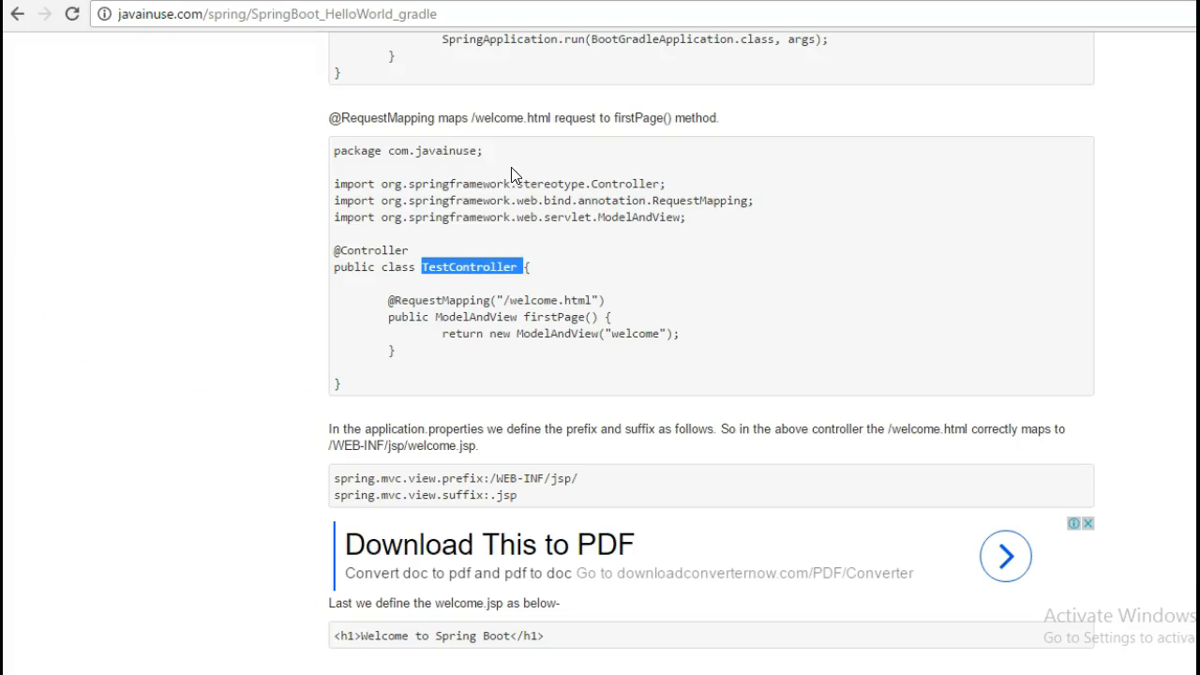
# Copy the full TestController code mapping /welcome.html, then select the view name welcome.
pyautogui.click(776, 559)
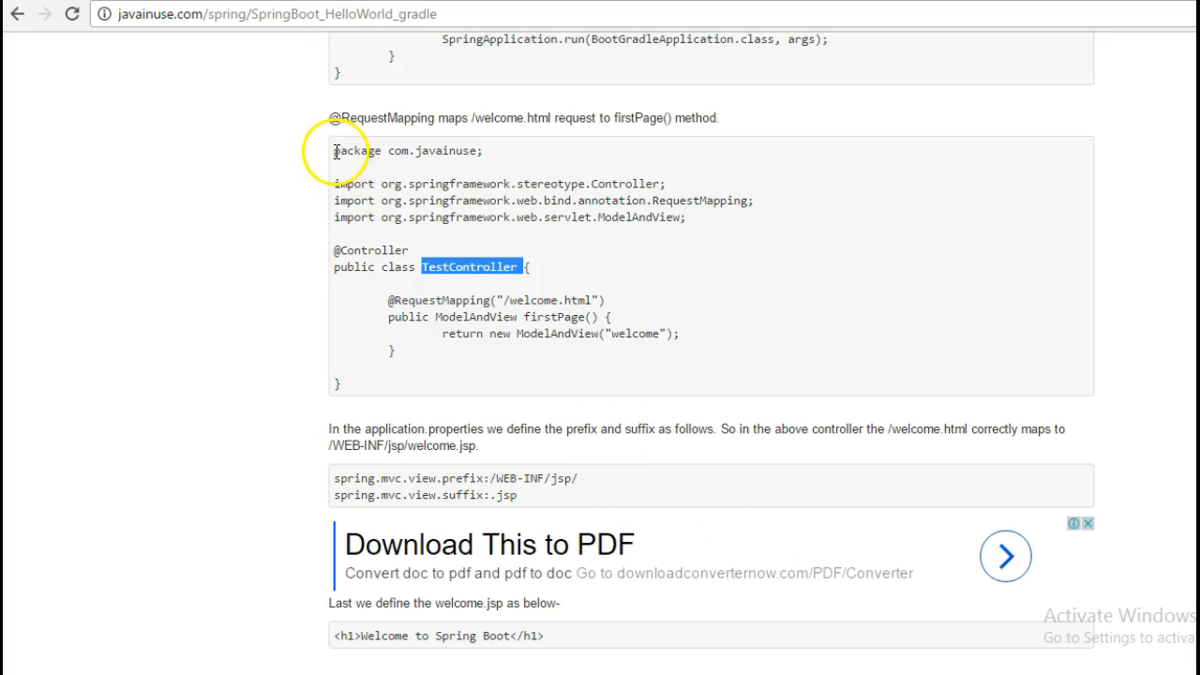
pyautogui.moveTo(333, 150); pyautogui.dragTo(416, 382)
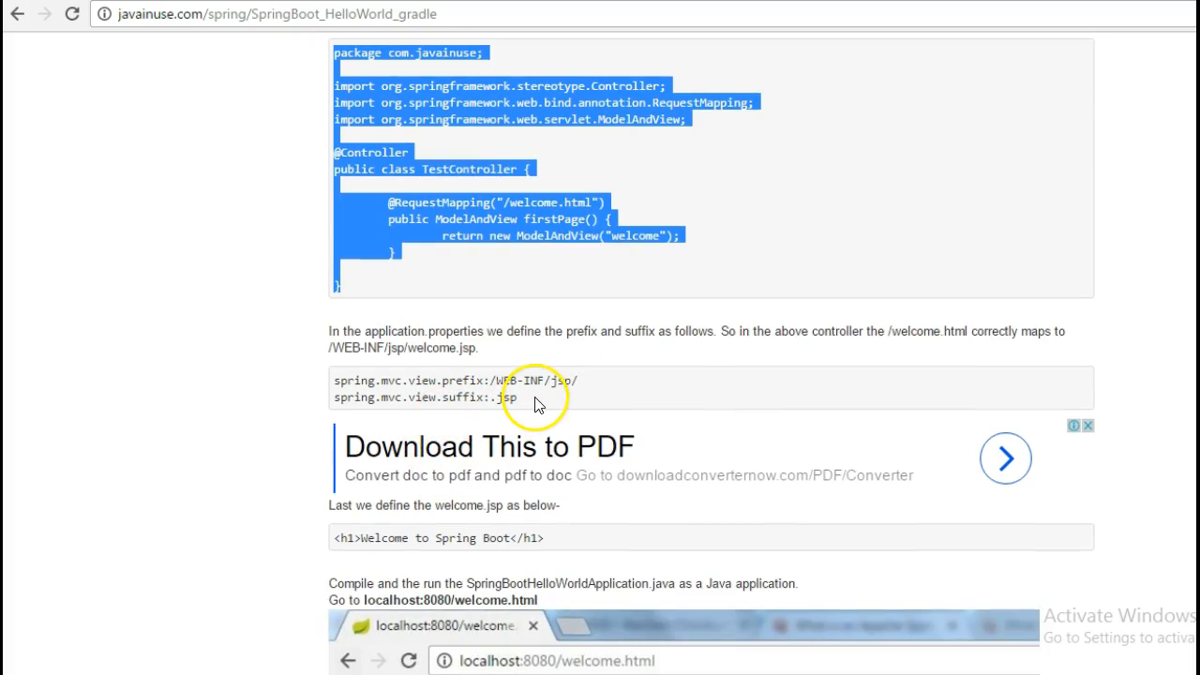
pyautogui.moveTo(476, 381)
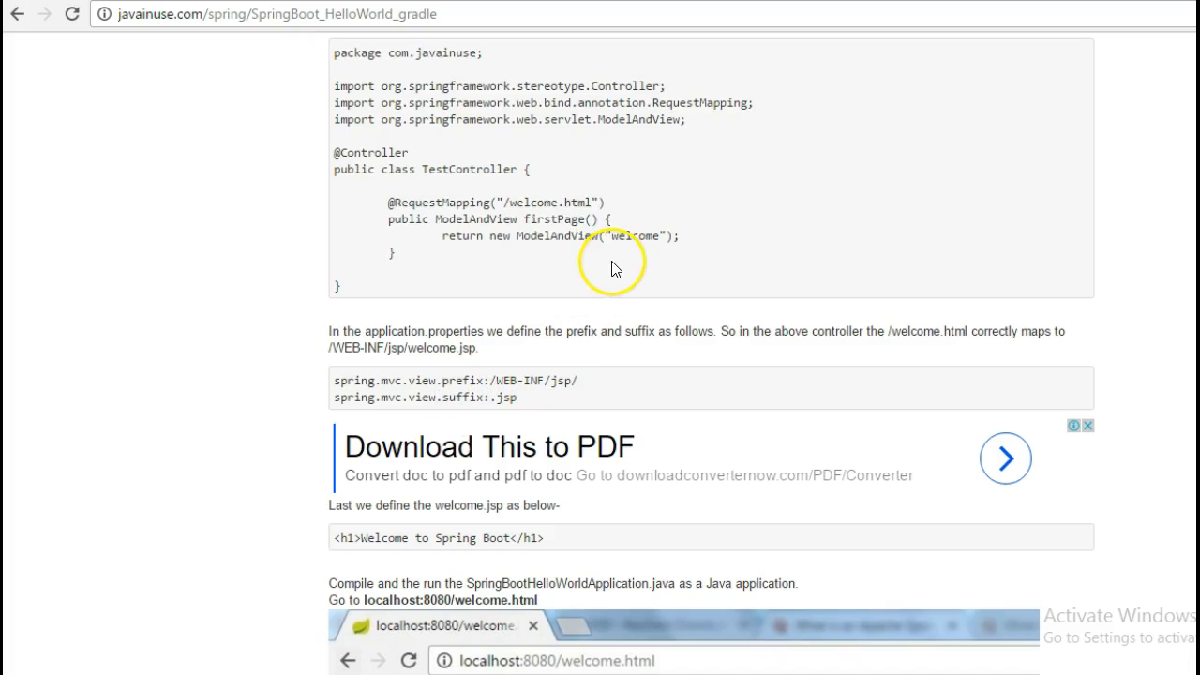
pyautogui.moveTo(611, 236)
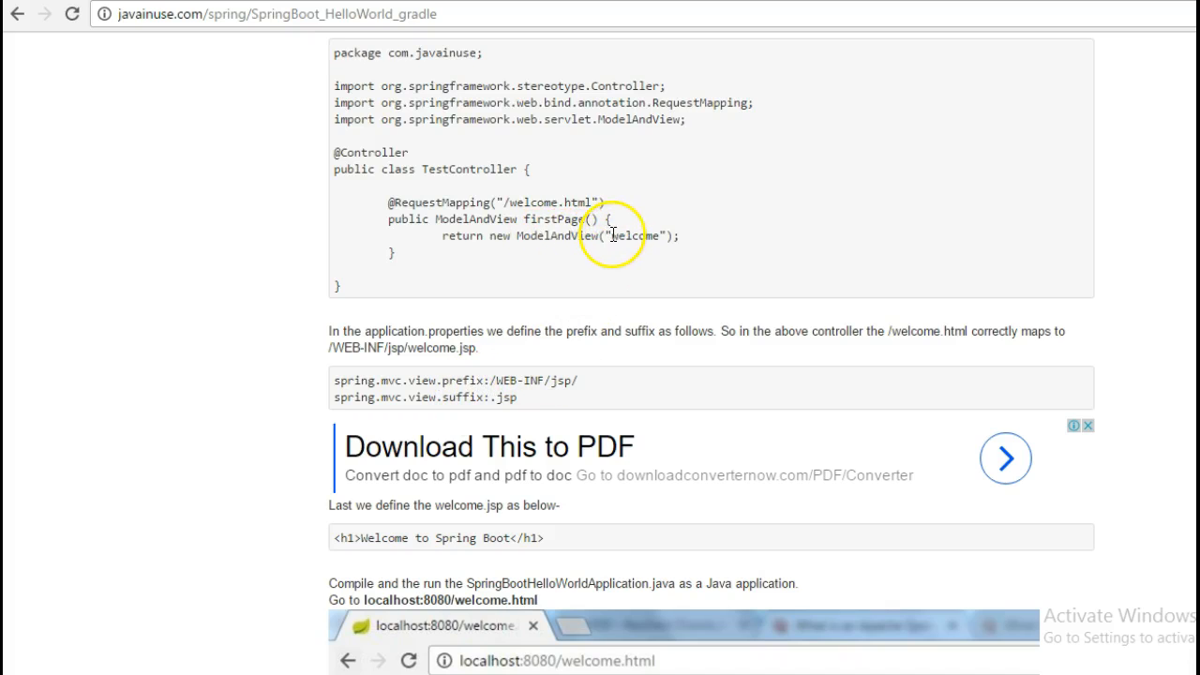
pyautogui.doubleClick(639, 236)
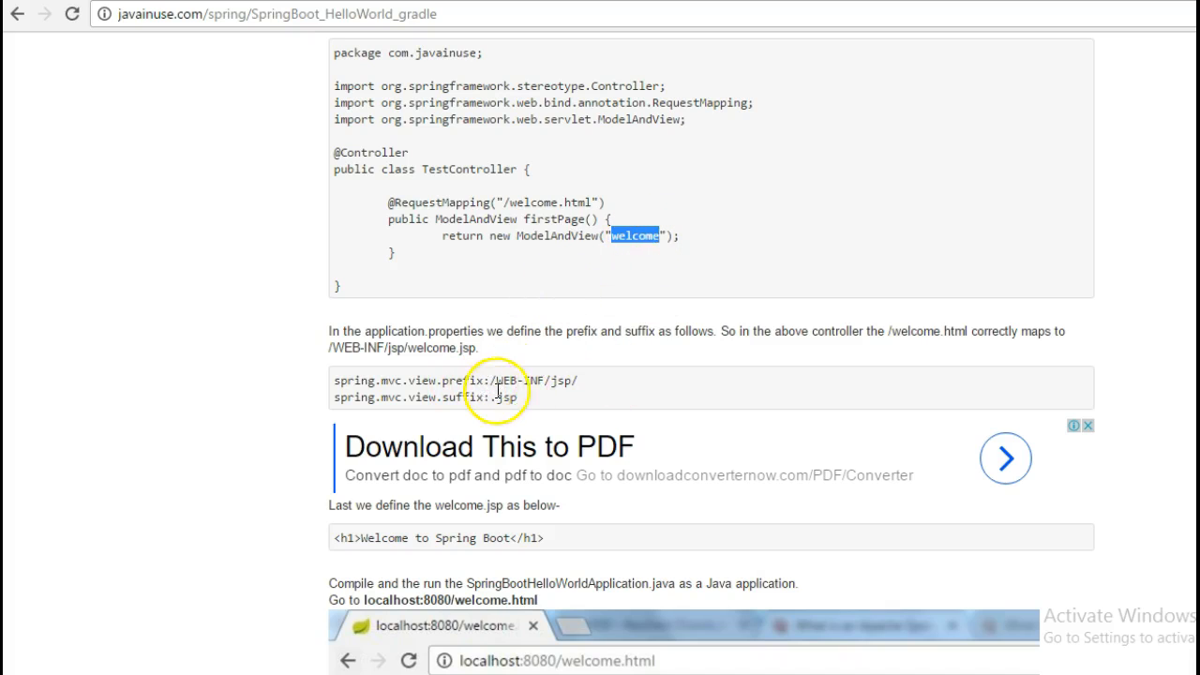
pyautogui.moveTo(334, 380); pyautogui.dragTo(518, 398)
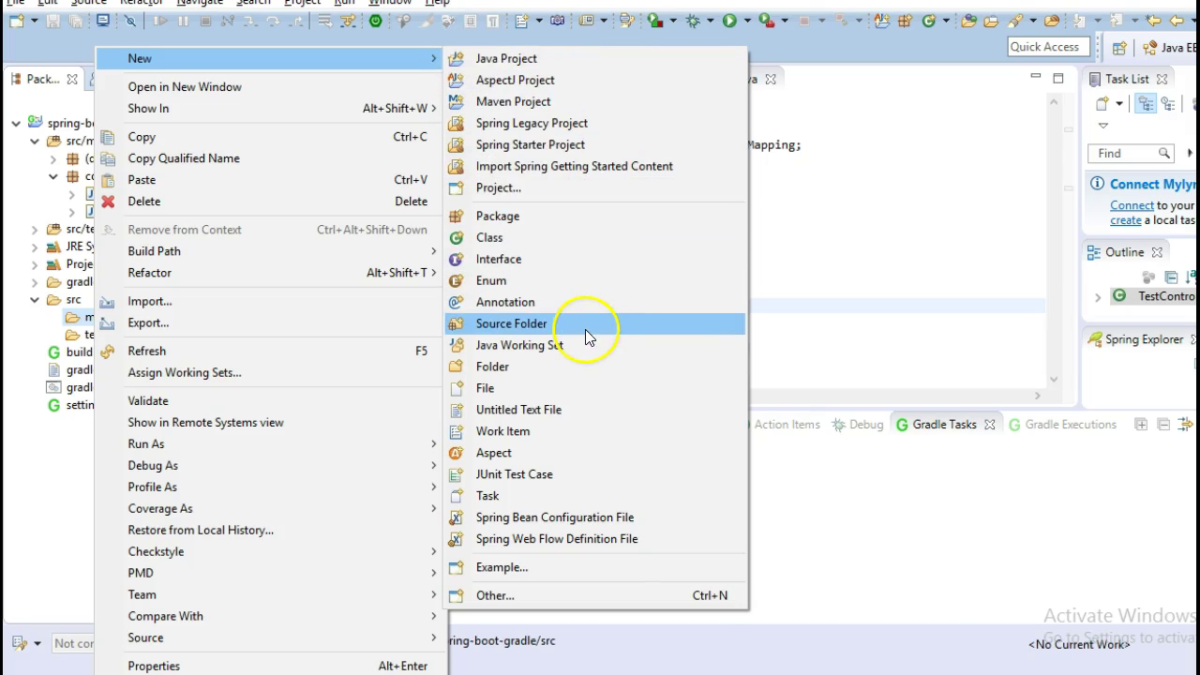
# Create a resources folder under src/main.
pyautogui.click(491, 365)
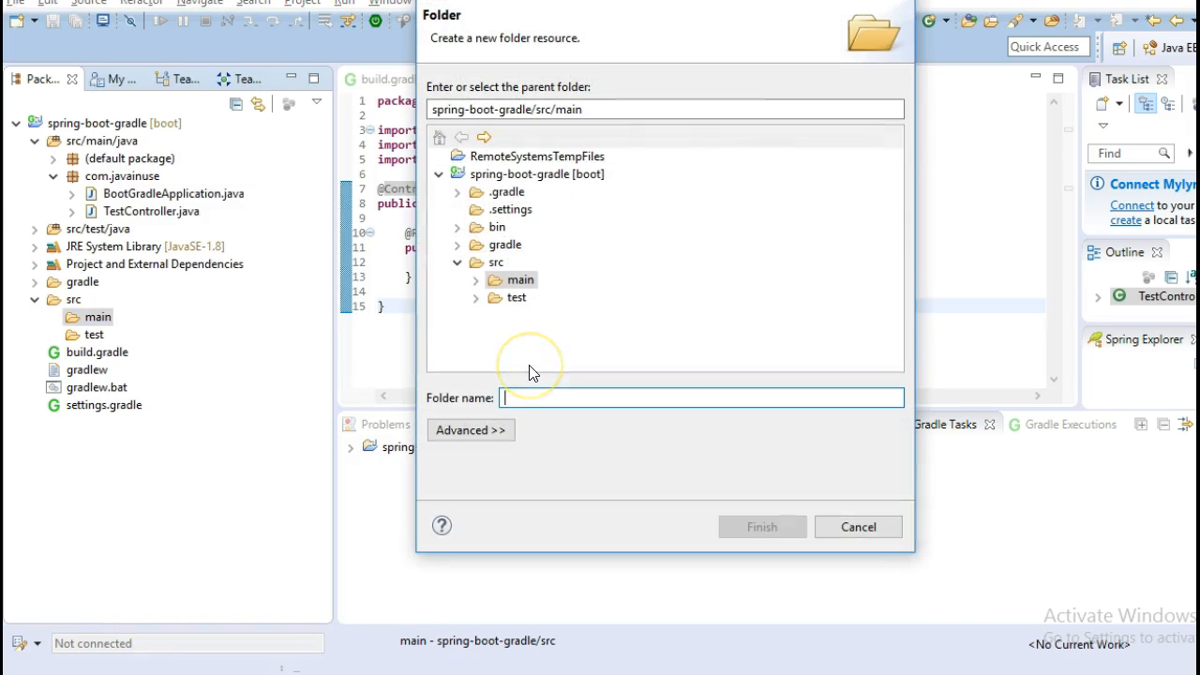
pyautogui.write('resource')
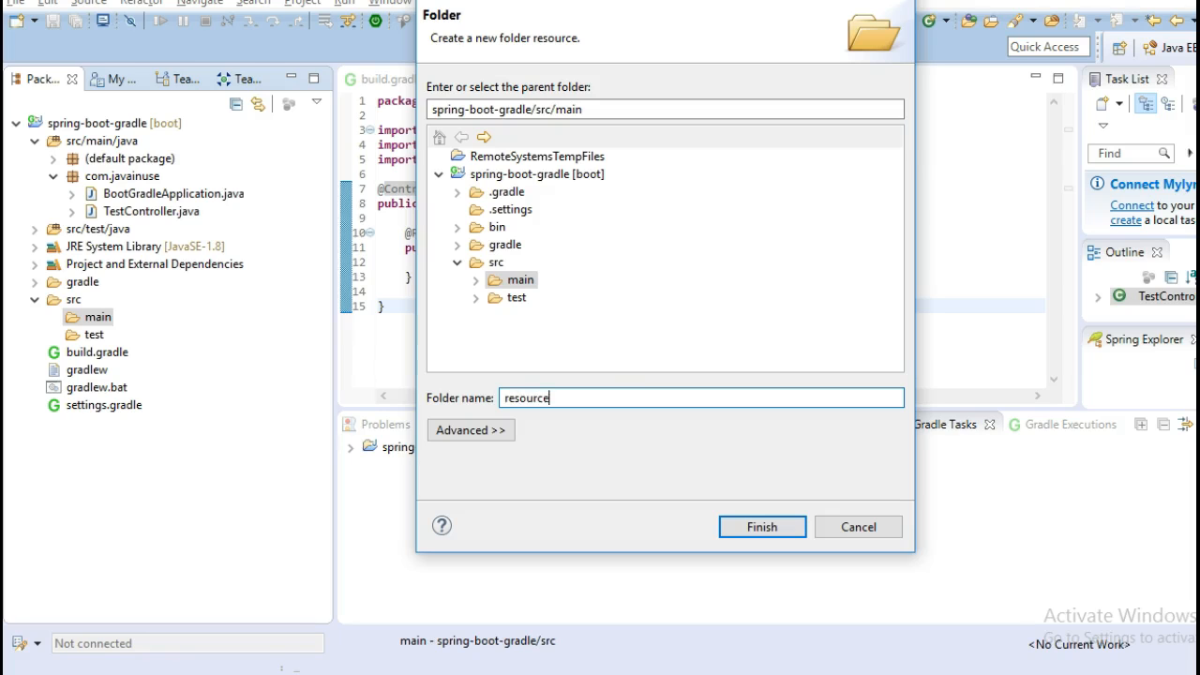
pyautogui.click(761, 525)
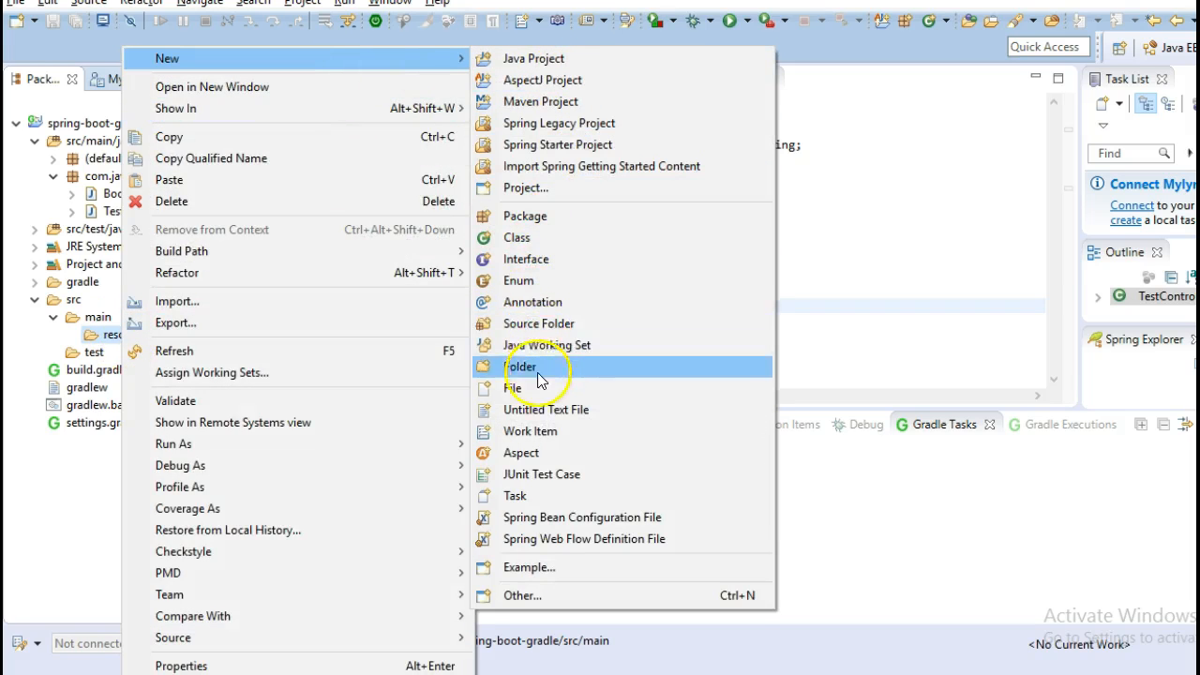
# Create application.properties in resources and add spring.mvc.view.prefix:/WEB-INF/jsp/.
pyautogui.click(514, 388)
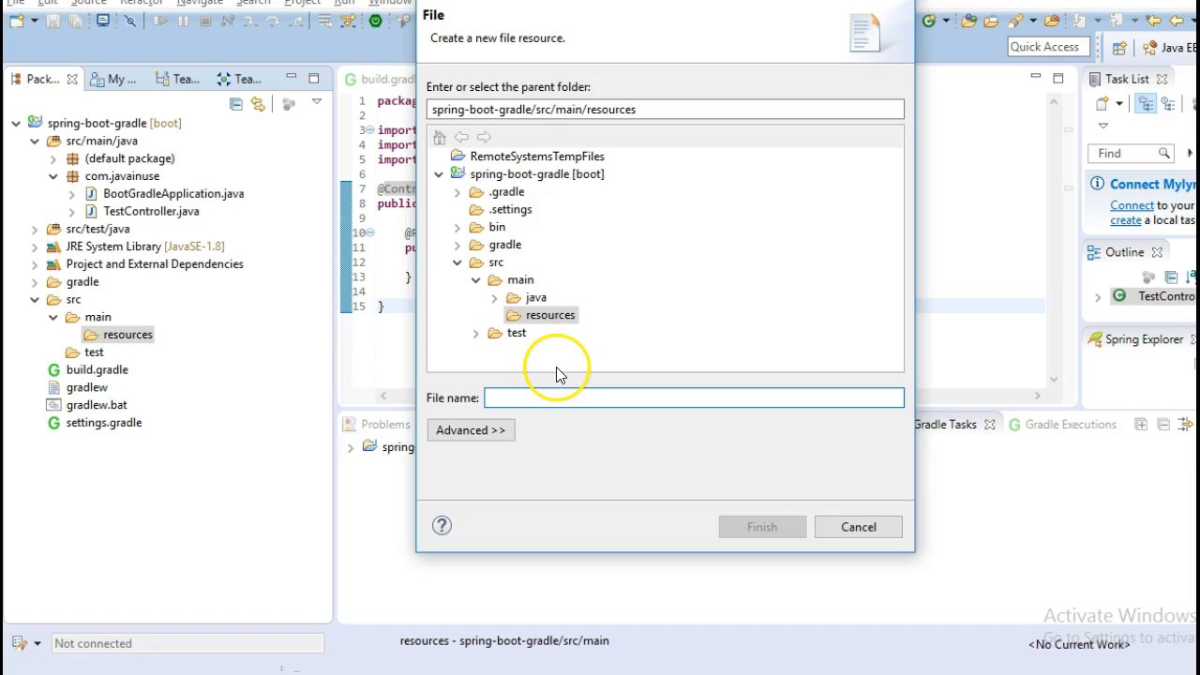
pyautogui.write('application.proper')
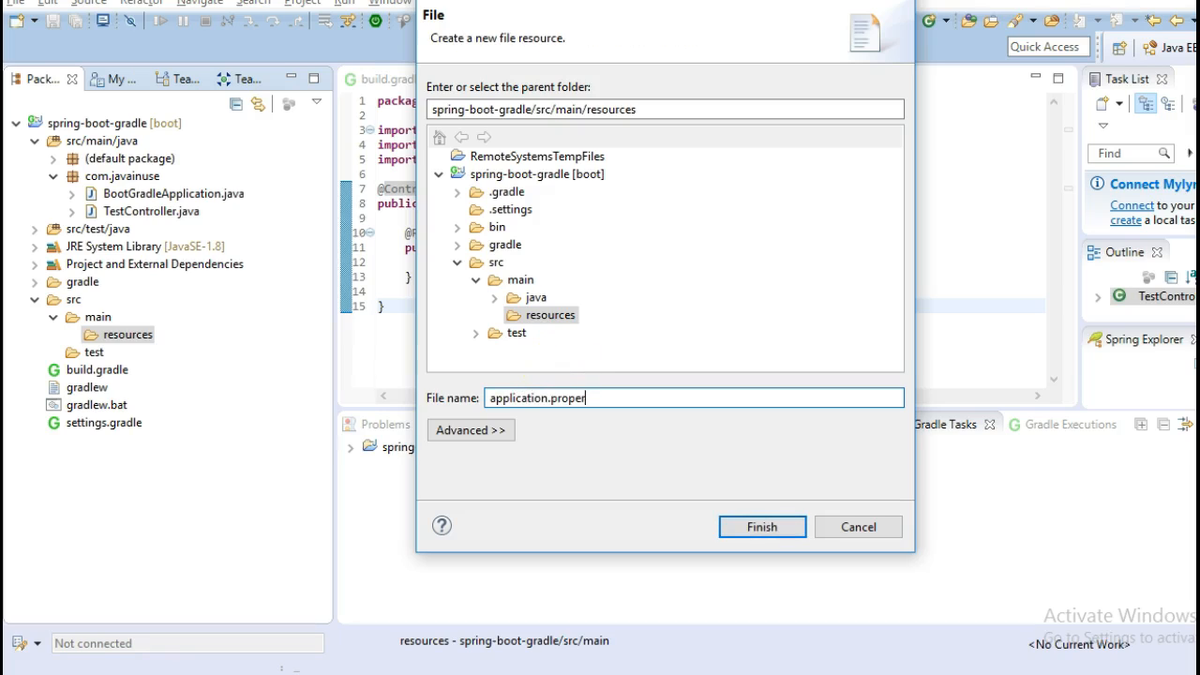
pyautogui.write('ties')
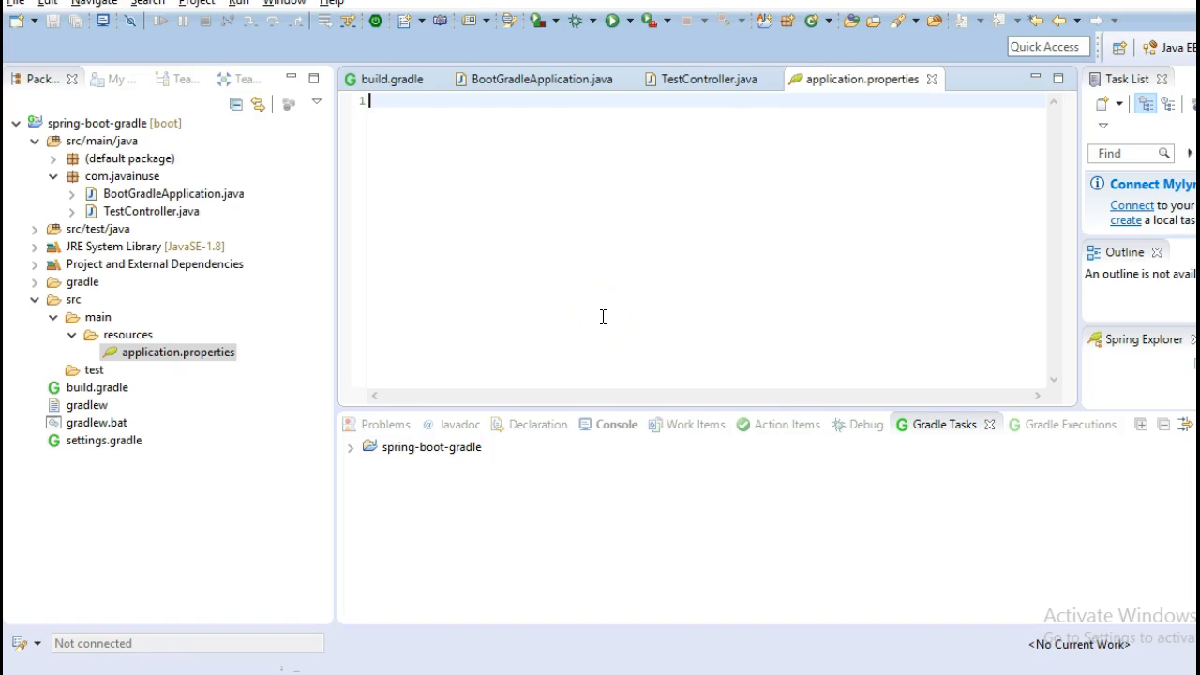
pyautogui.write('spring.mvc.view.prefix:/WEB-INF/jsp/')
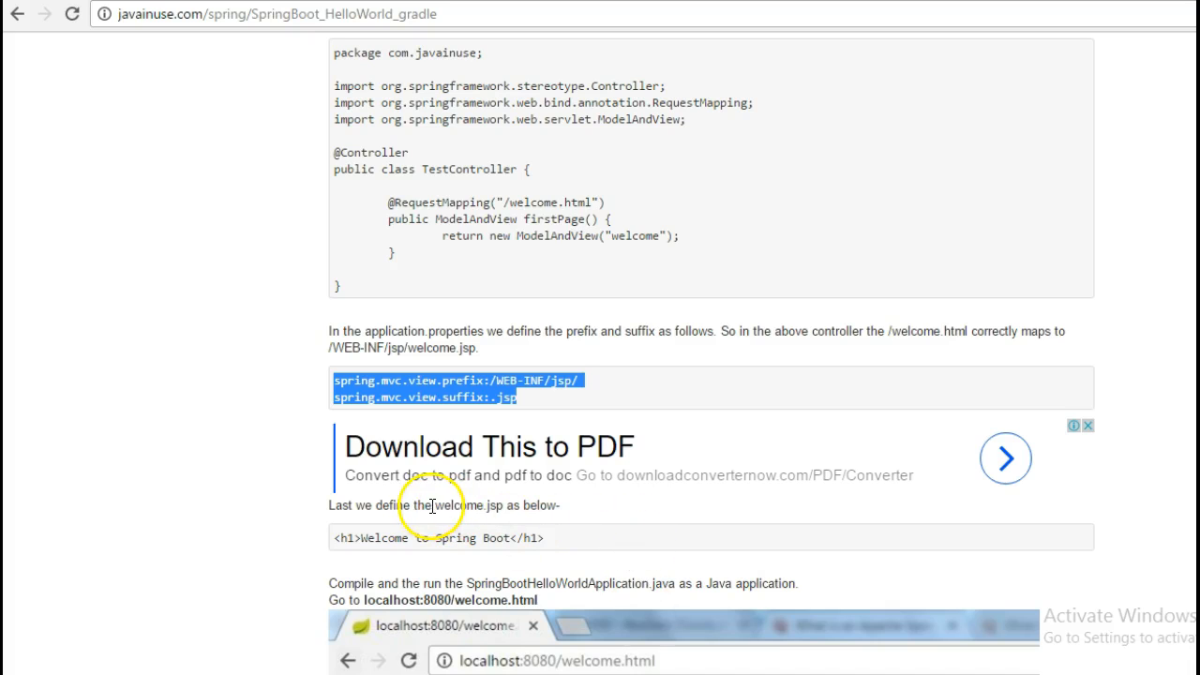
# Select the welcome.jsp file name on the tutorial page.
pyautogui.doubleClick(459, 506)
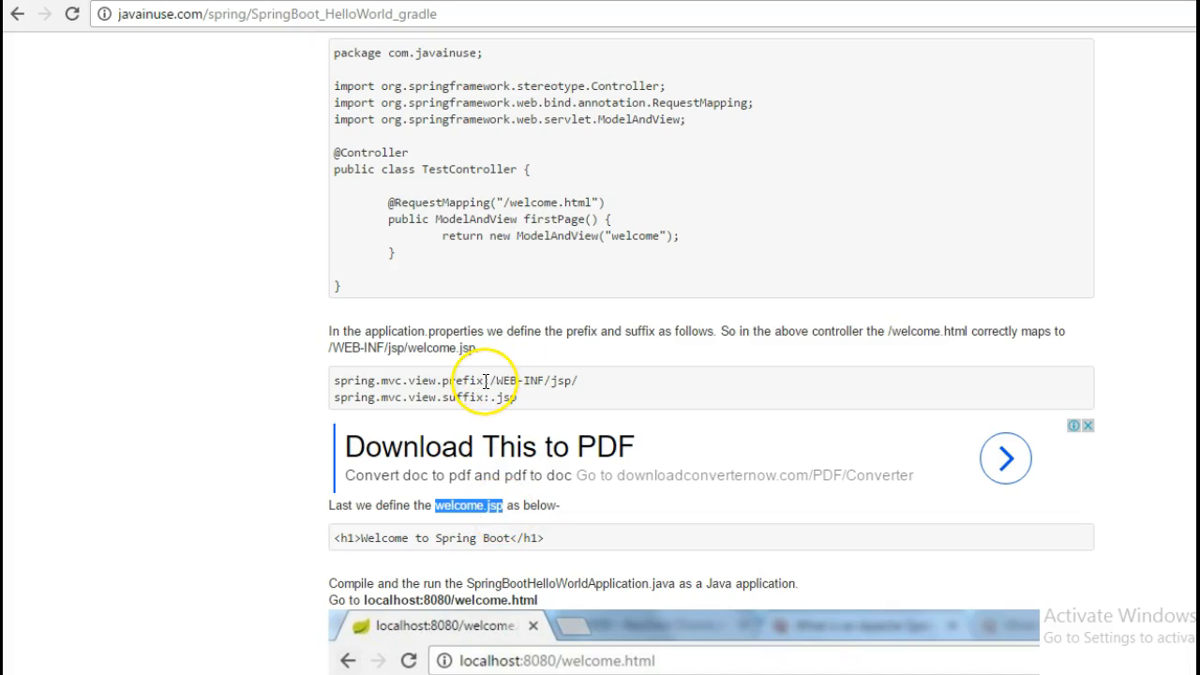
pyautogui.moveTo(611, 392)
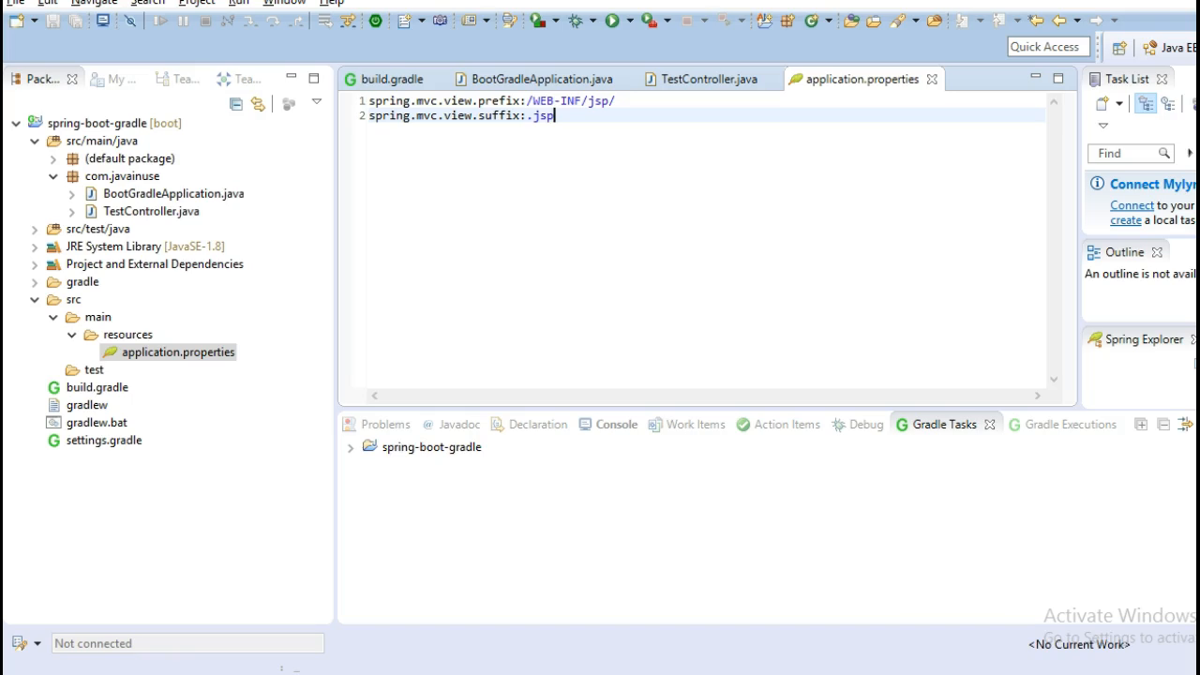
# Create a webapp folder under src/main and a WEB-INF folder inside it.
pyautogui.rightClick(173, 352)
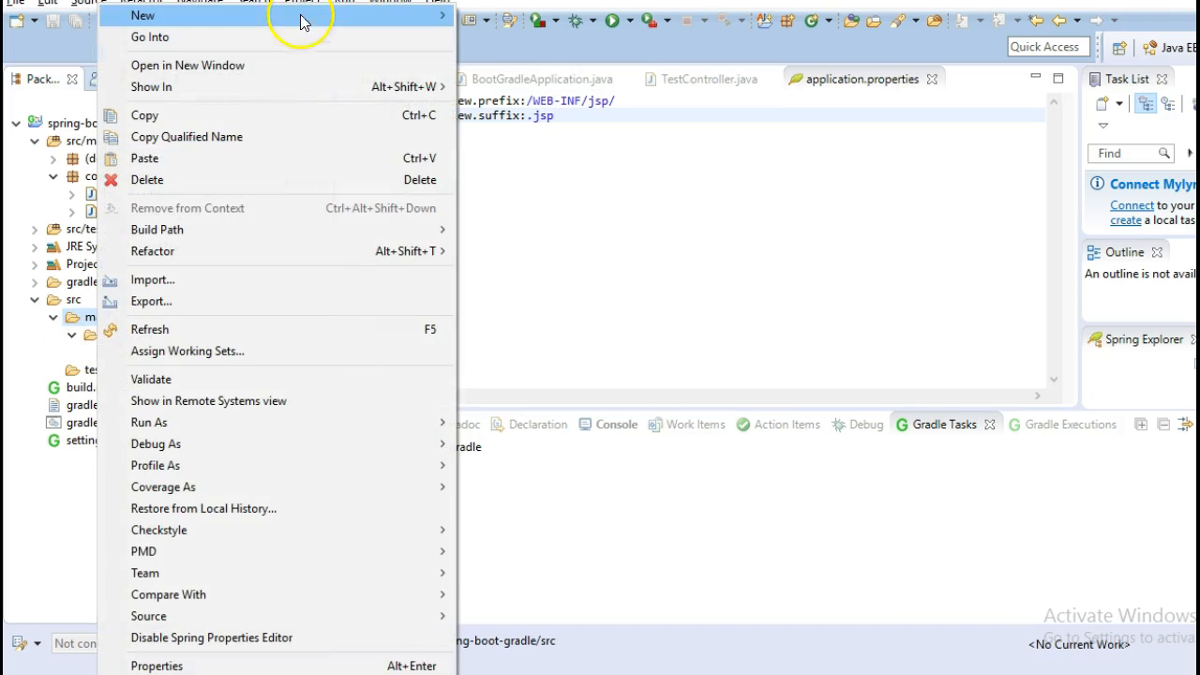
pyautogui.click(300, 18)
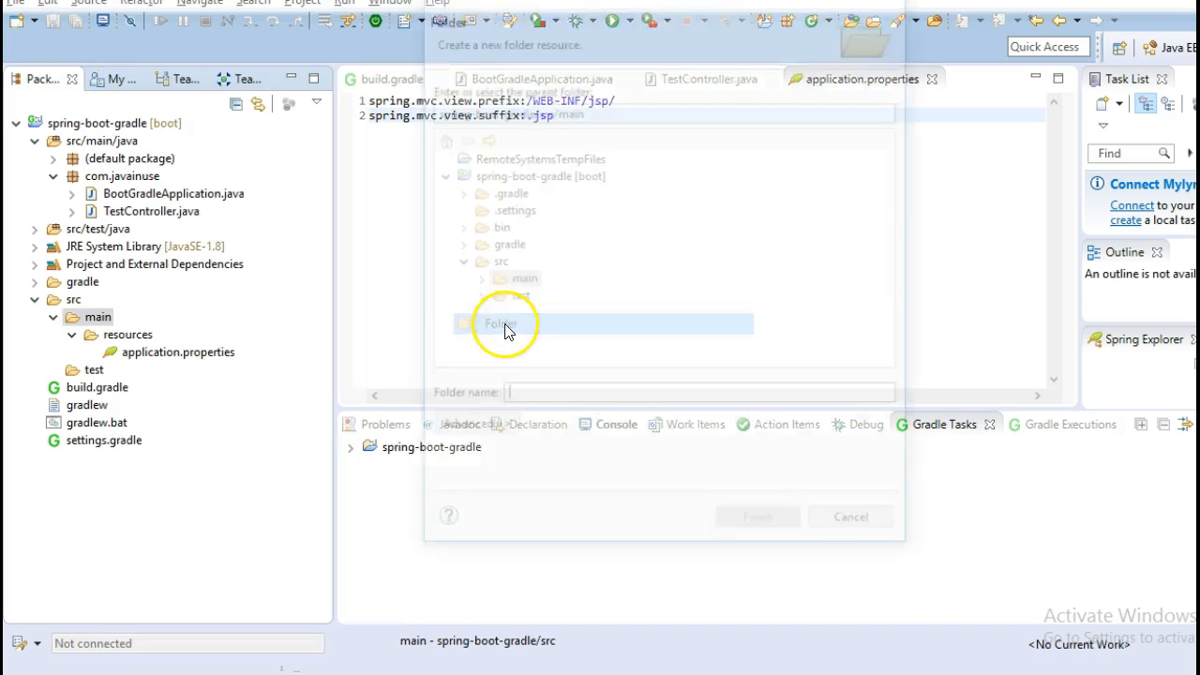
pyautogui.write('web')
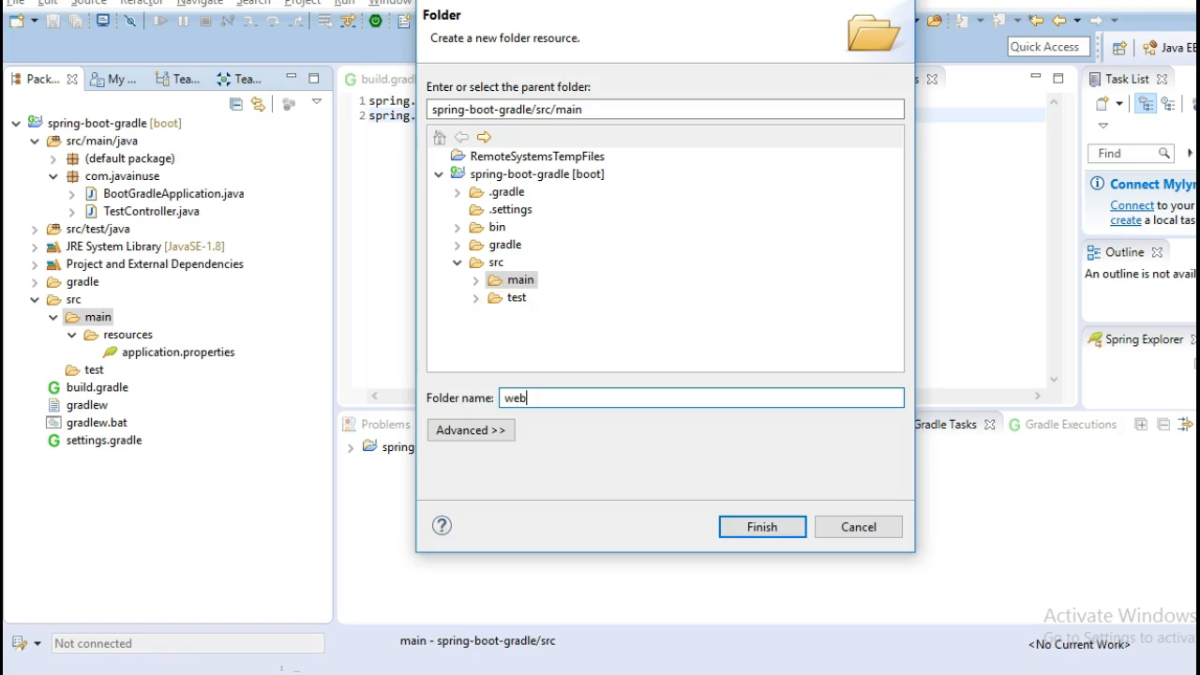
pyautogui.click(761, 525)
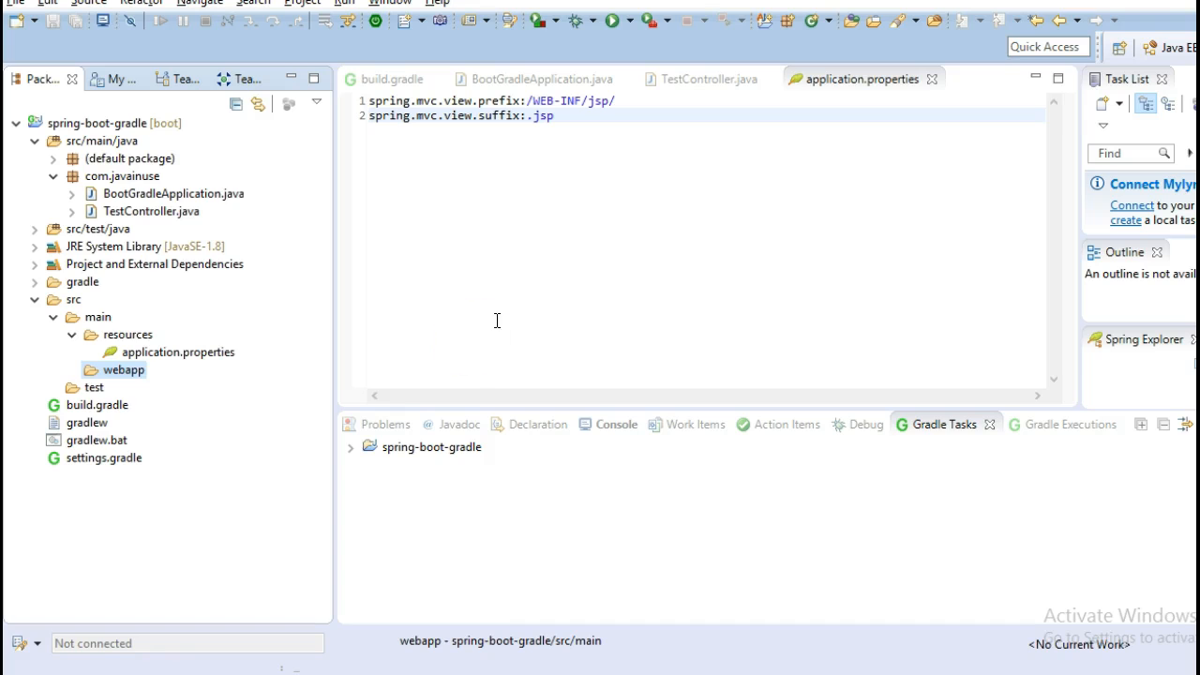
pyautogui.rightClick(124, 369)
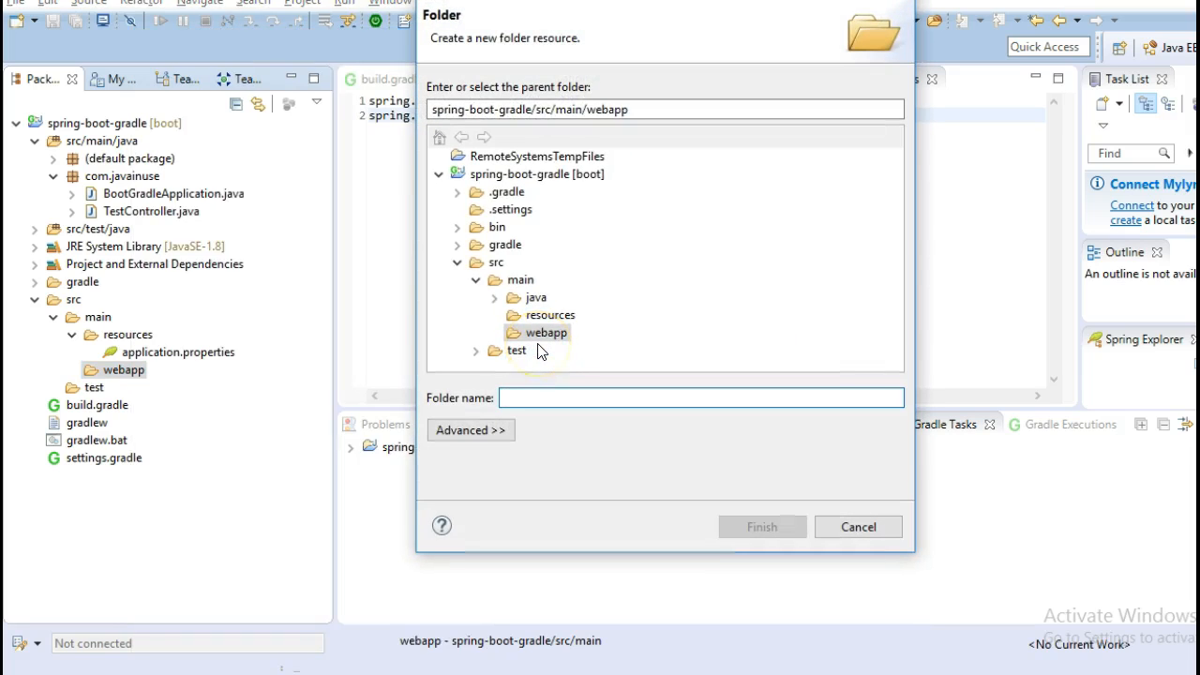
pyautogui.write('WEB-INF')
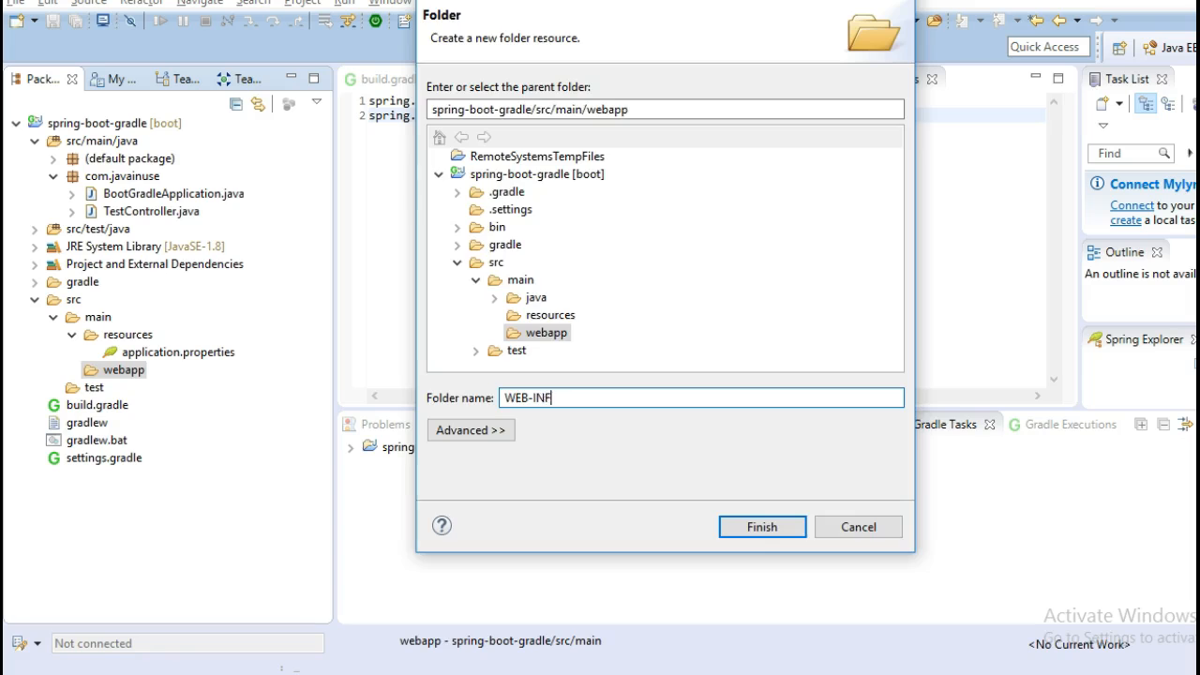
pyautogui.click(761, 525)
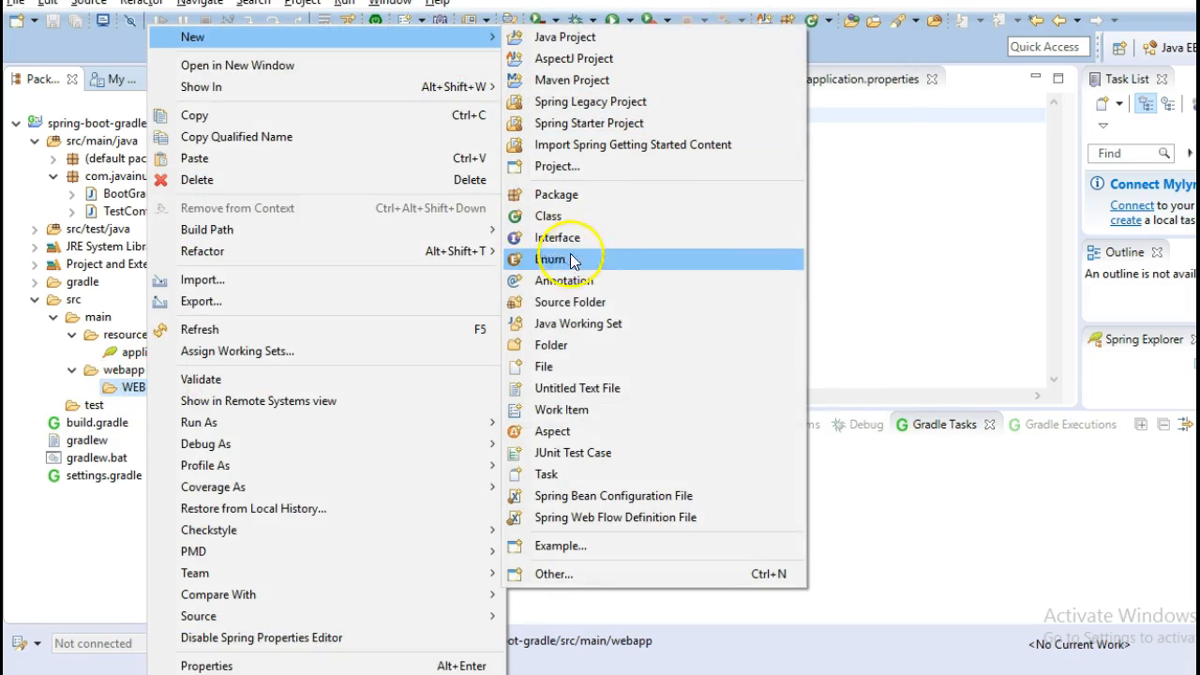
# Create a jsp folder inside WEB-INF and an empty welcome.jsp file in it.
pyautogui.click(551, 344)
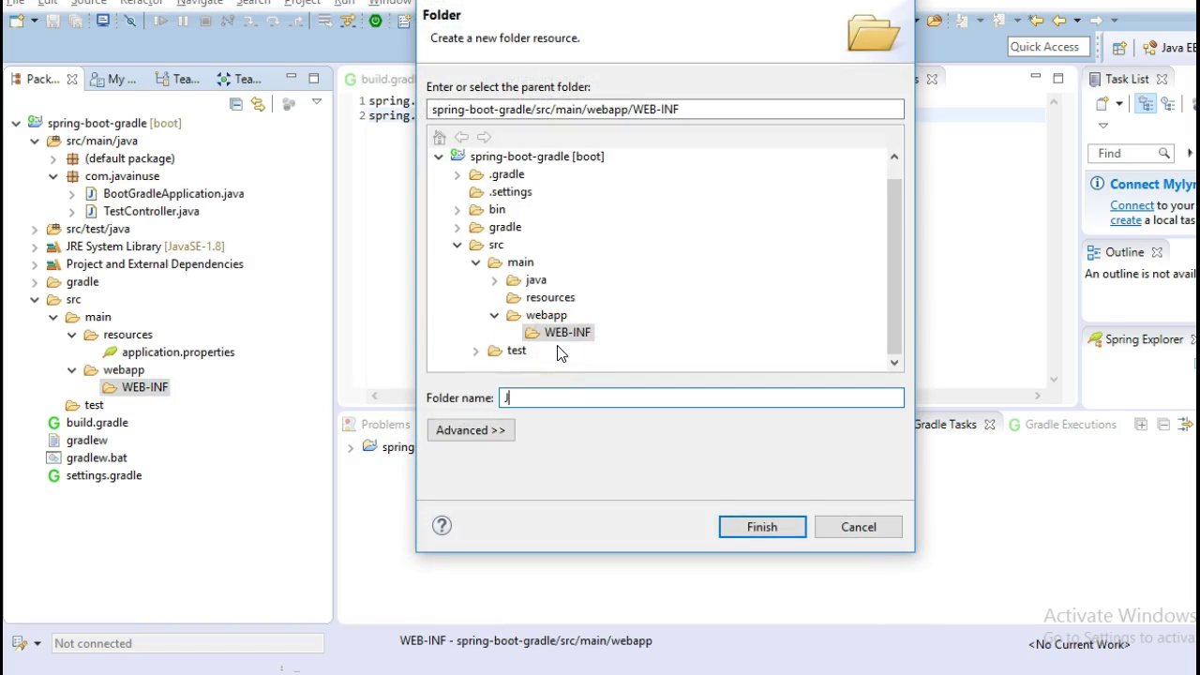
pyautogui.write('jsp')
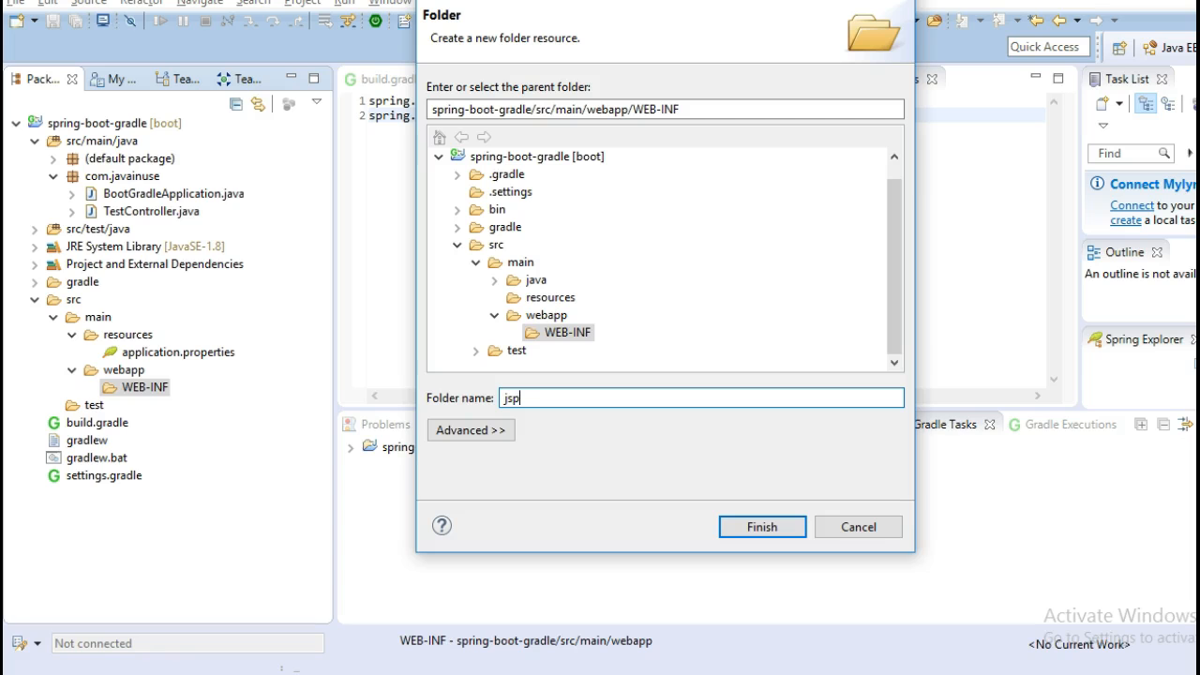
pyautogui.click(761, 527)
pyautogui.write('welcome.jsp')
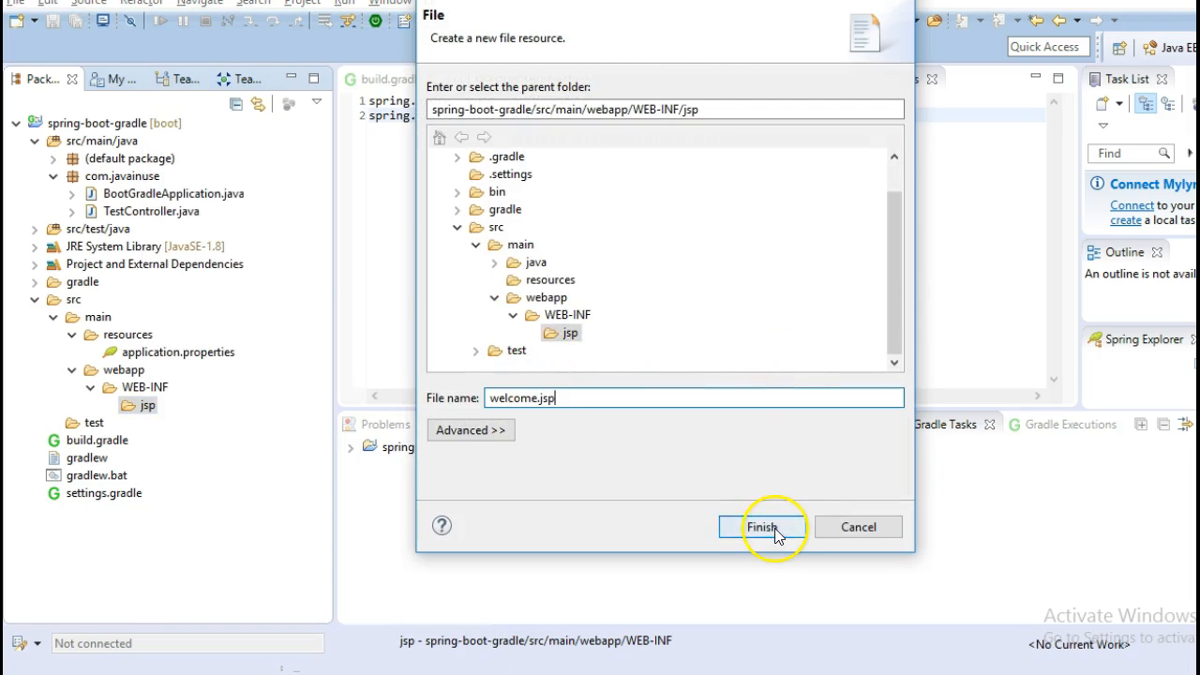
pyautogui.click(761, 527)
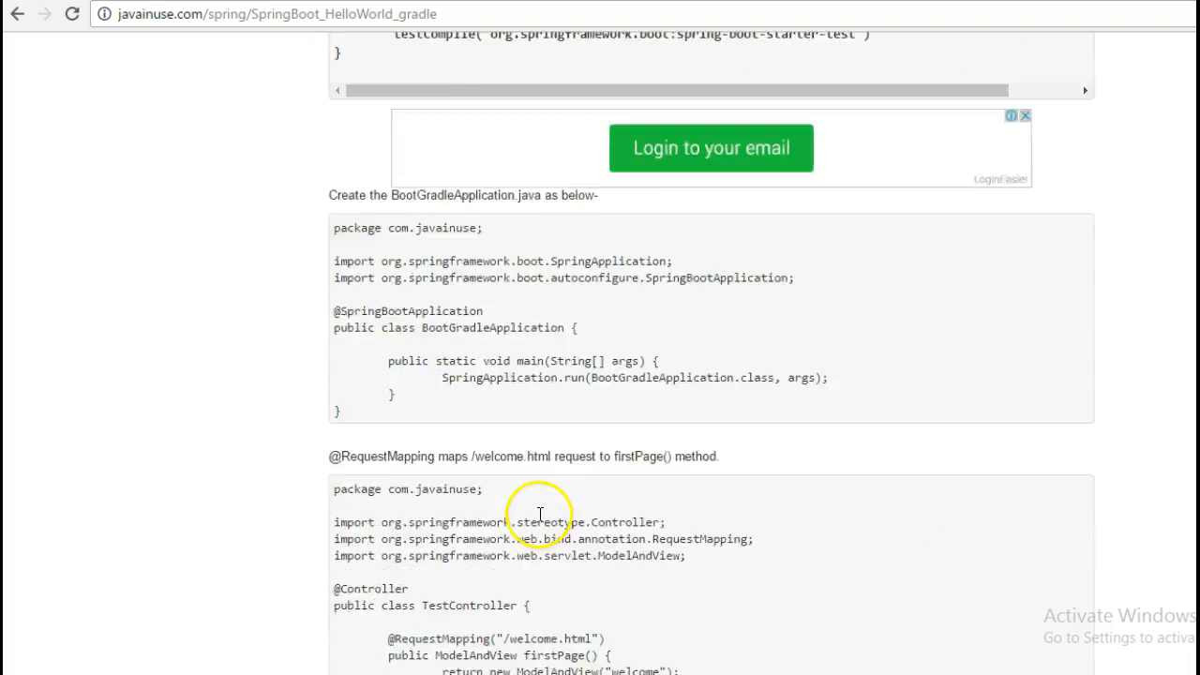
pyautogui.scroll(-3)
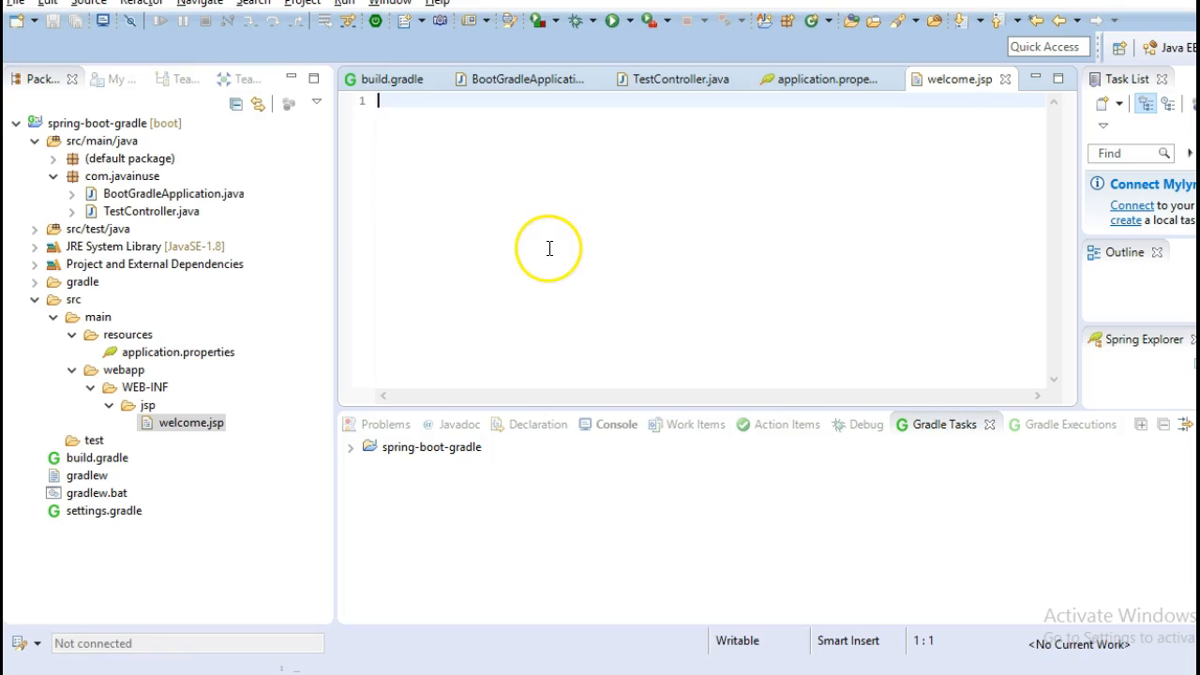
# Add the heading <h1>Welcome to Spring Boot</h1> to welcome.jsp and refresh the Gradle project.
pyautogui.write('<h1>Welcome to Spring Boot</h1>')
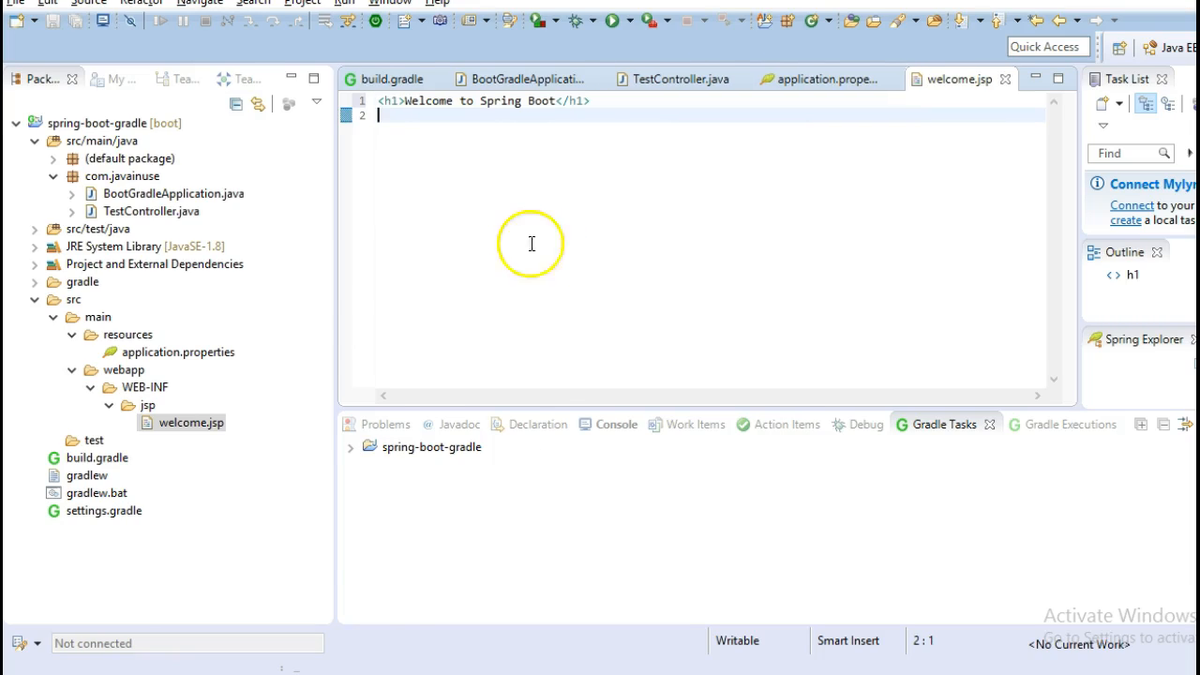
pyautogui.rightClick(94, 124)
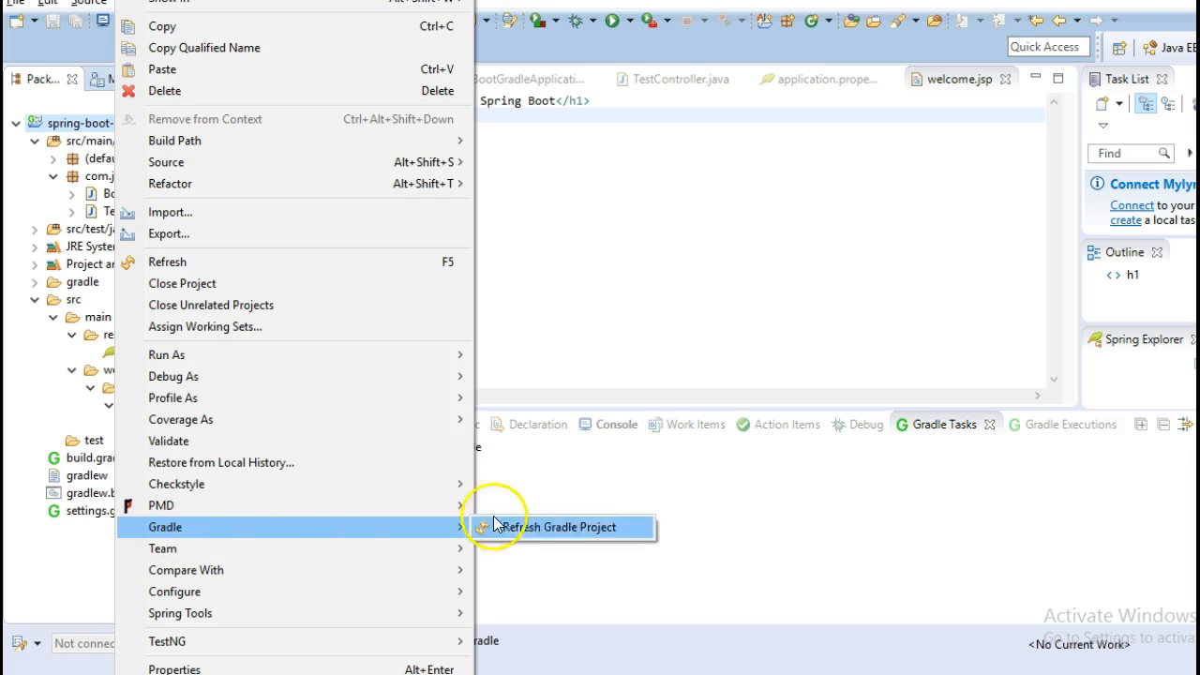
pyautogui.click(558, 527)
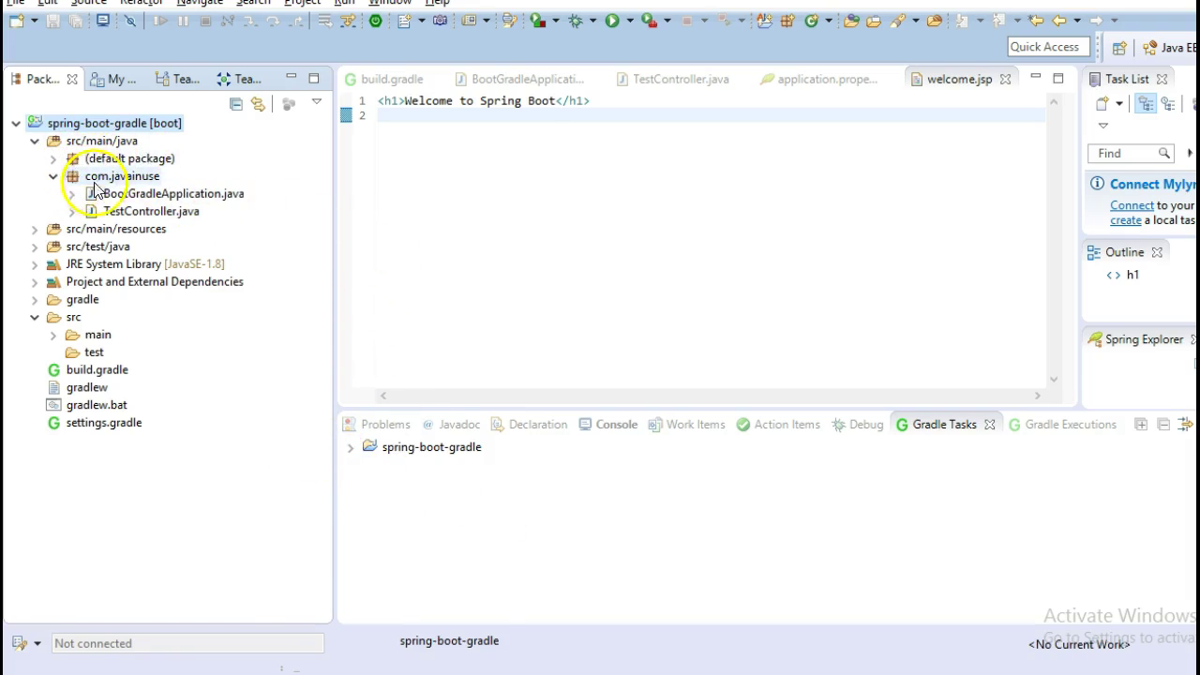
# Run BootGradleApplication.java as a Java application and check the /welcome.html mapping in the console.
pyautogui.rightClick(122, 176)
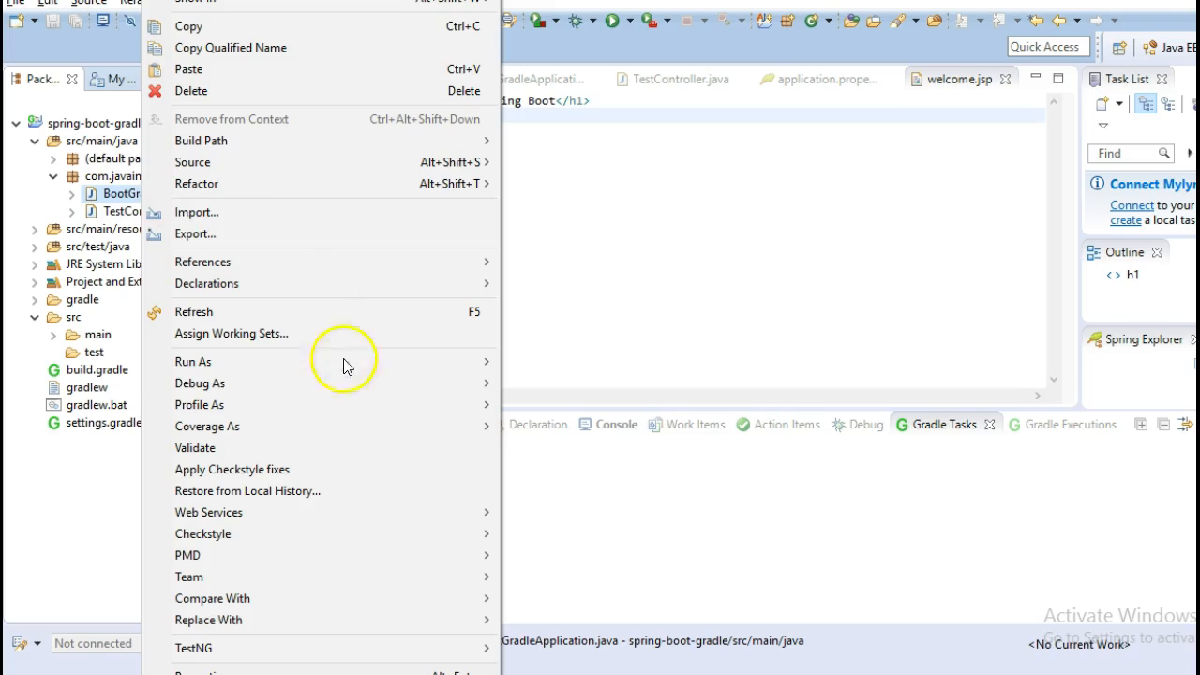
pyautogui.click(194, 359)
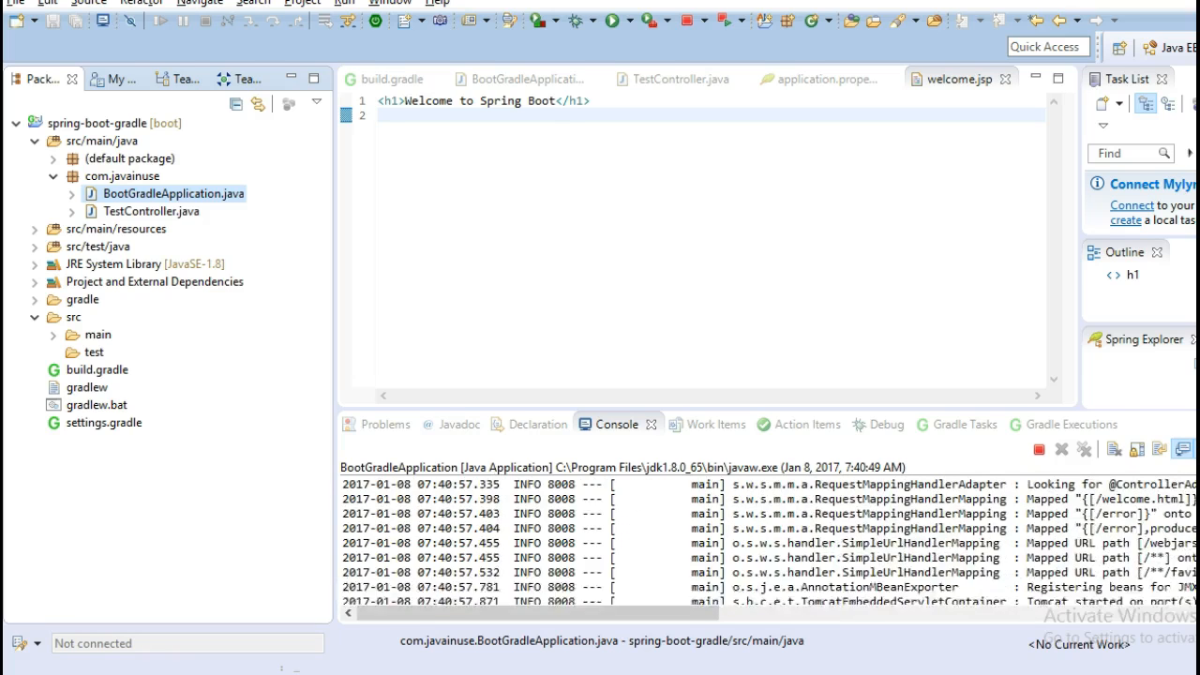
pyautogui.scroll(-3)
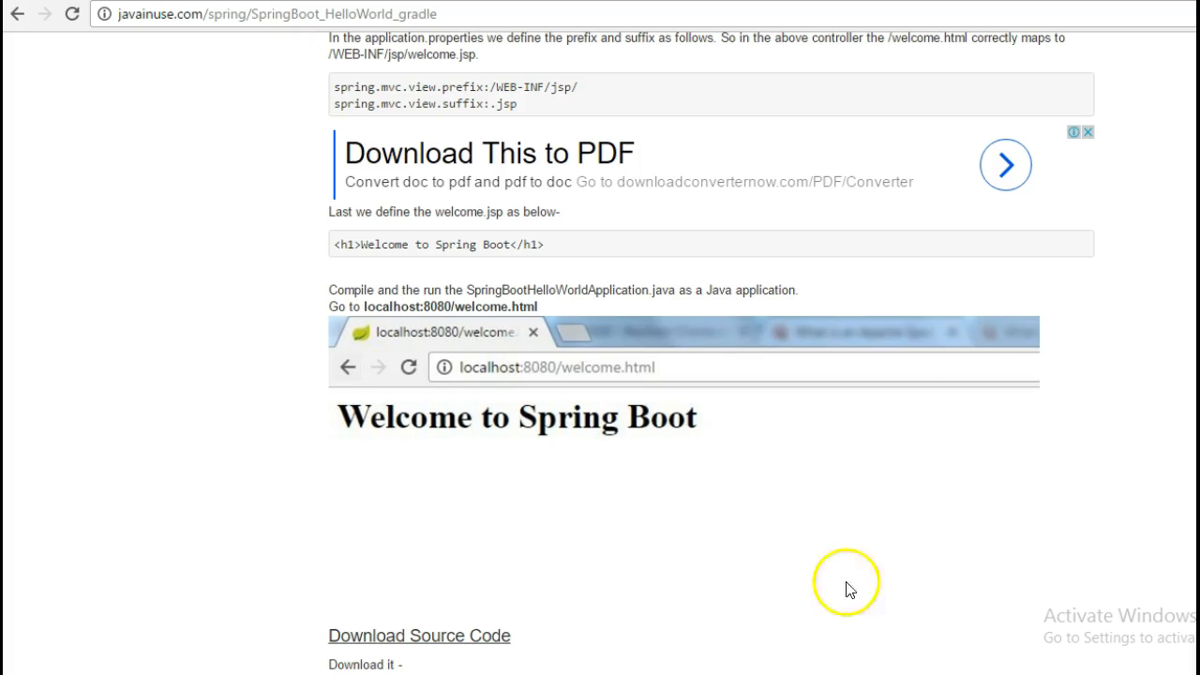
pyautogui.moveTo(371, 307)
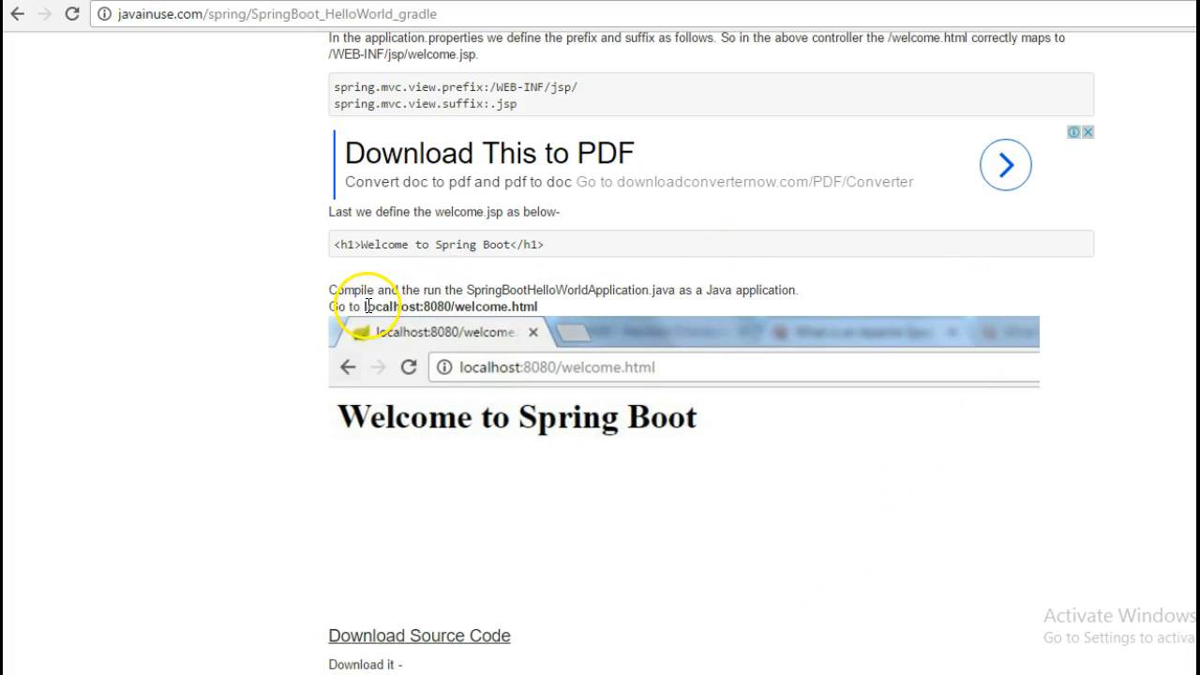
# Select the localhost:8080/welcome.html address and start downloading the spring-boot-gradle.rar source.
pyautogui.doubleClick(367, 307)
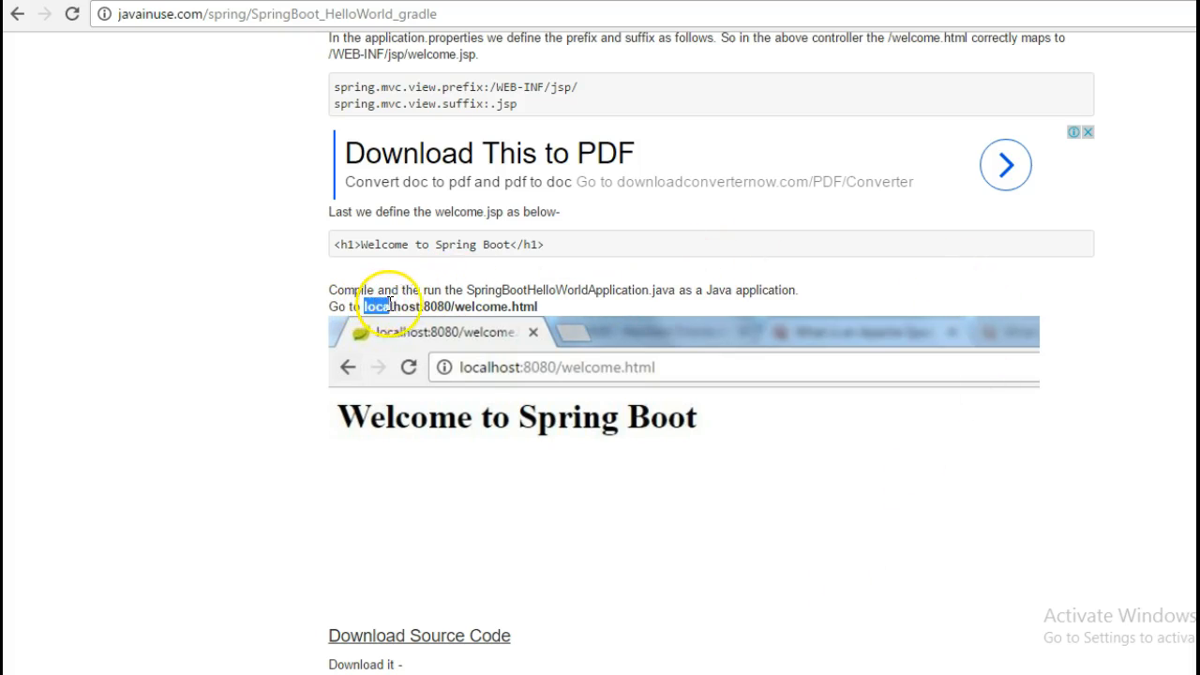
pyautogui.moveTo(371, 307); pyautogui.dragTo(535, 307)
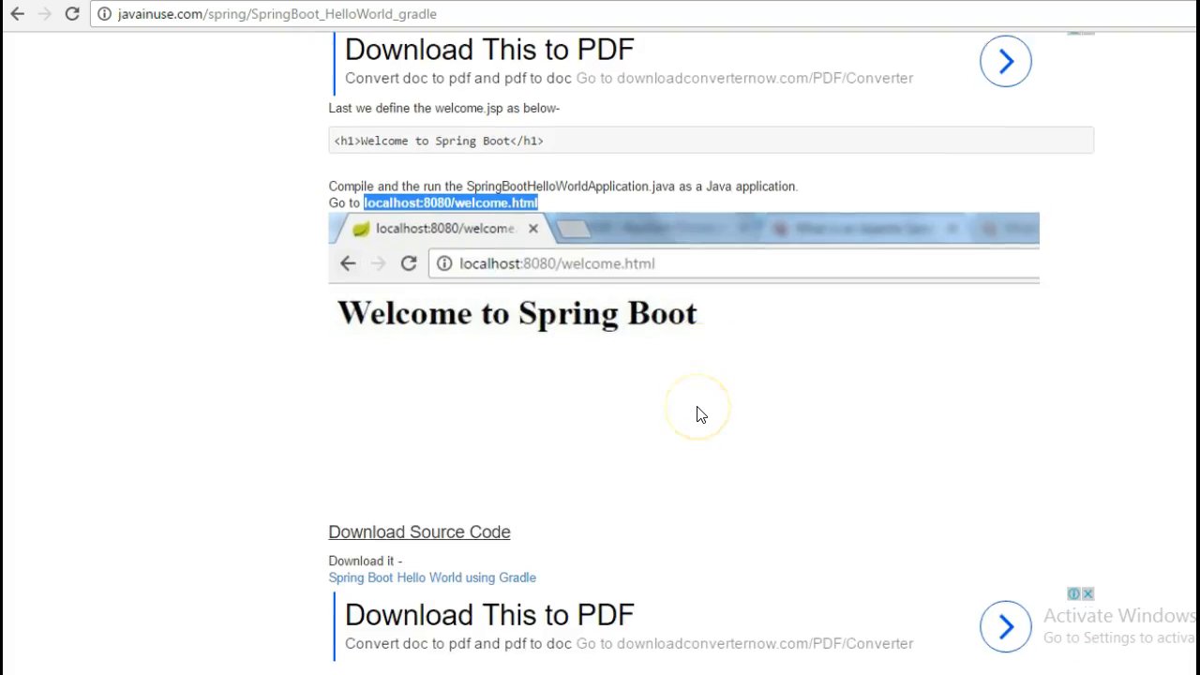
pyautogui.scroll(-3)
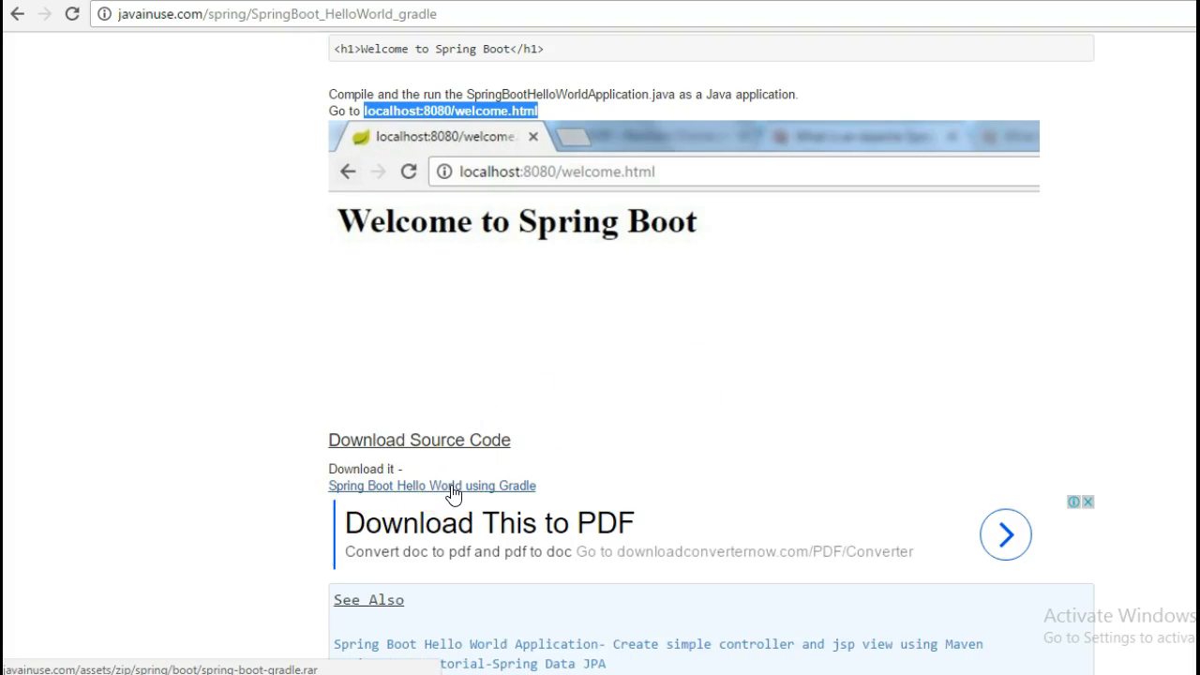
pyautogui.click(454, 485)
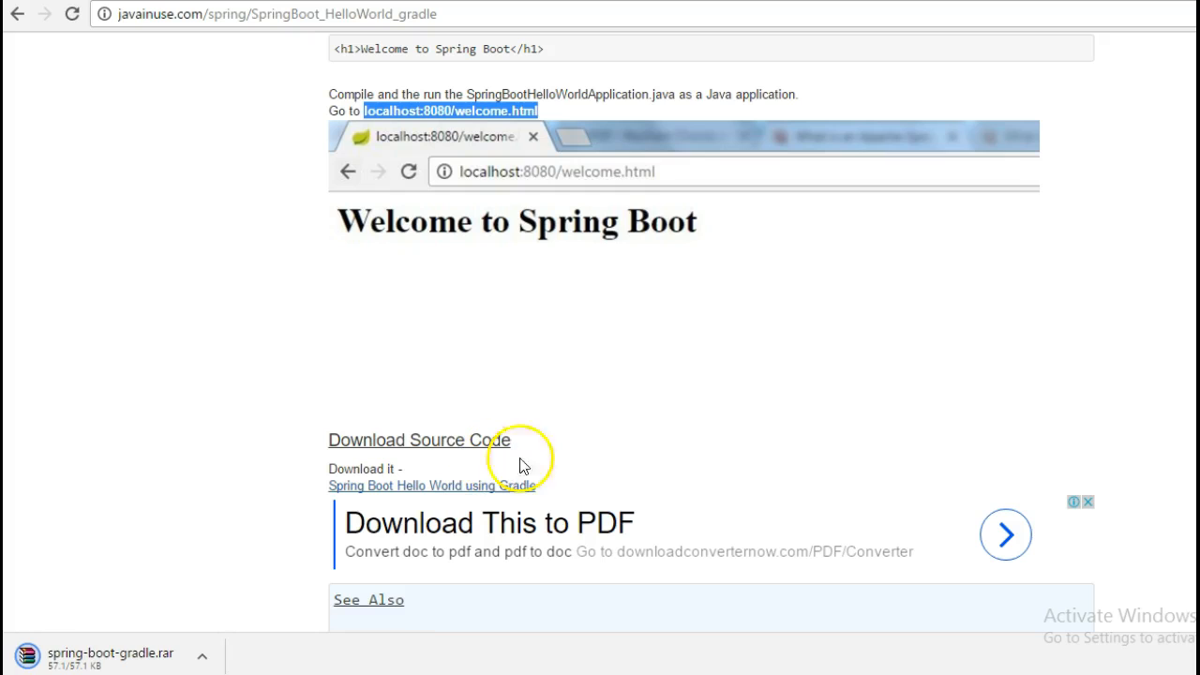